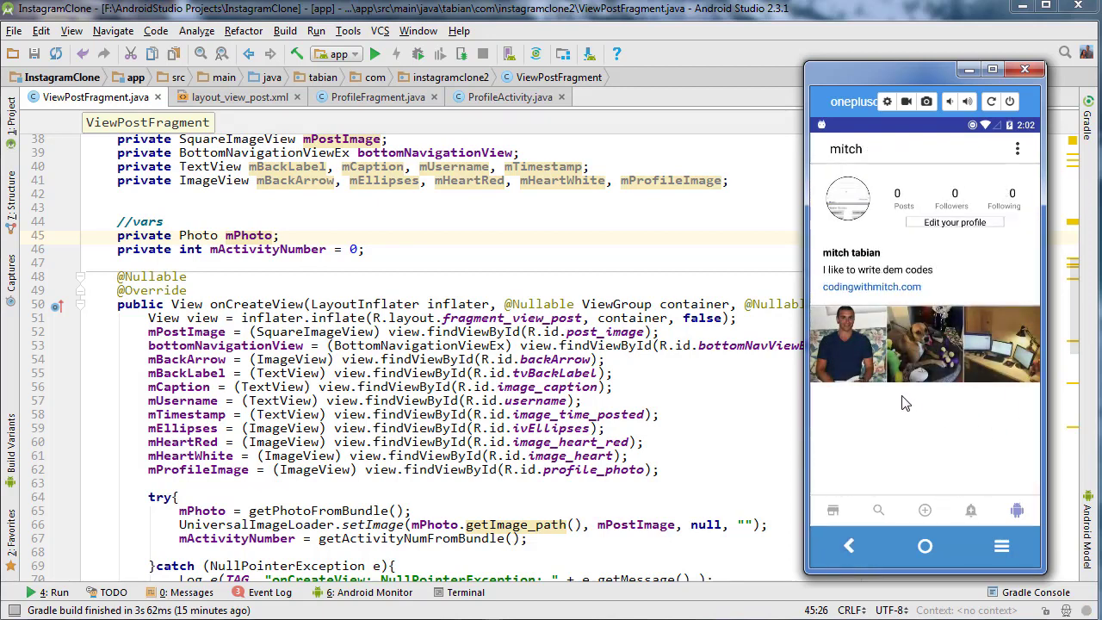
# Step: Open a post from the emulator's profile grid and read its '3 DAYS AGO' timestamp
pyautogui.click(847, 344)
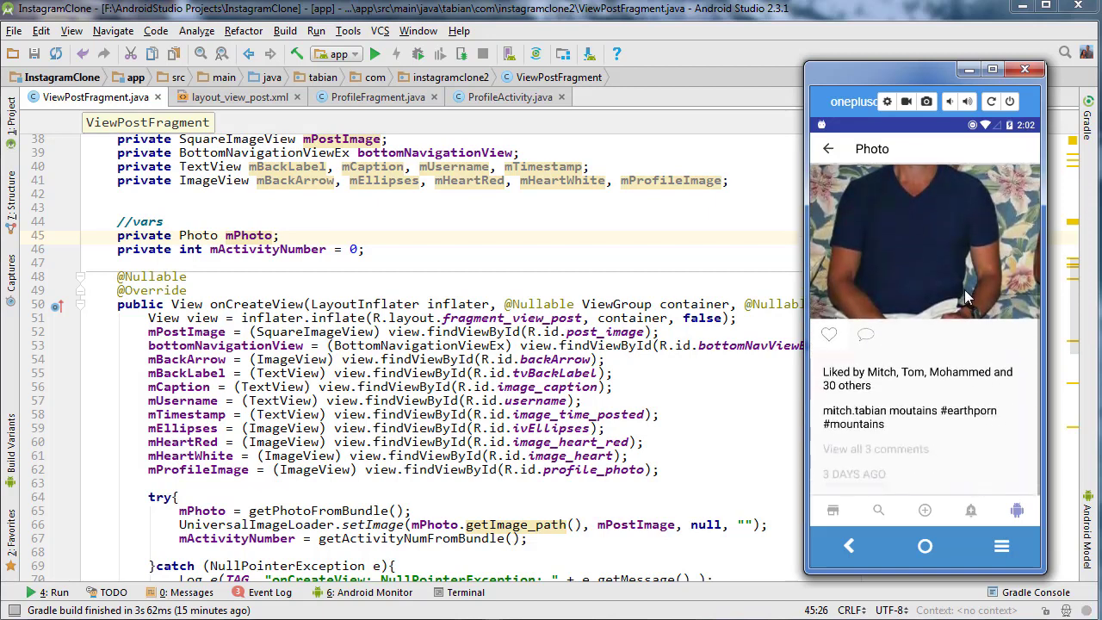
pyautogui.moveTo(846, 479)
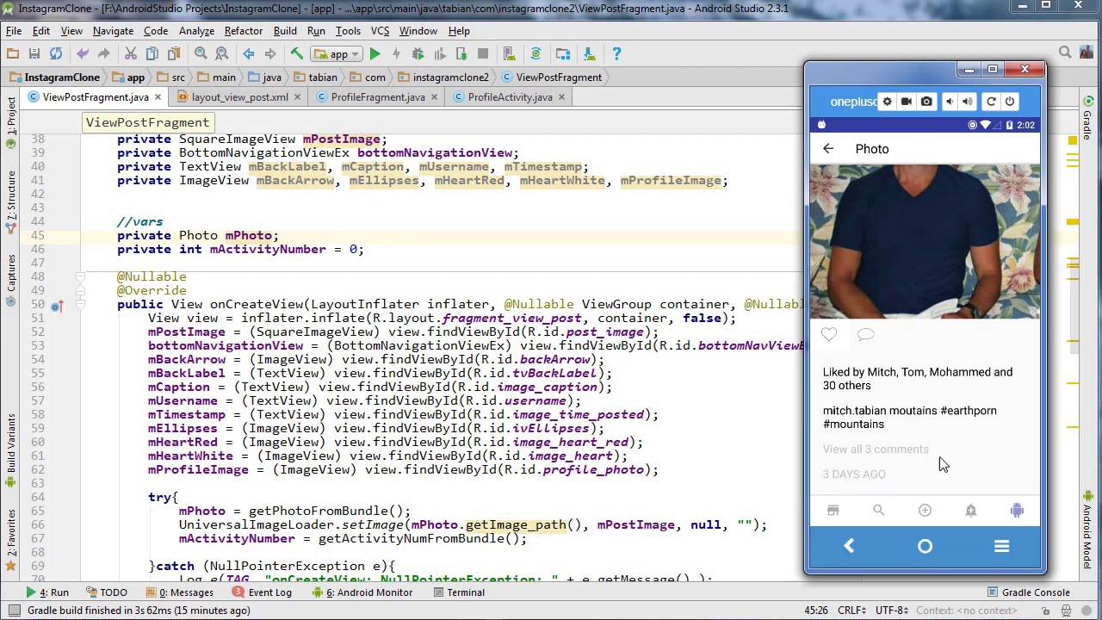
pyautogui.scroll(-3)
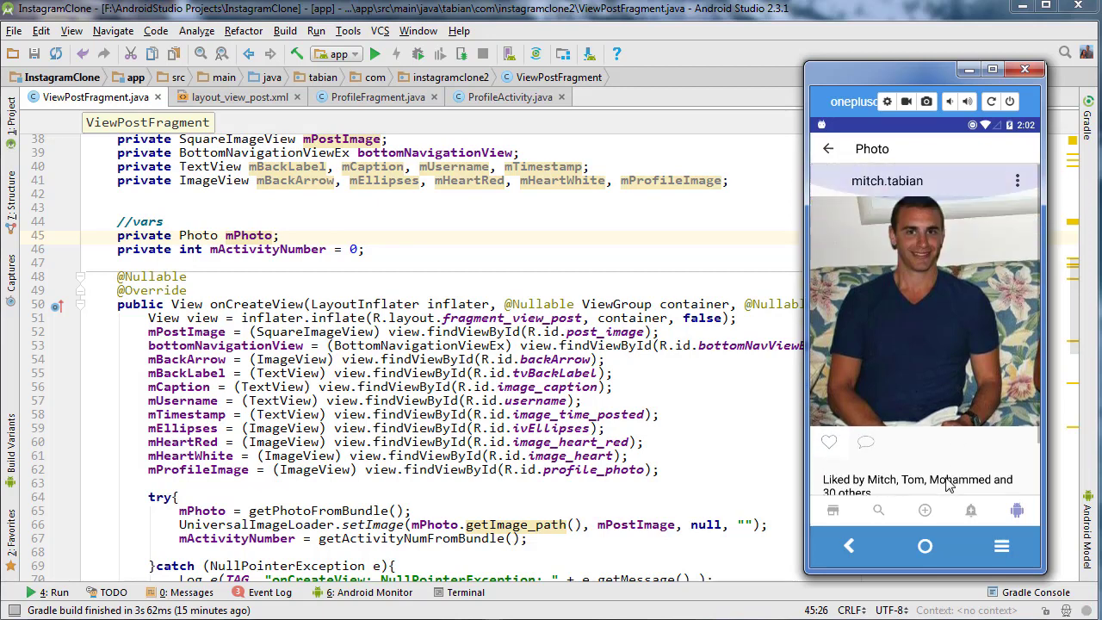
pyautogui.scroll(-3)
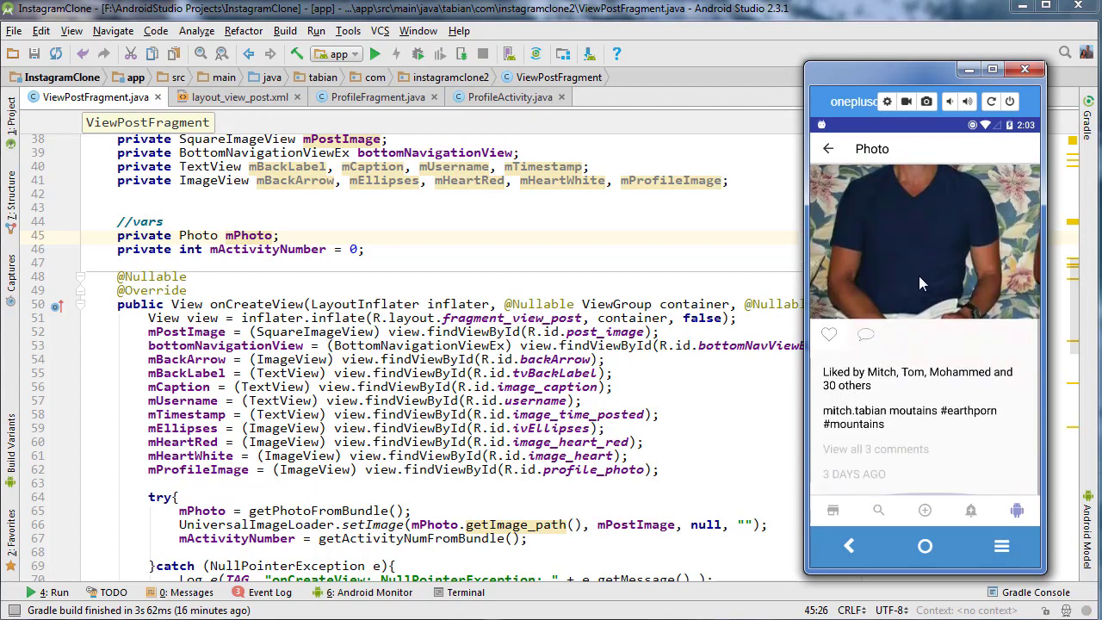
pyautogui.moveTo(916, 351)
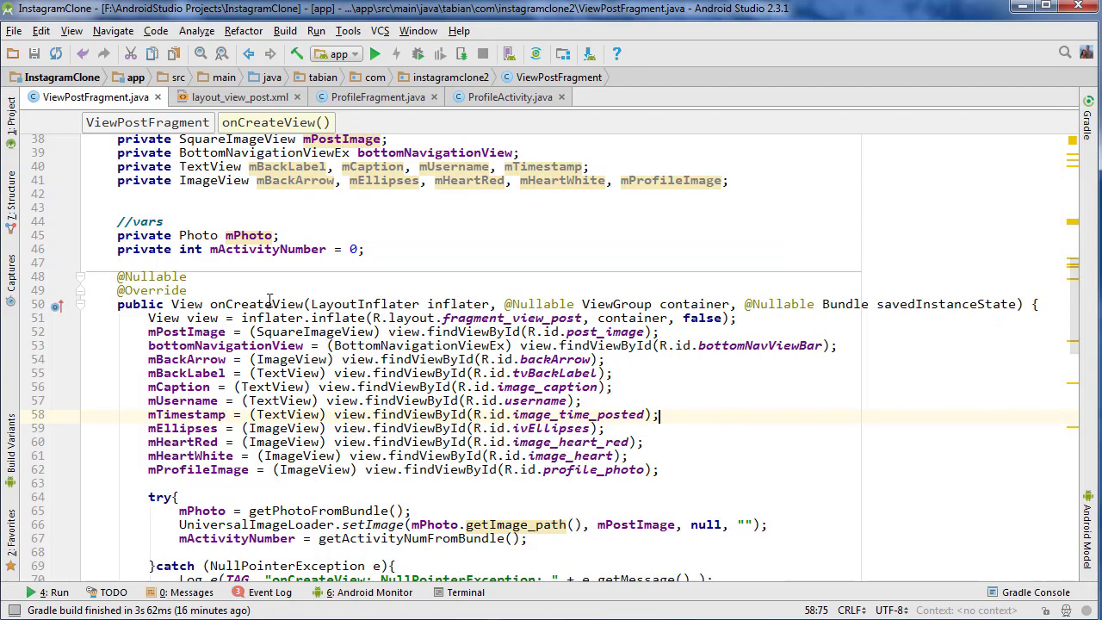
# Step: Declare private String getTimestampDifference() with a javadoc about the number of days ago the post was made
pyautogui.scroll(-3)
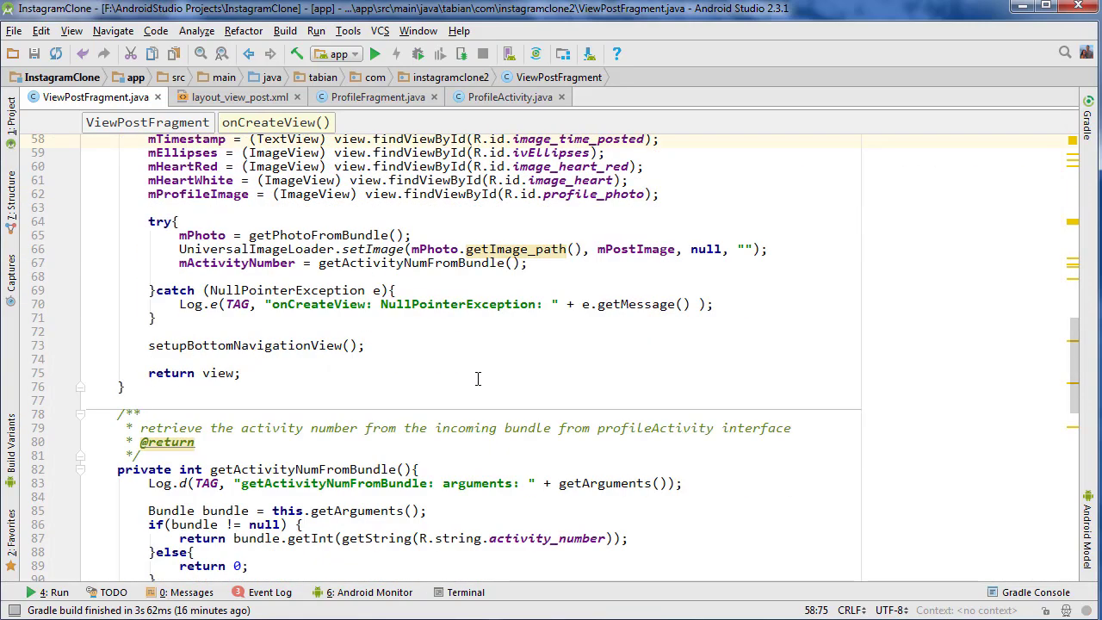
pyautogui.scroll(-3)
pyautogui.write('private')
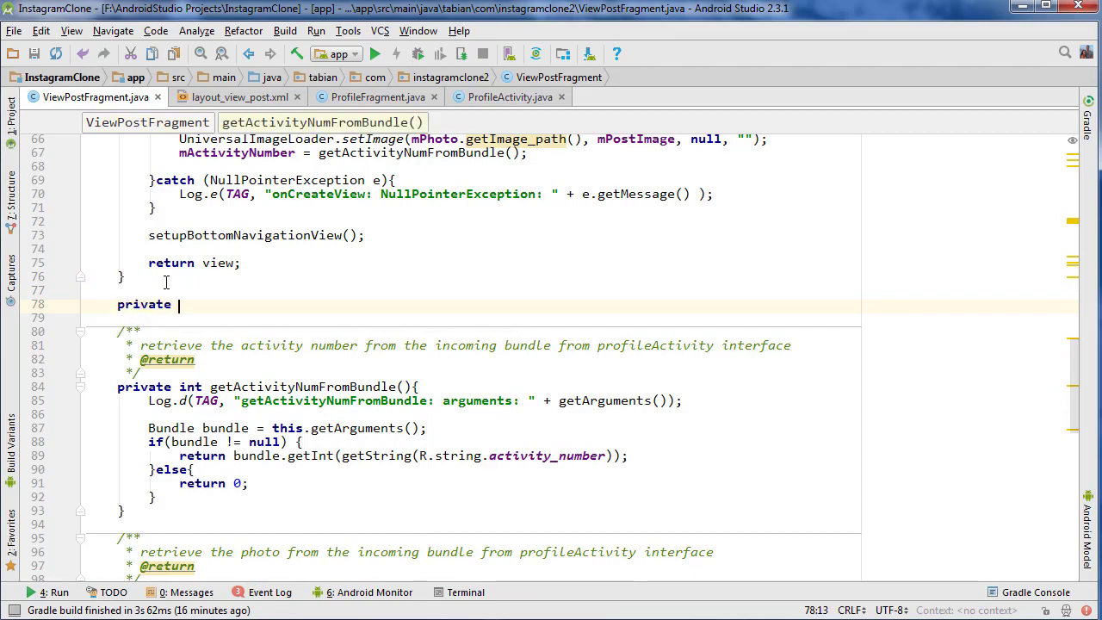
pyautogui.write('String')
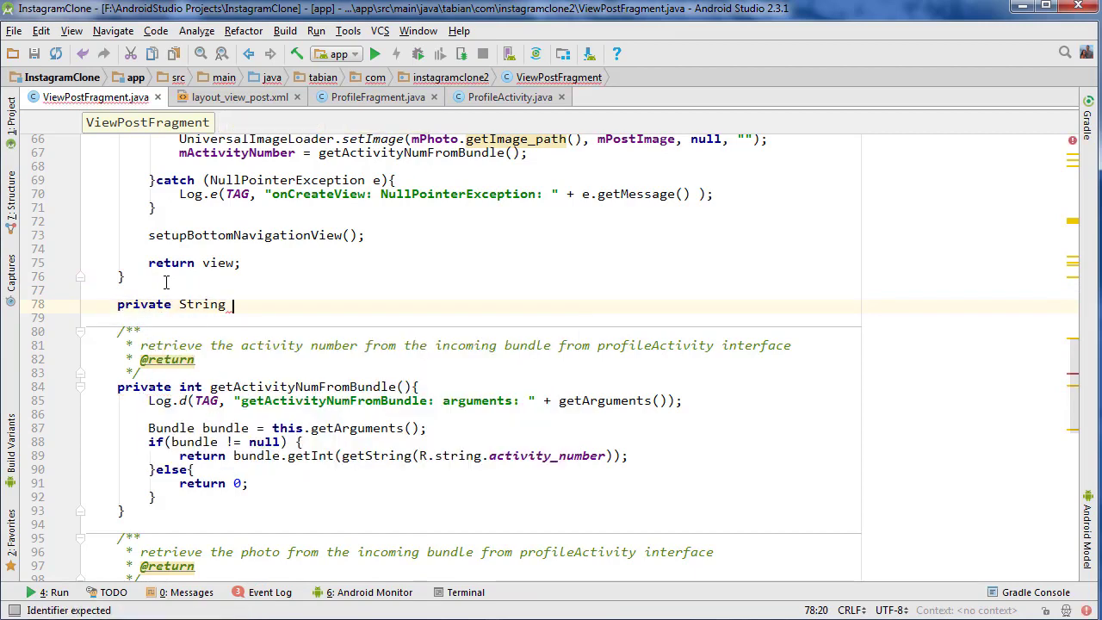
pyautogui.write('getTimestampDifference(){')
pyautogui.write('/**')
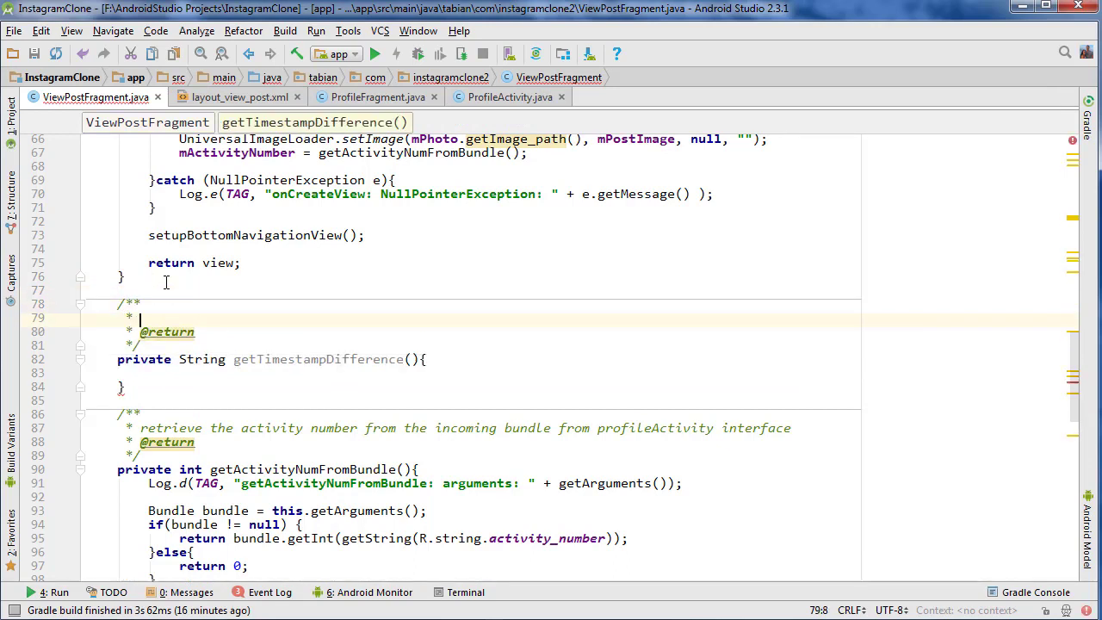
pyautogui.write('Rert')
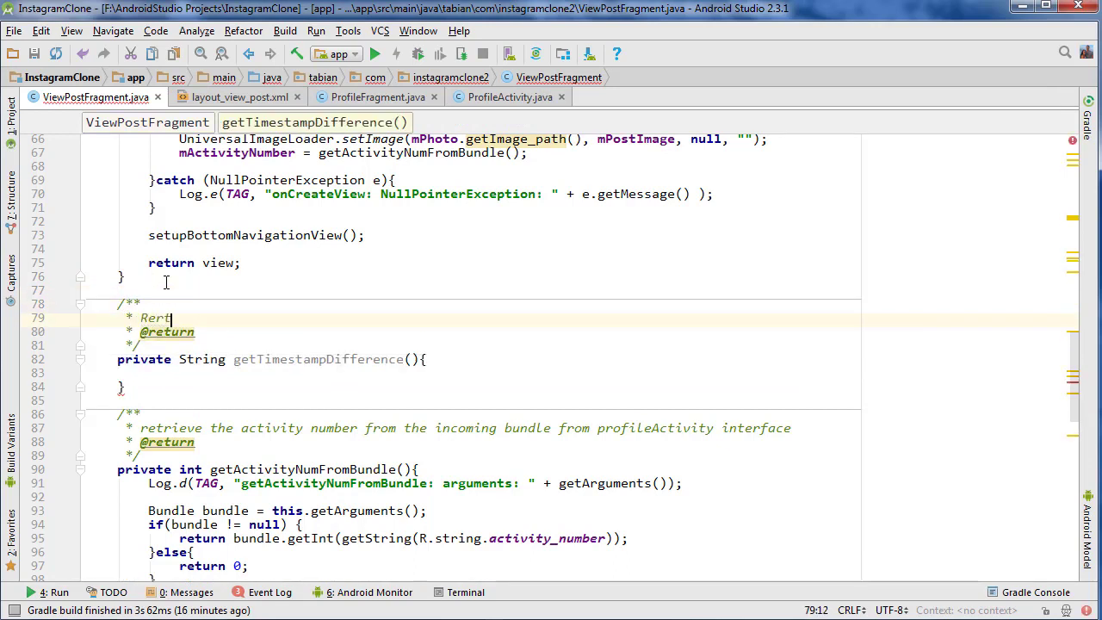
pyautogui.write('eturns a string rep')
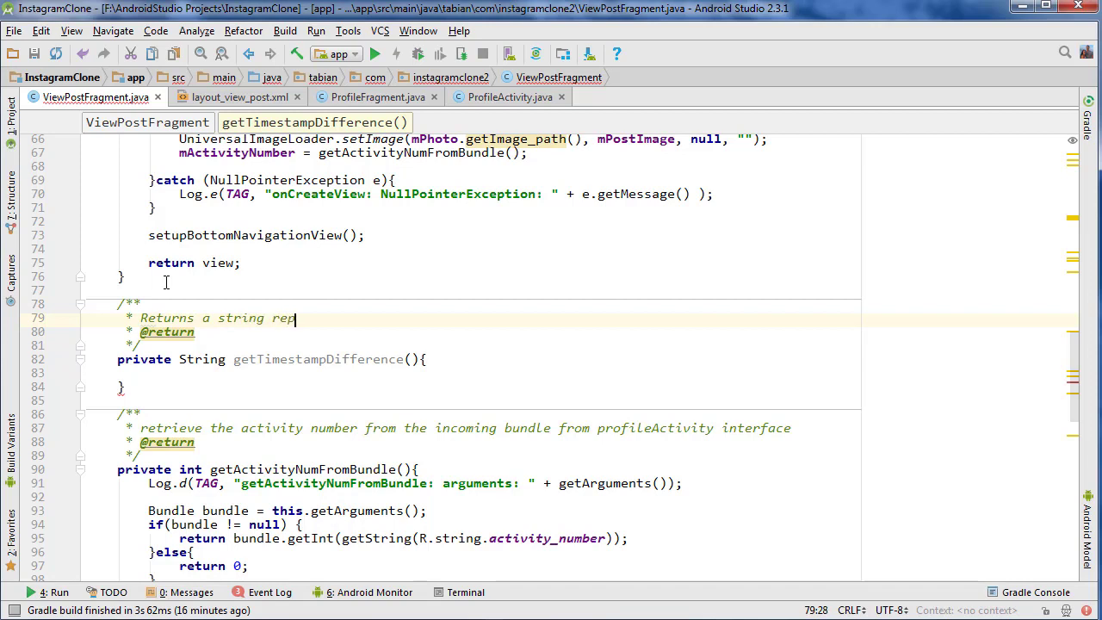
pyautogui.write('resenting the diff')
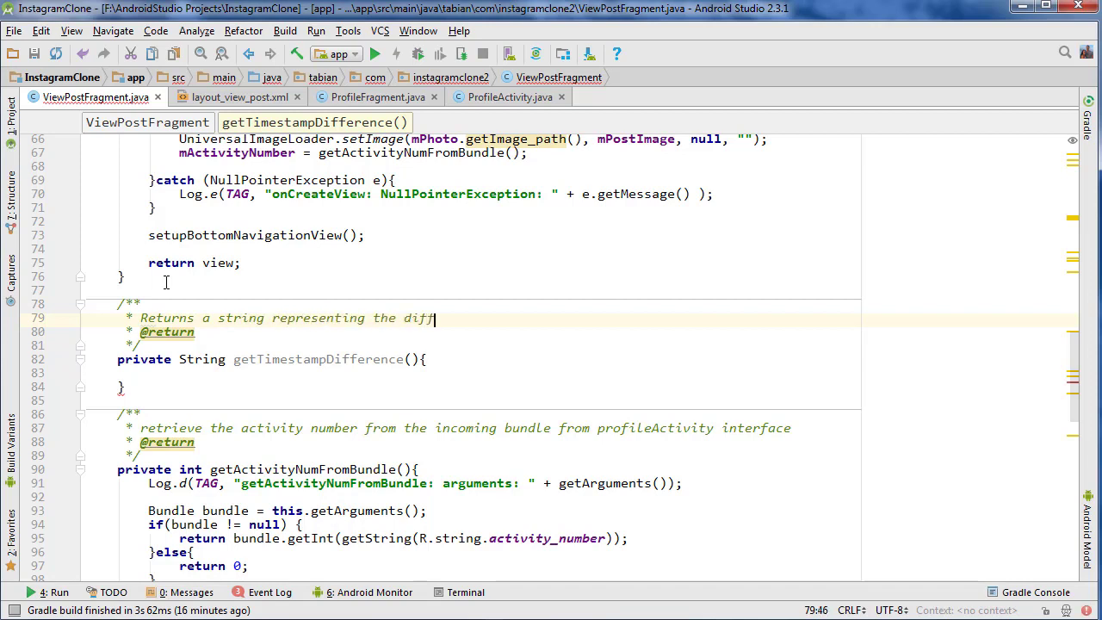
pyautogui.write('number of')
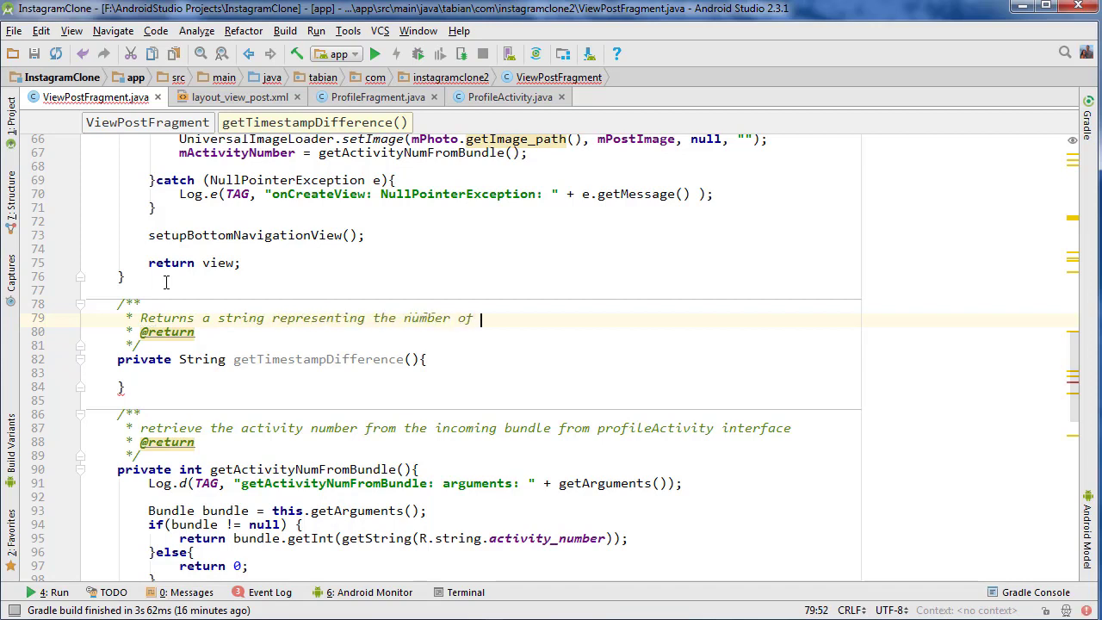
pyautogui.write('days ago the post was made')
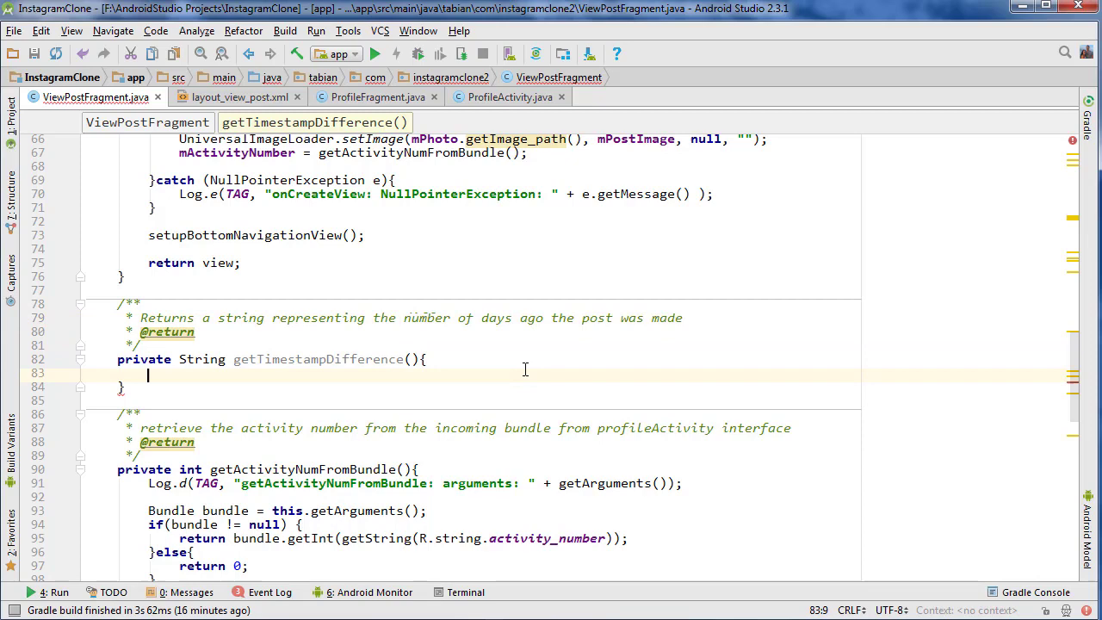
# Step: Fill the method with a Log.d line, String difference = ""; and Calendar c = Calendar.getInstance();
pyautogui.write('Log.d(TAG, "getTimestampDifference: ");')
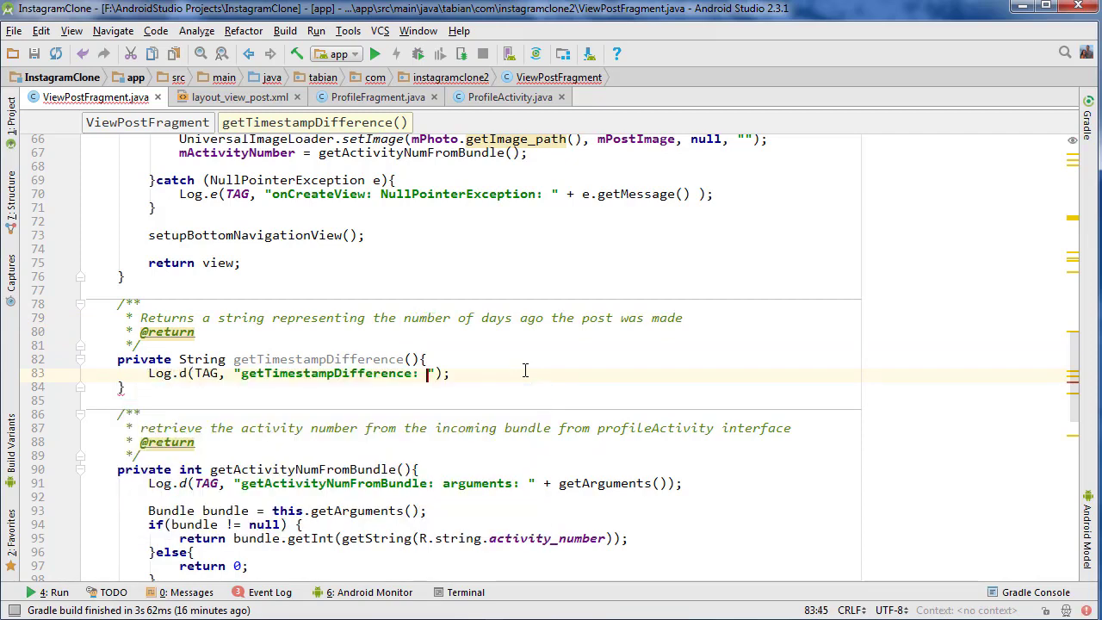
pyautogui.write('getting')
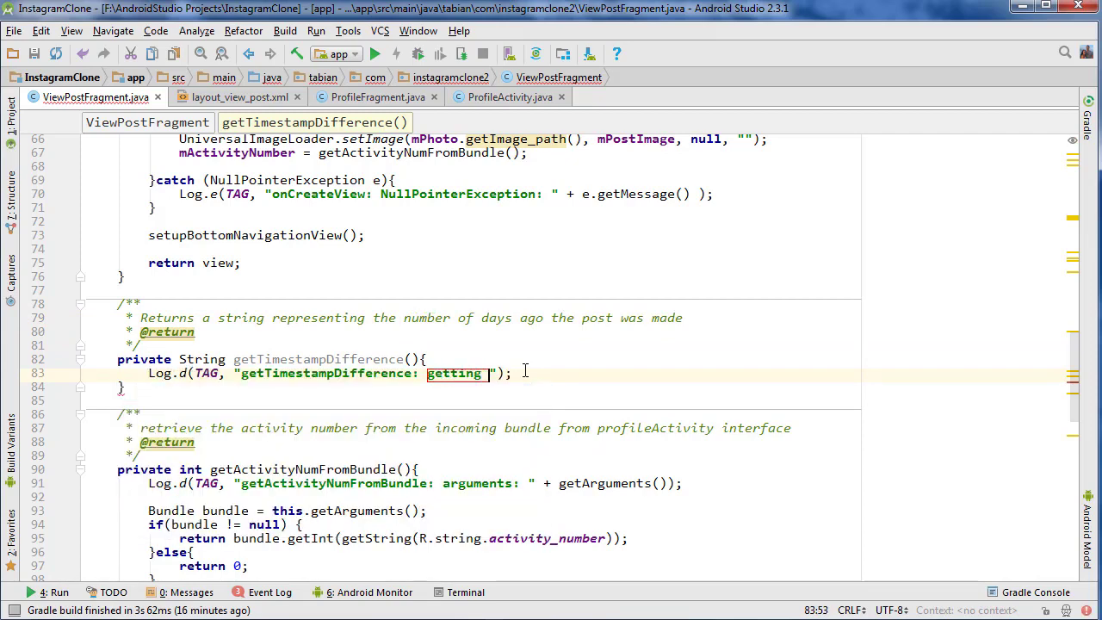
pyautogui.write('timestamp difference.')
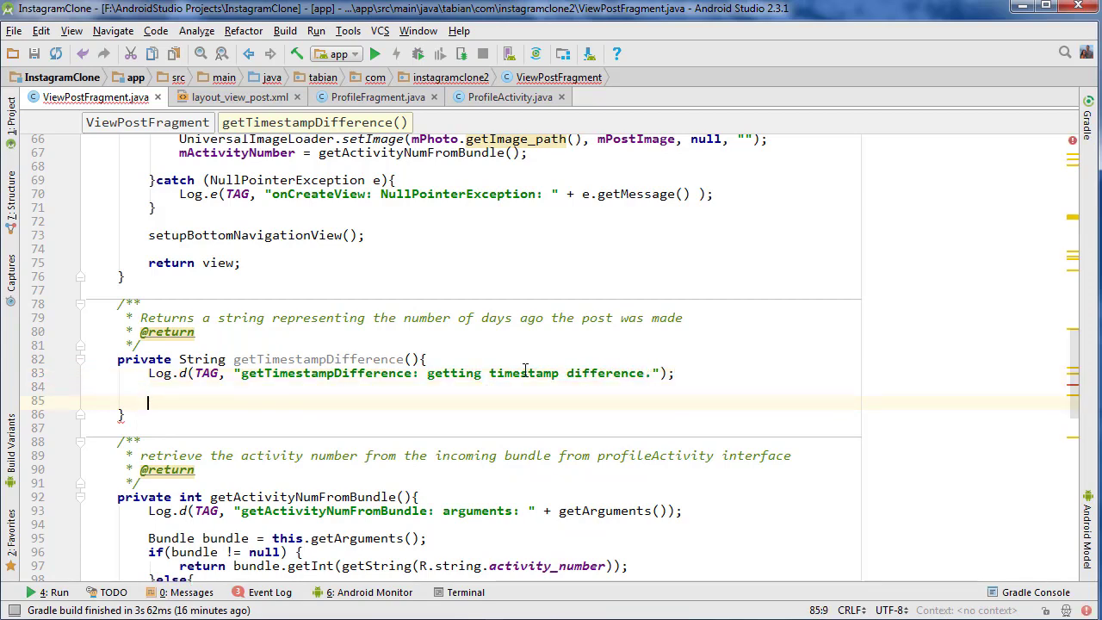
pyautogui.write('String differe')
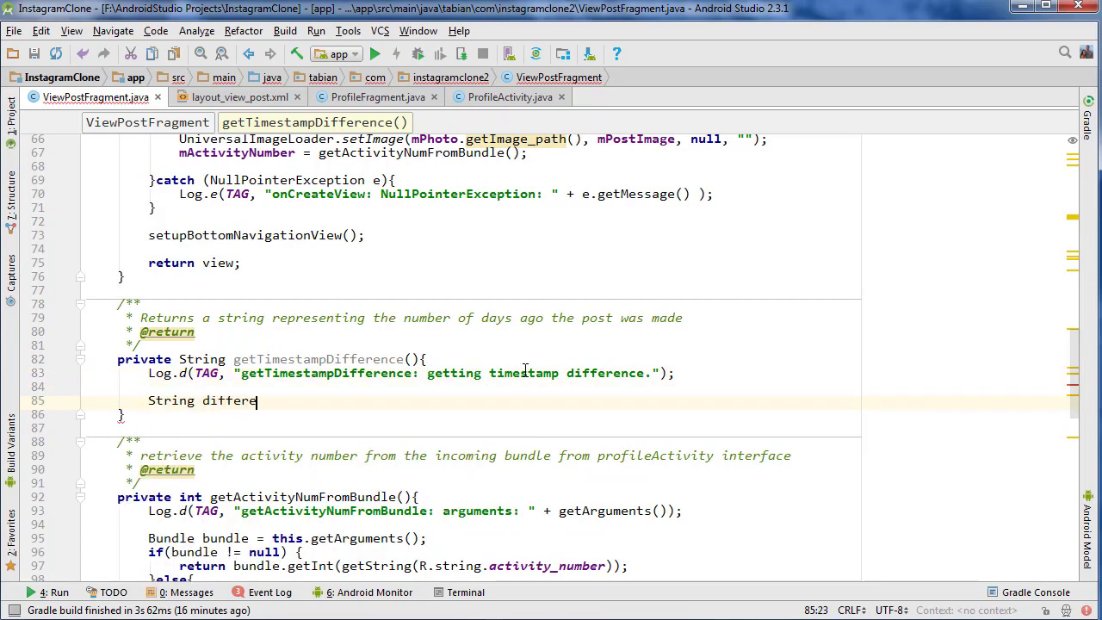
pyautogui.write('nce = "";')
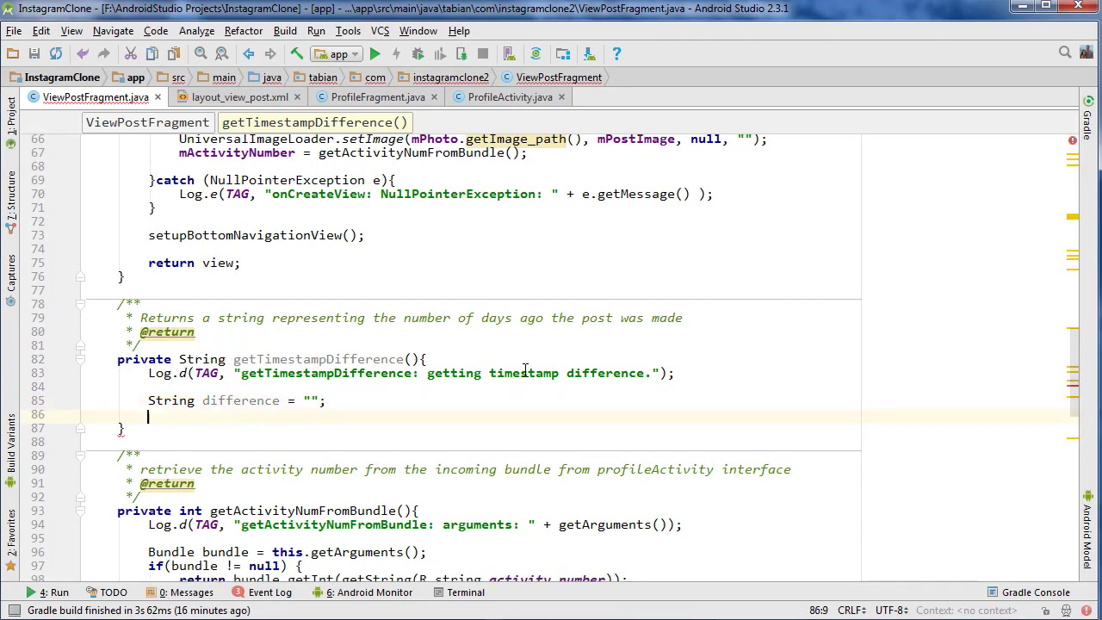
pyautogui.write('CalendarView')
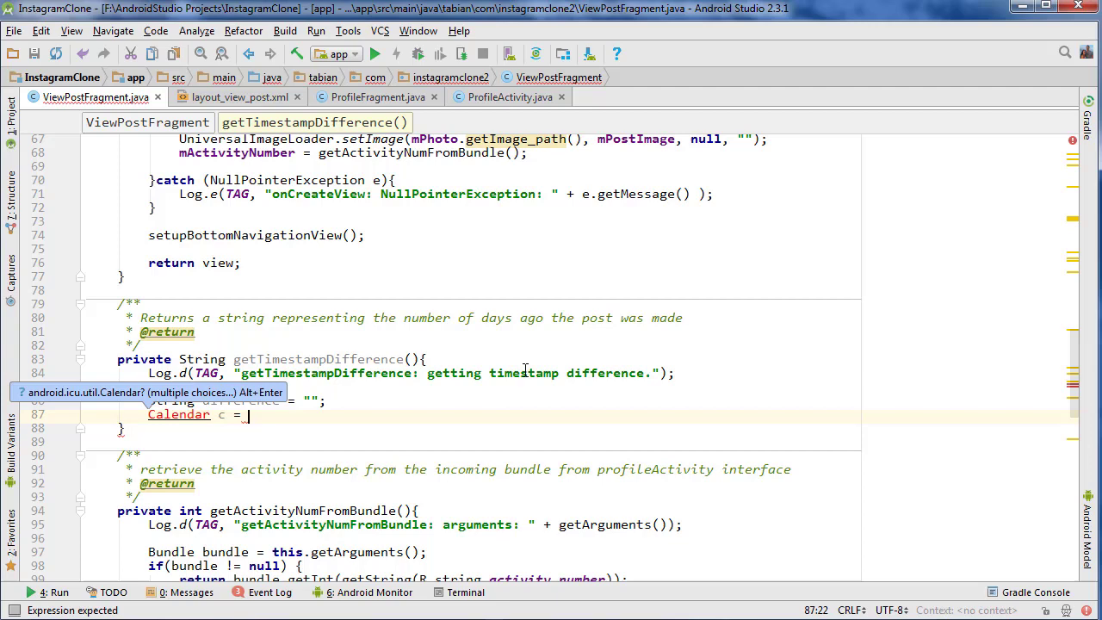
pyautogui.write('Calendar.getInstance(')
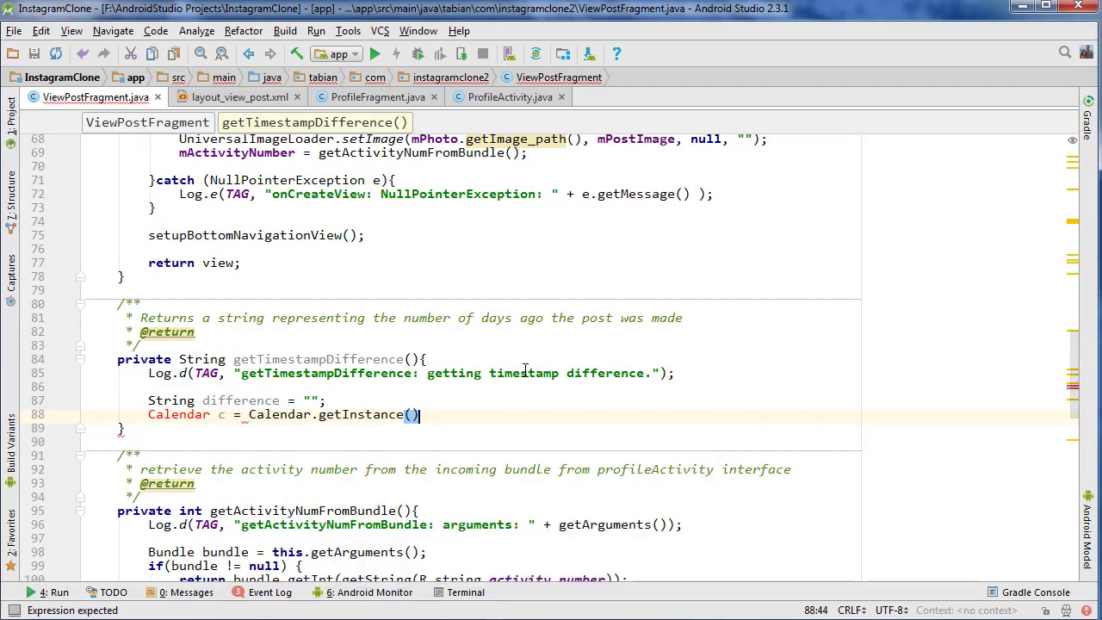
pyautogui.press('Return')
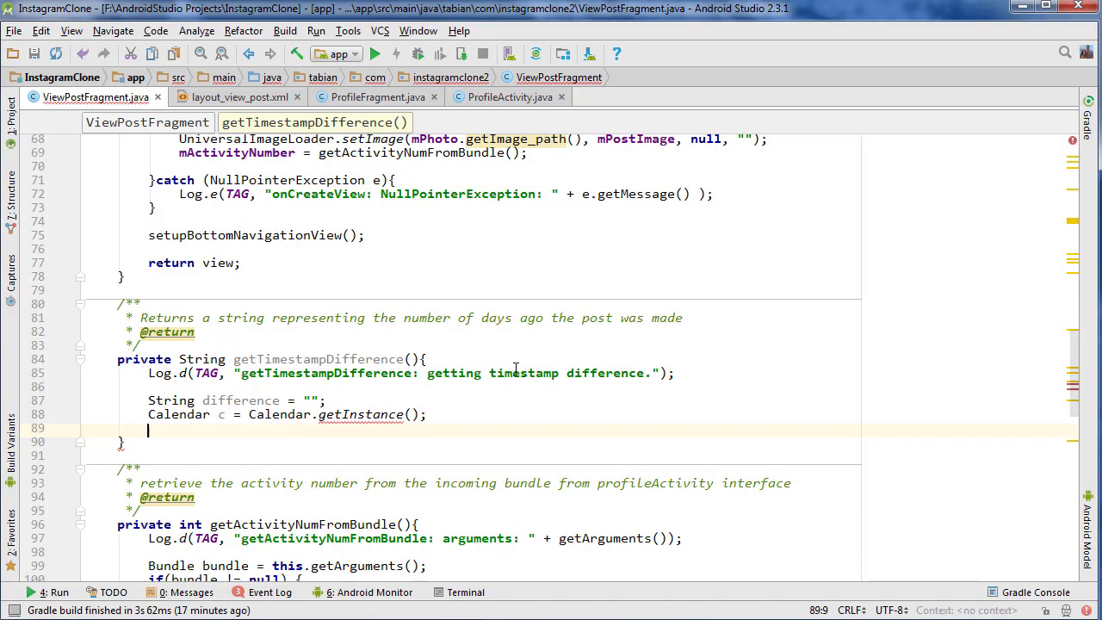
pyautogui.moveTo(387, 413)
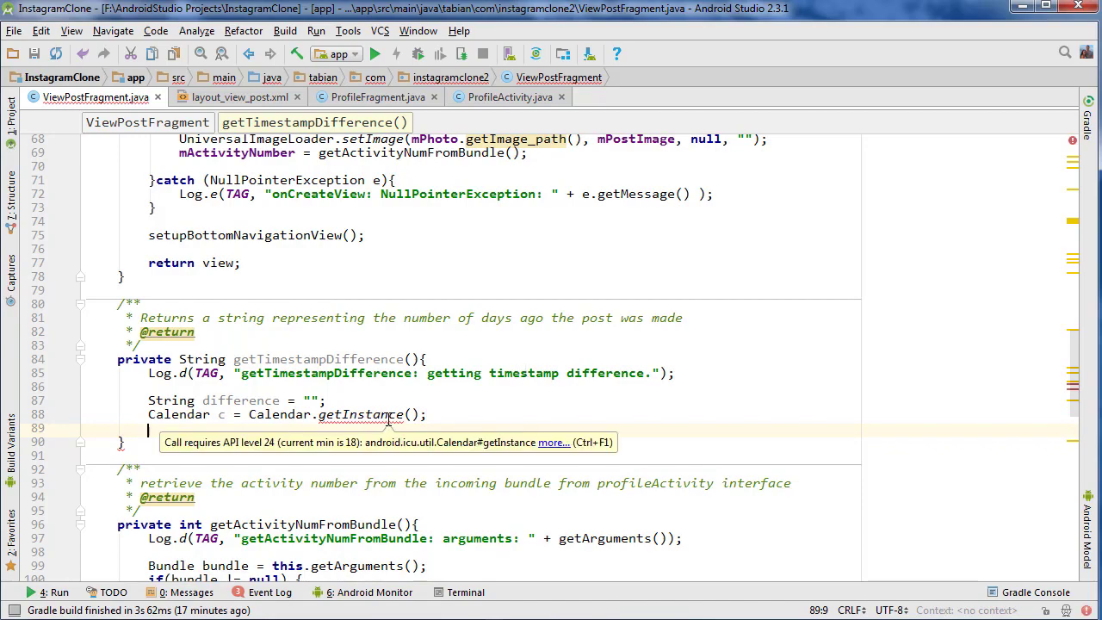
# Step: Scroll to the imports to swap the android.icu Calendar for java.util, then back to the method
pyautogui.scroll(3)
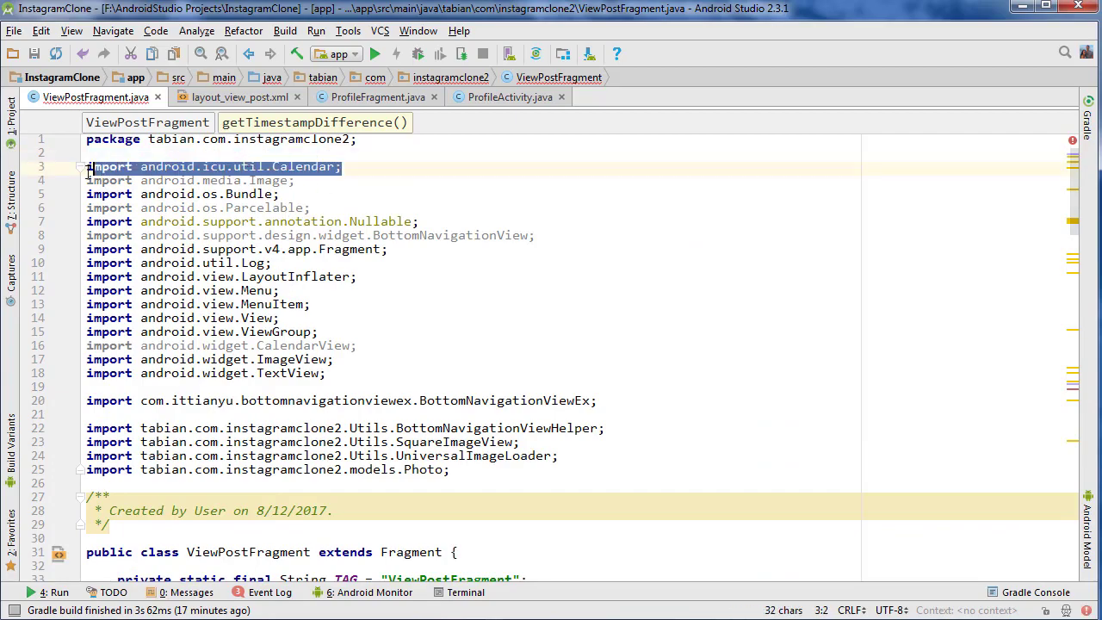
pyautogui.scroll(-3)
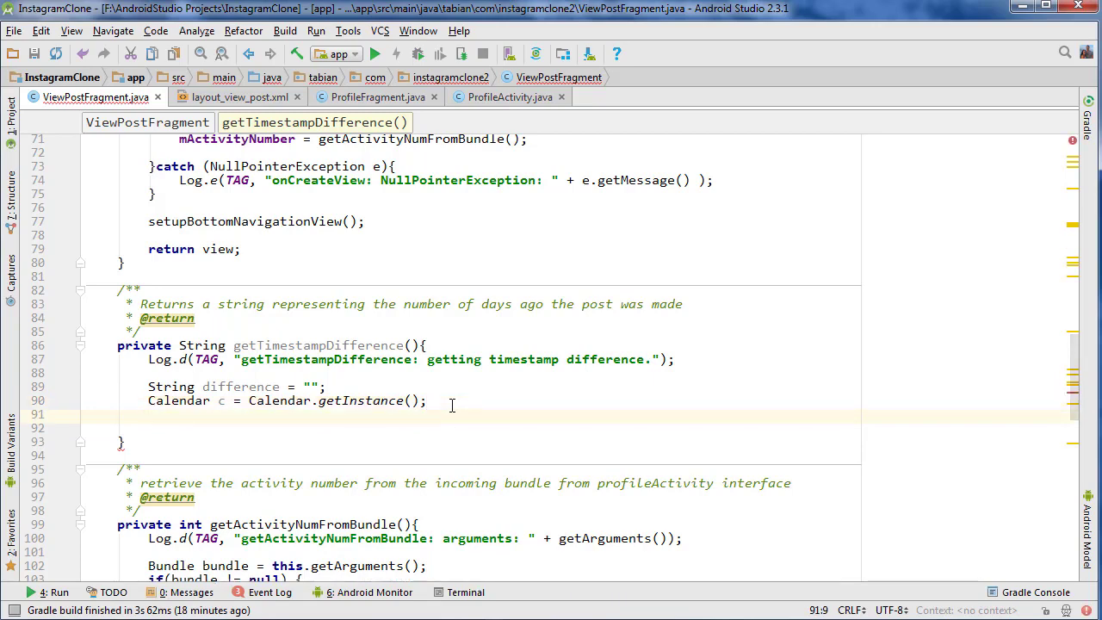
# Step: Create SimpleDateFormat sdf with pattern yyyy-MM-dd'T'HH:mm:ss'Z' and Locale.CANADA
pyautogui.write('SimpleDateFormat')
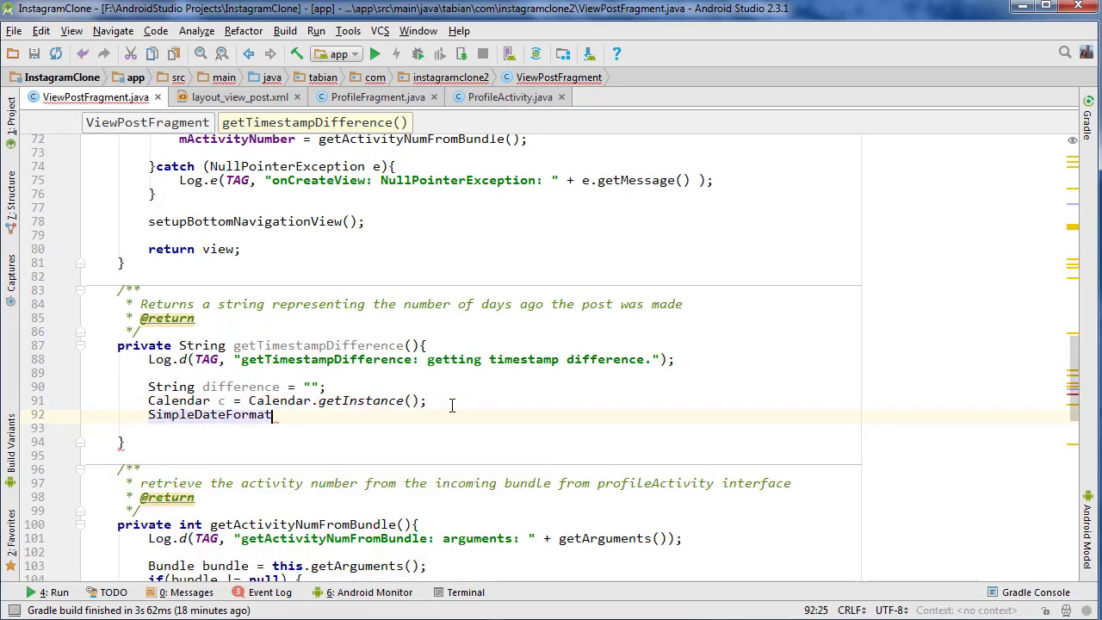
pyautogui.write('sdf = new')
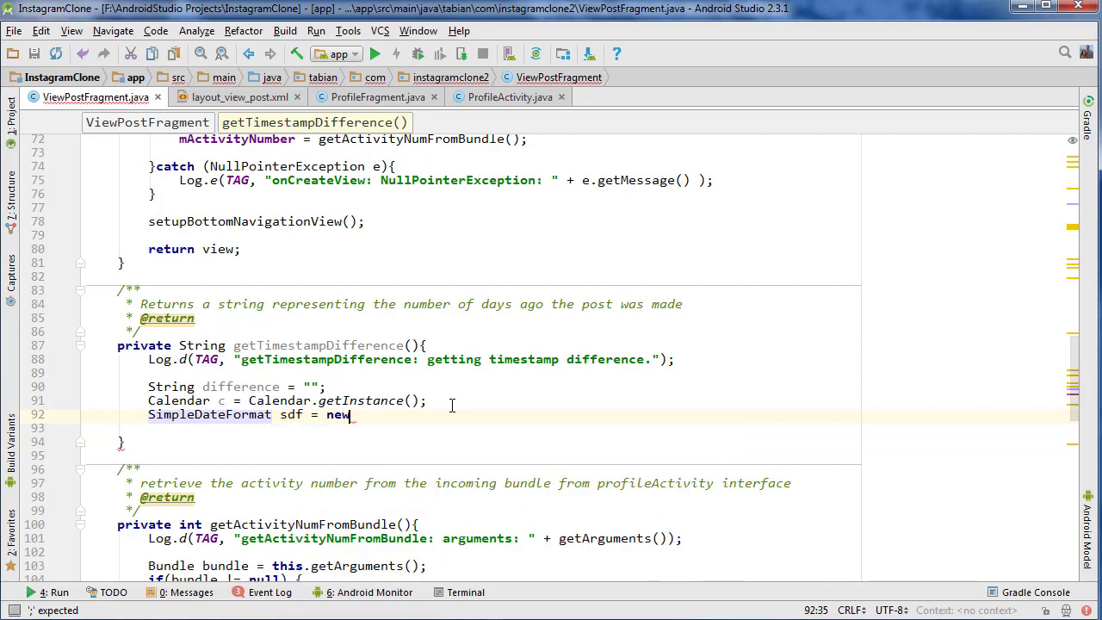
pyautogui.write('SimpleDateFormat("")')
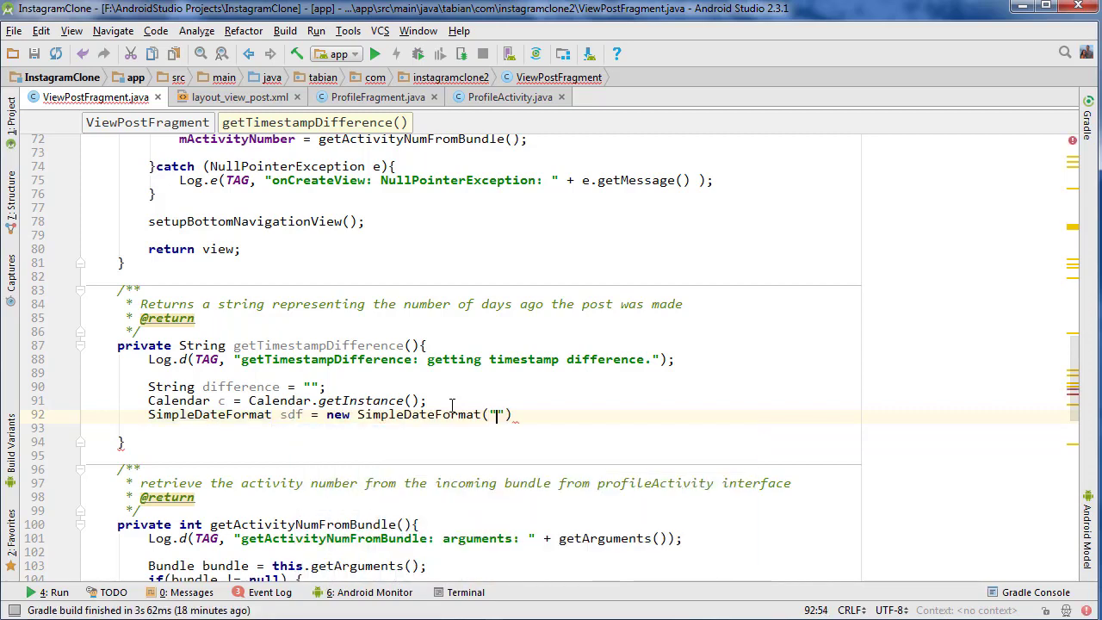
pyautogui.write('yyyy')
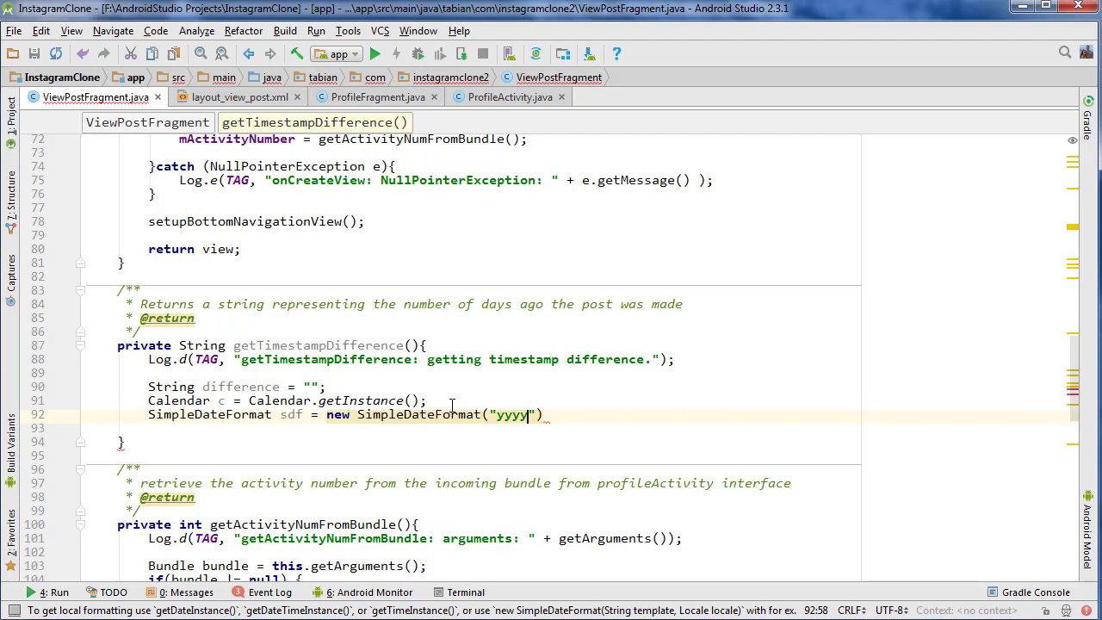
pyautogui.write('-MM')
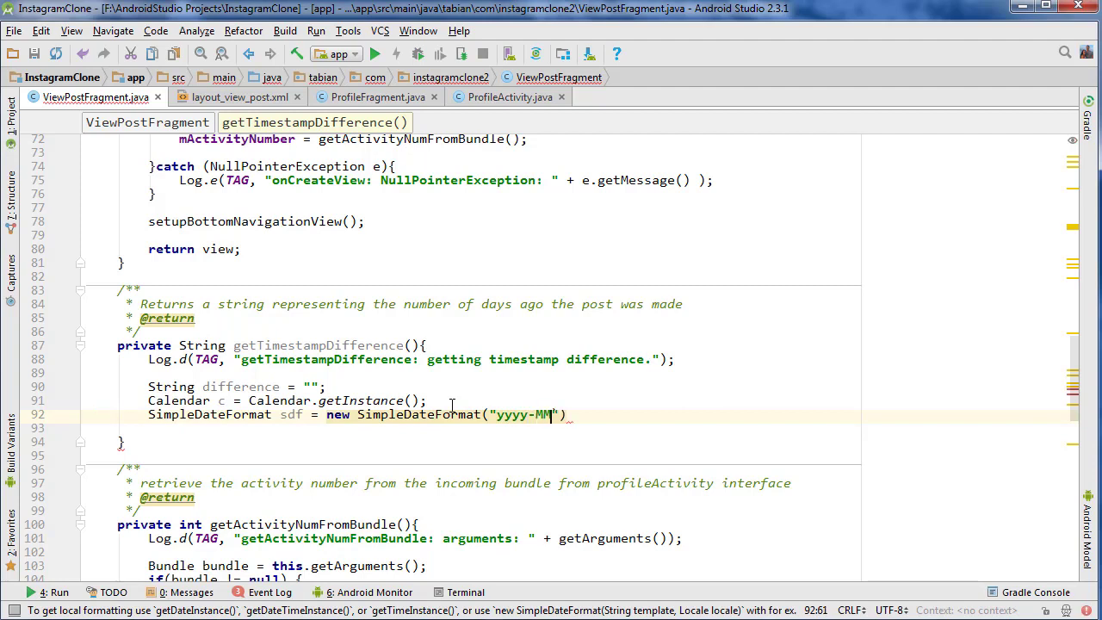
pyautogui.write('-dd')
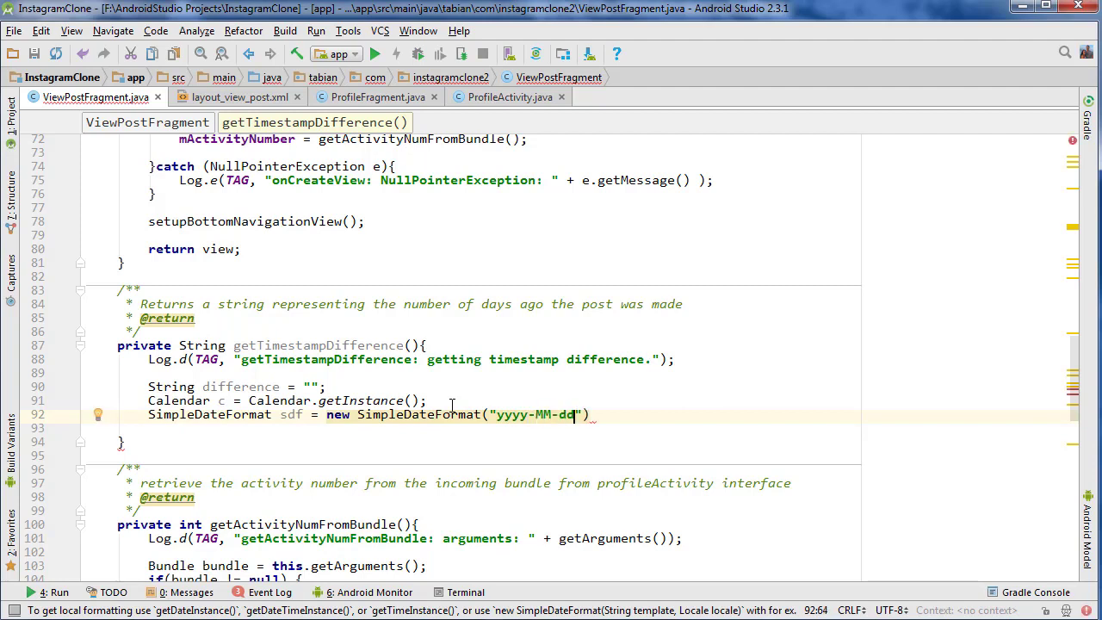
pyautogui.write("'T'")
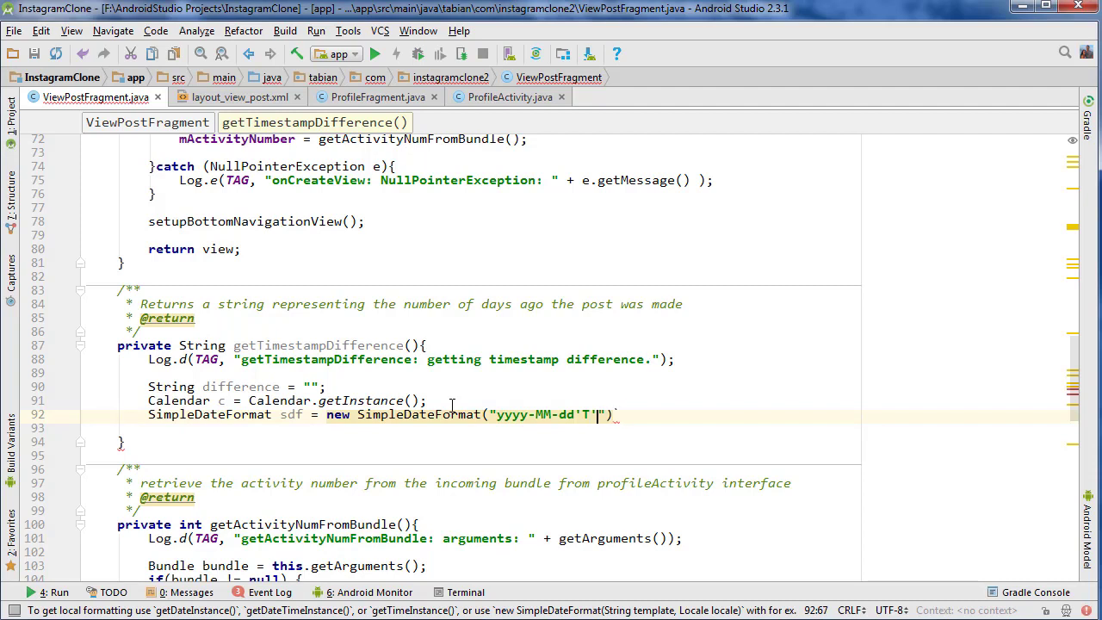
pyautogui.write('HH')
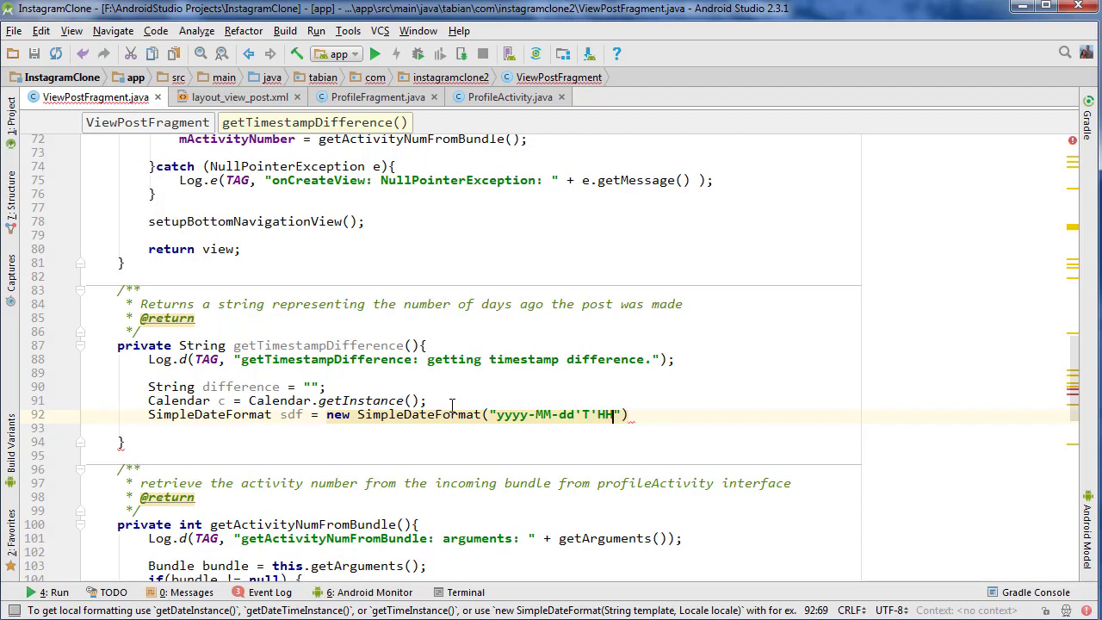
pyautogui.write(':mm:ss')
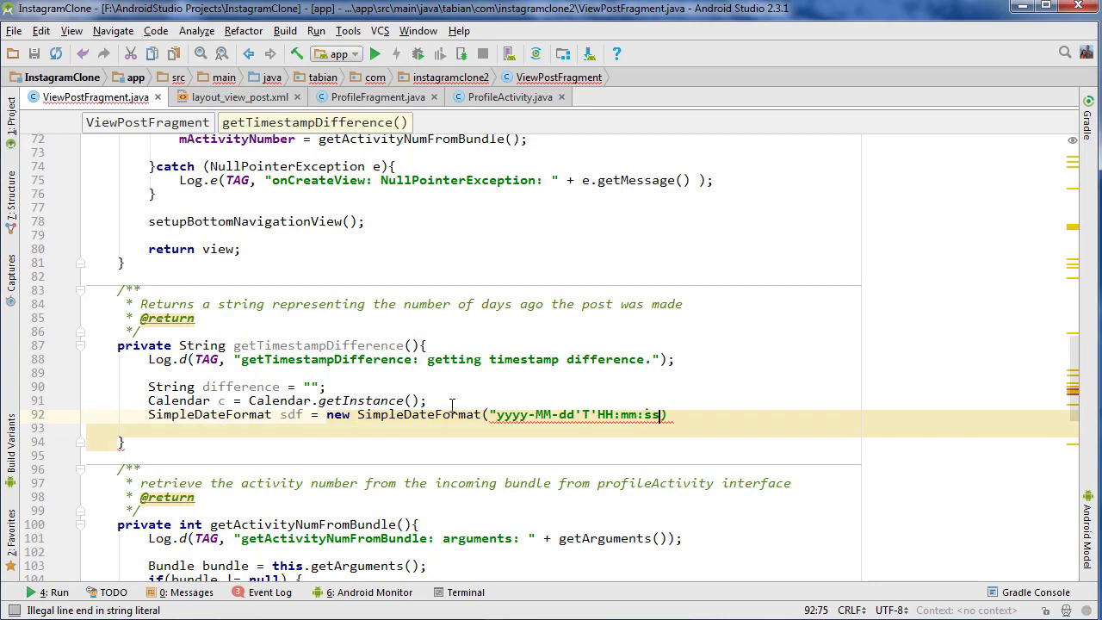
pyautogui.write("'")
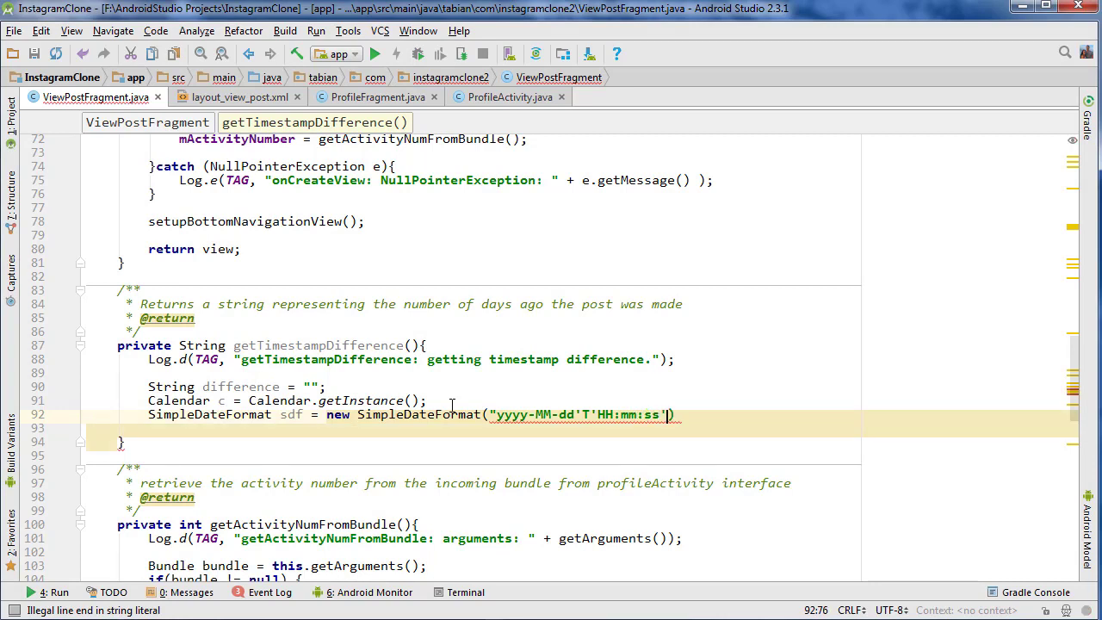
pyautogui.write('\'Z\'", Locale.ge')
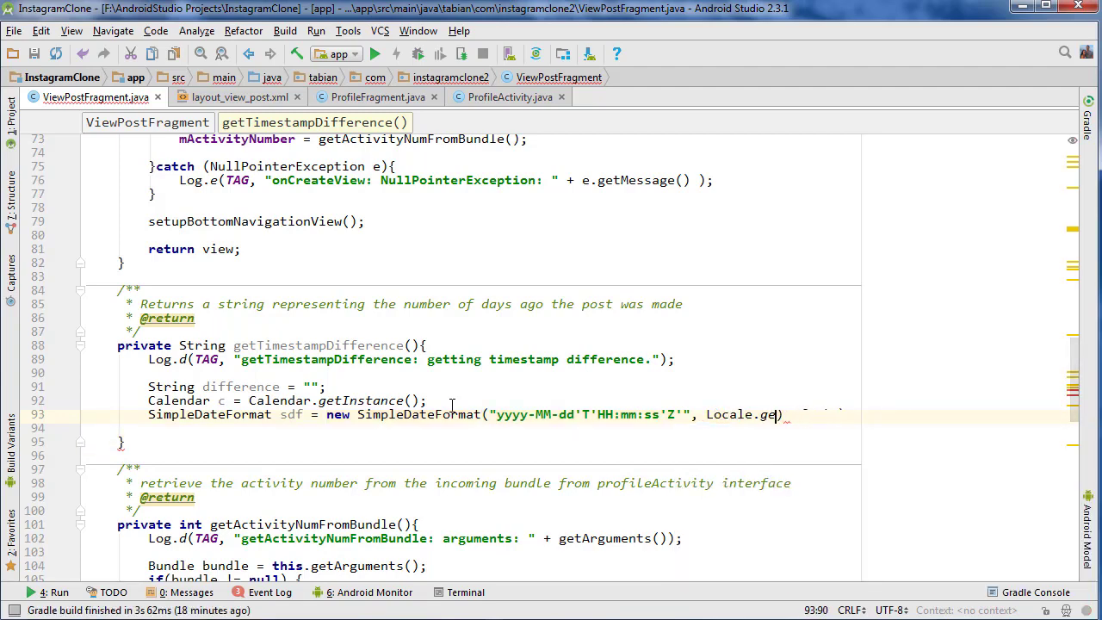
pyautogui.write('CANADA);')
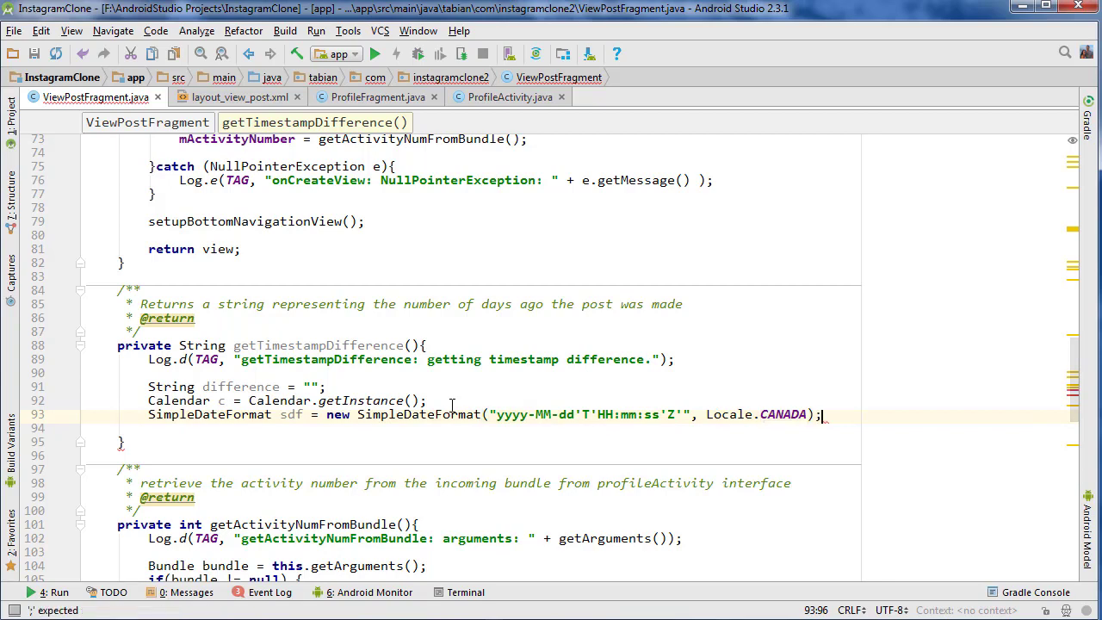
# Step: Set sdf's time zone to Canada/Pacific and add a comment about googling the android list of timezones
pyautogui.write('ssdf')
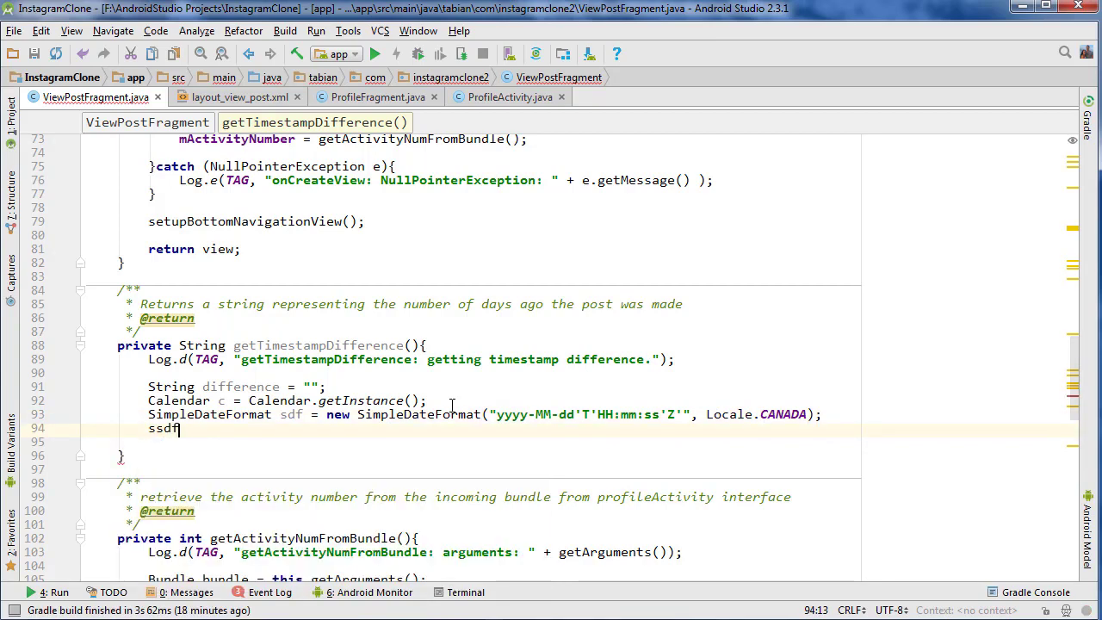
pyautogui.write('.setTimeZone();')
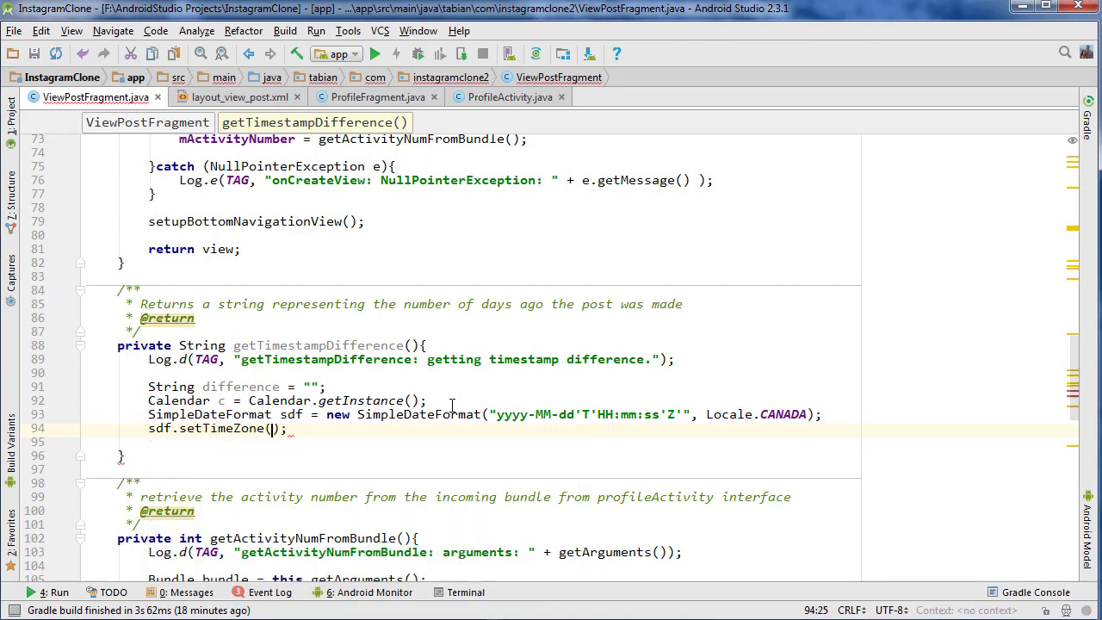
pyautogui.write('TimeZone.')
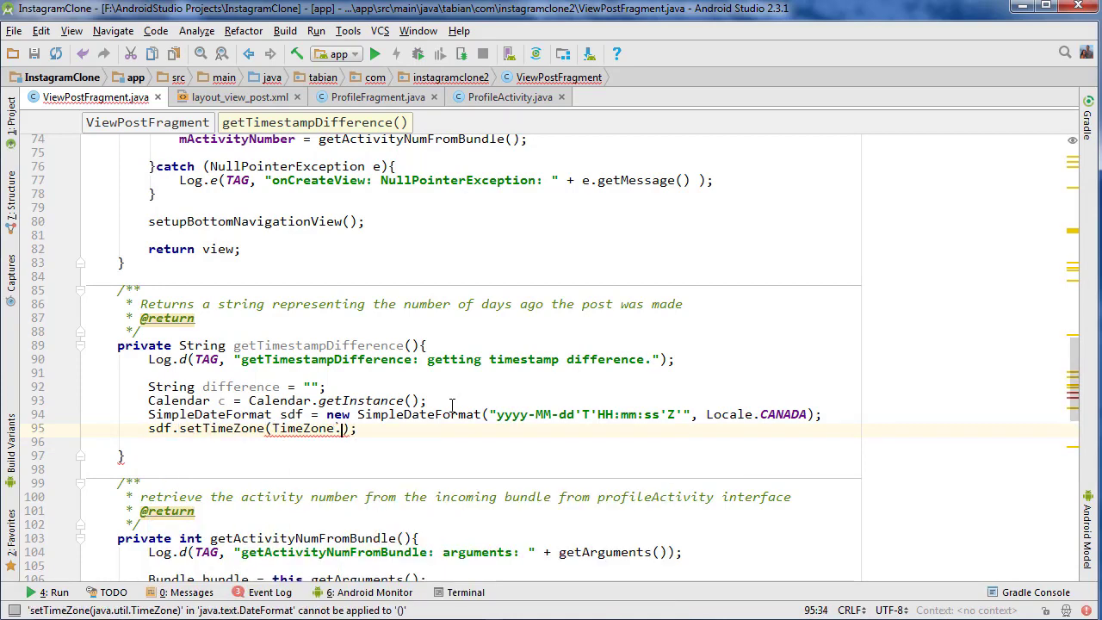
pyautogui.write('getTimeZone("Canada/Pac")')
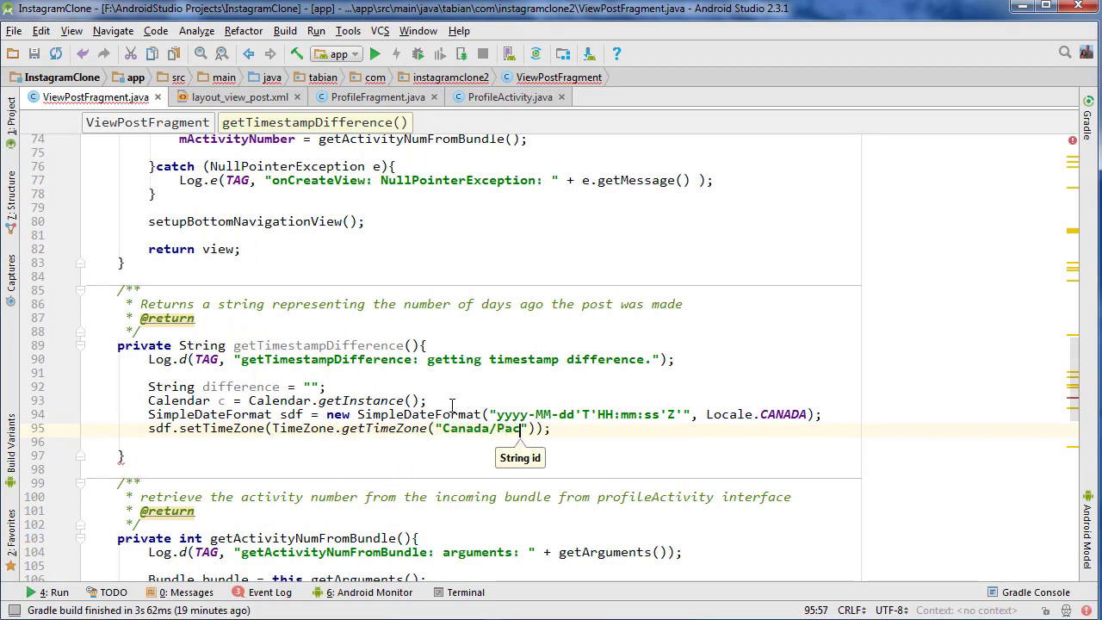
pyautogui.write('ific')
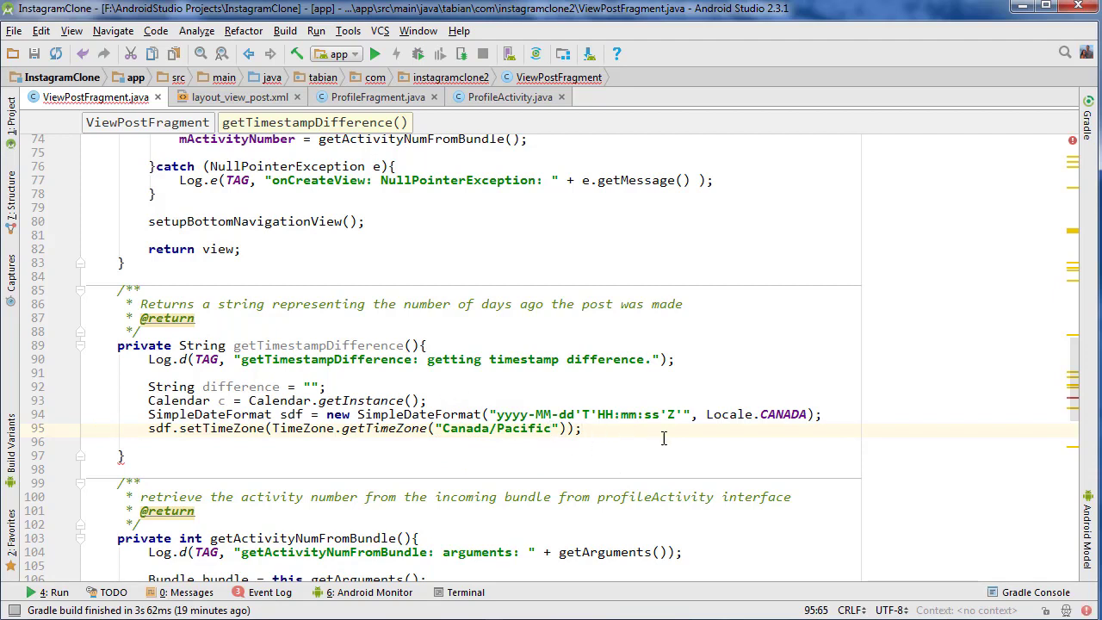
pyautogui.write('//god')
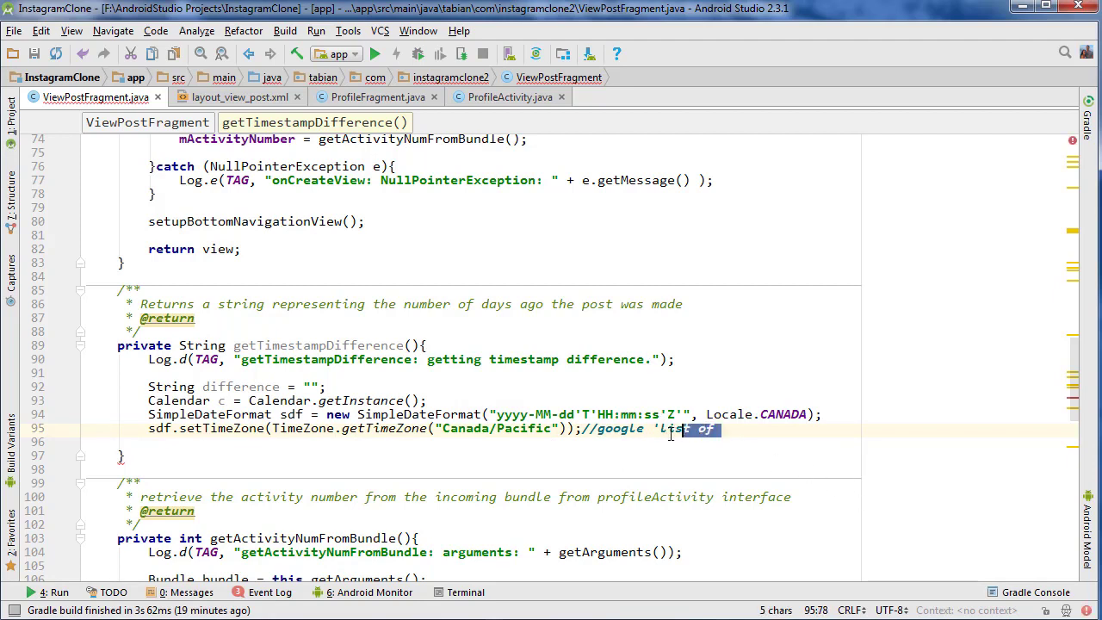
pyautogui.write('android L')
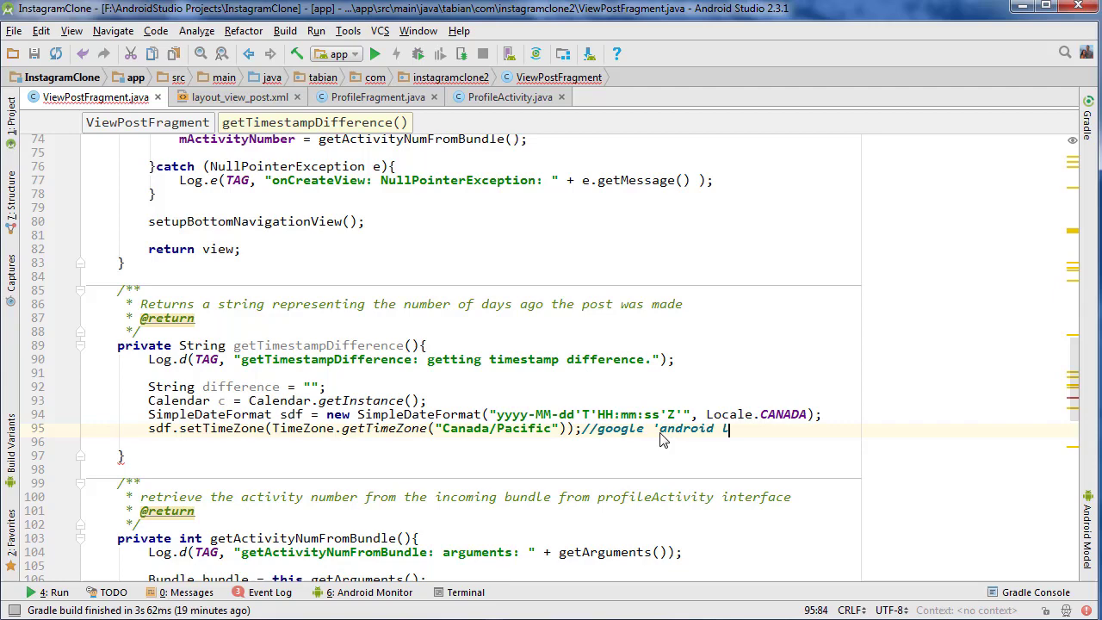
pyautogui.write('ist of timezones')
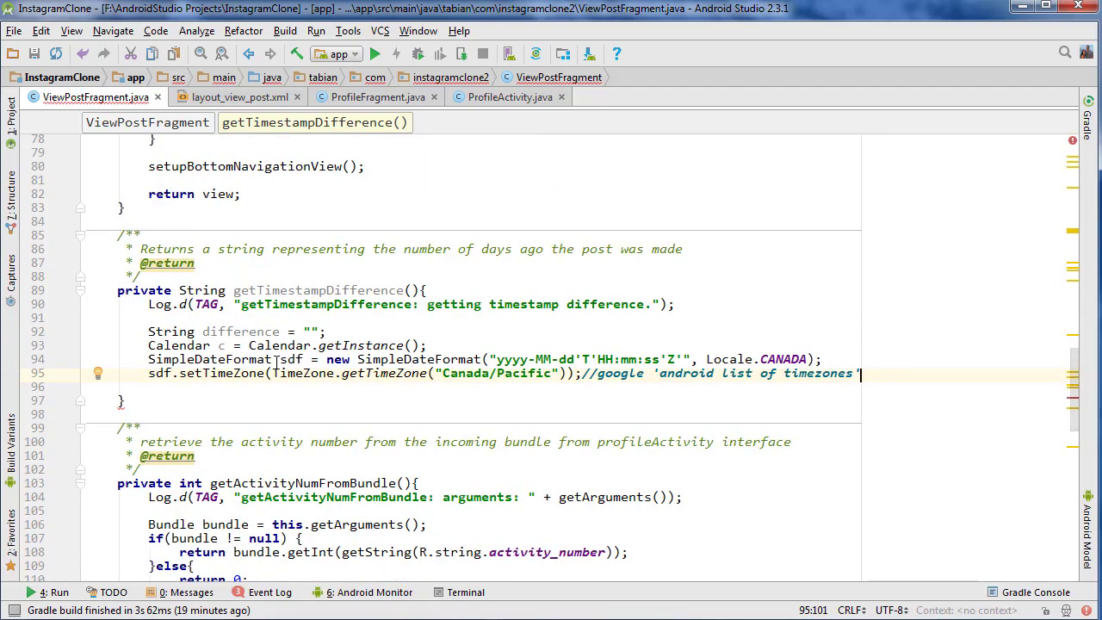
pyautogui.press('Return')
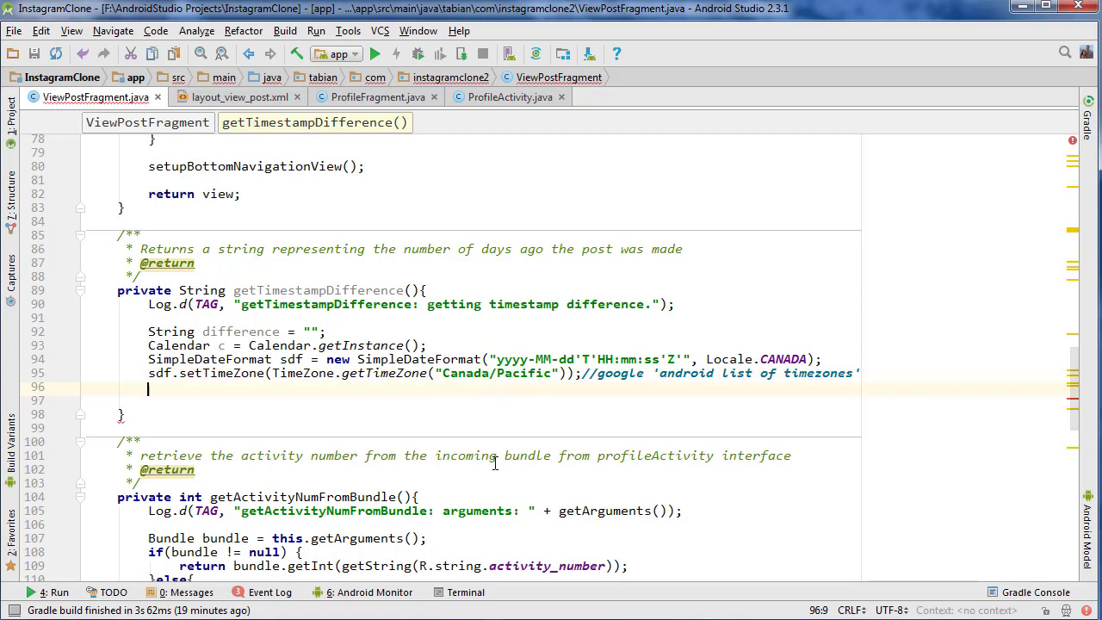
# Step: Begin a Date today = sdf.get... line and then discard it
pyautogui.write('Date')
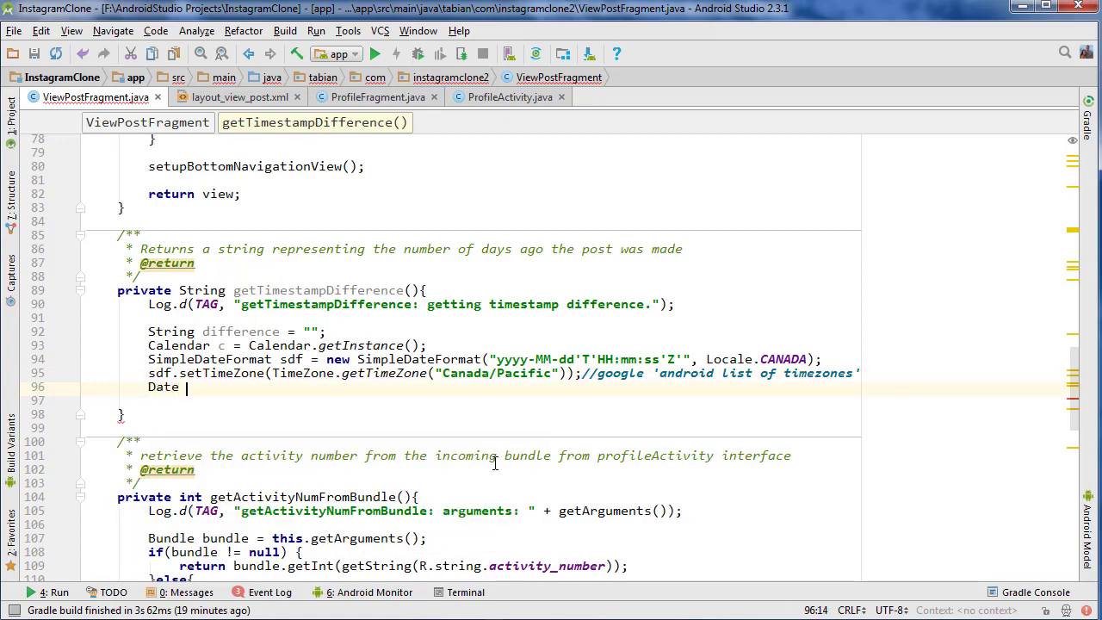
pyautogui.write('today =')
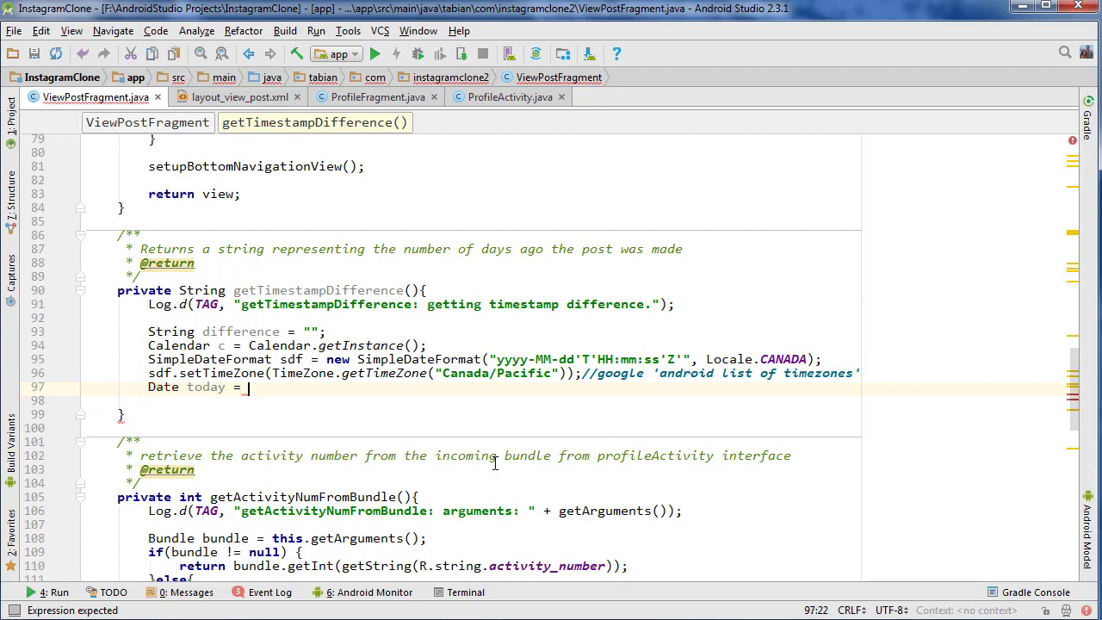
pyautogui.write('sdf.')
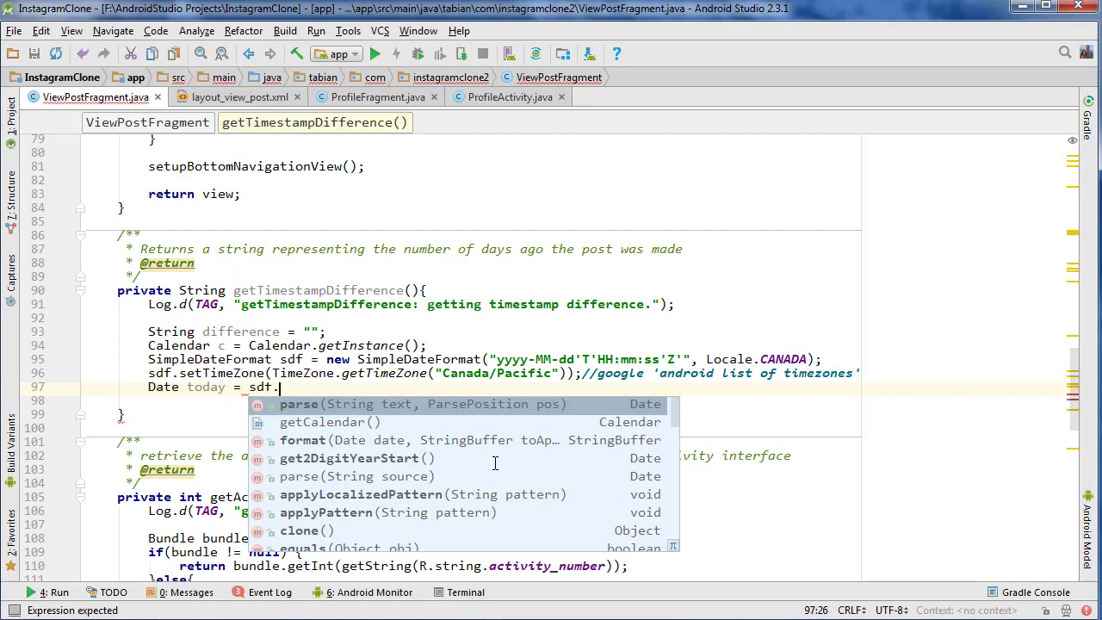
pyautogui.write('get')
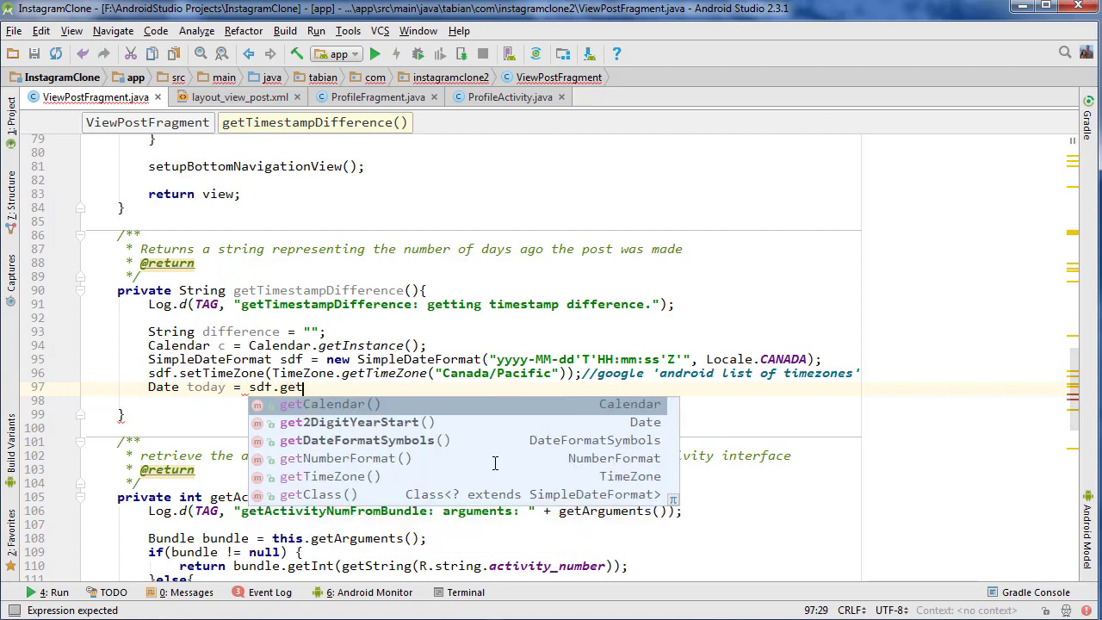
pyautogui.press('Backspace')
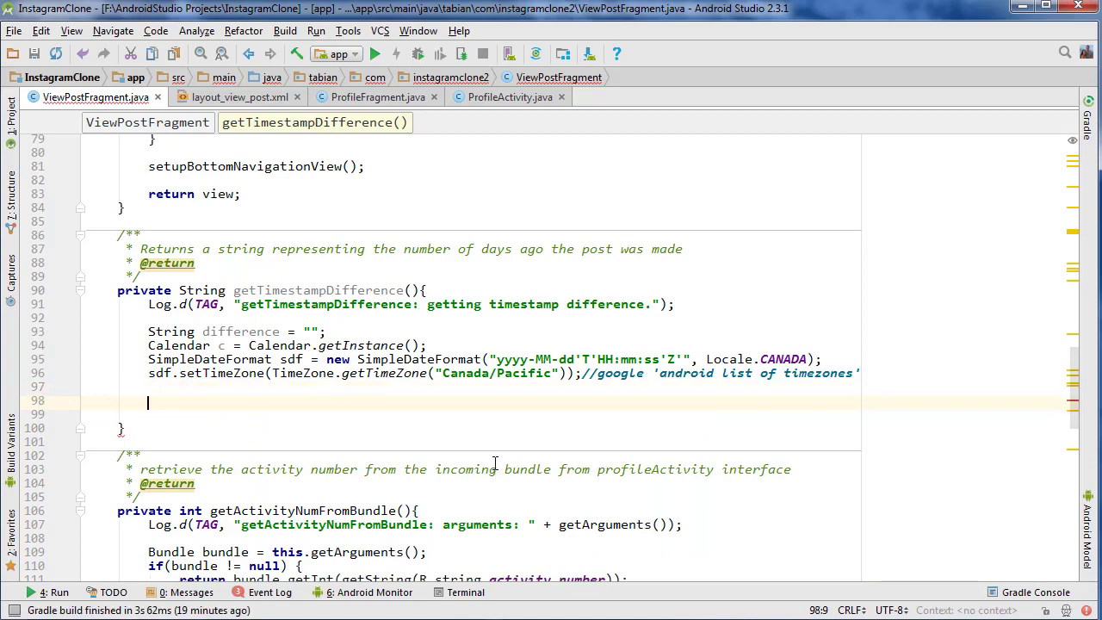
# Step: Write try{} catch(ParseException e) that logs the exception message and sets difference = "0"
pyautogui.write('try{')
pyautogui.write('}catch (ParseException e')
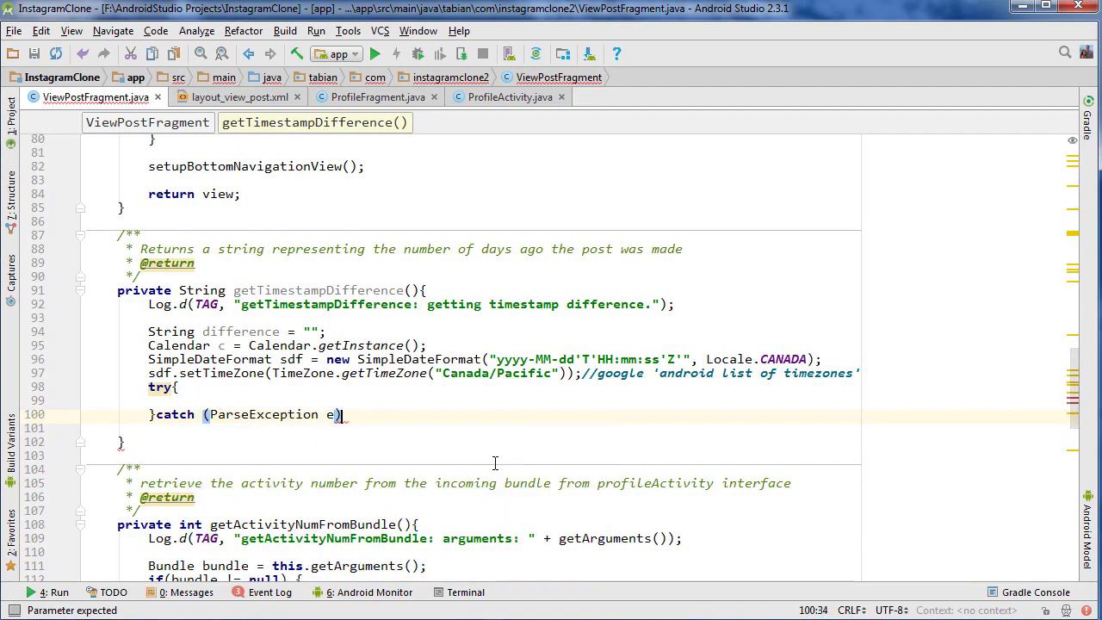
pyautogui.write('l')
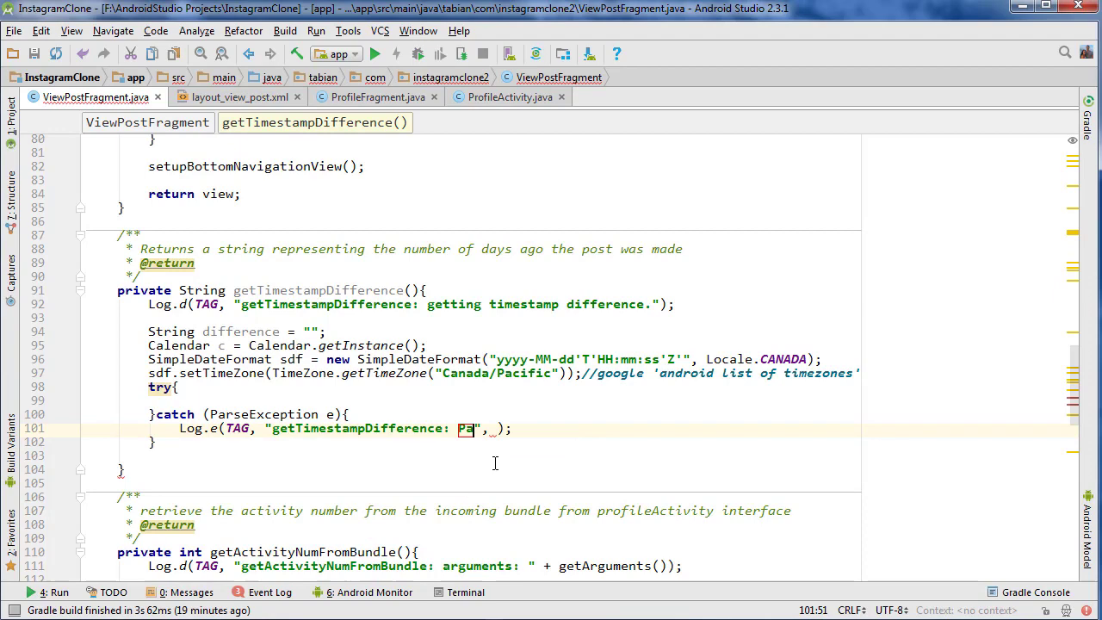
pyautogui.write('ParseException:')
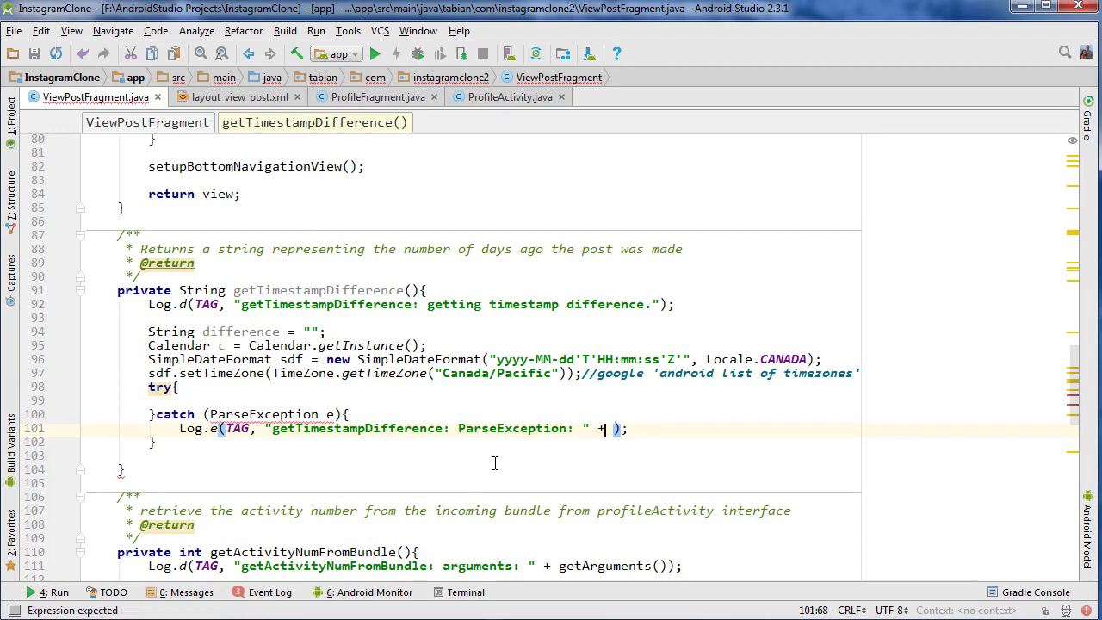
pyautogui.write('e.getMessage(')
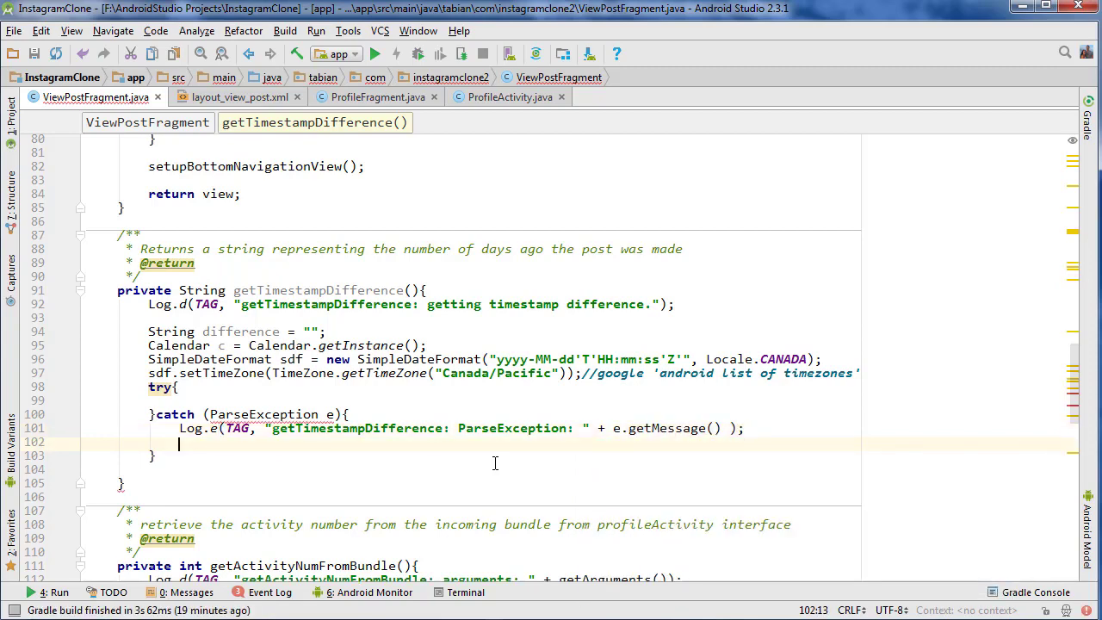
pyautogui.write('difference = "')
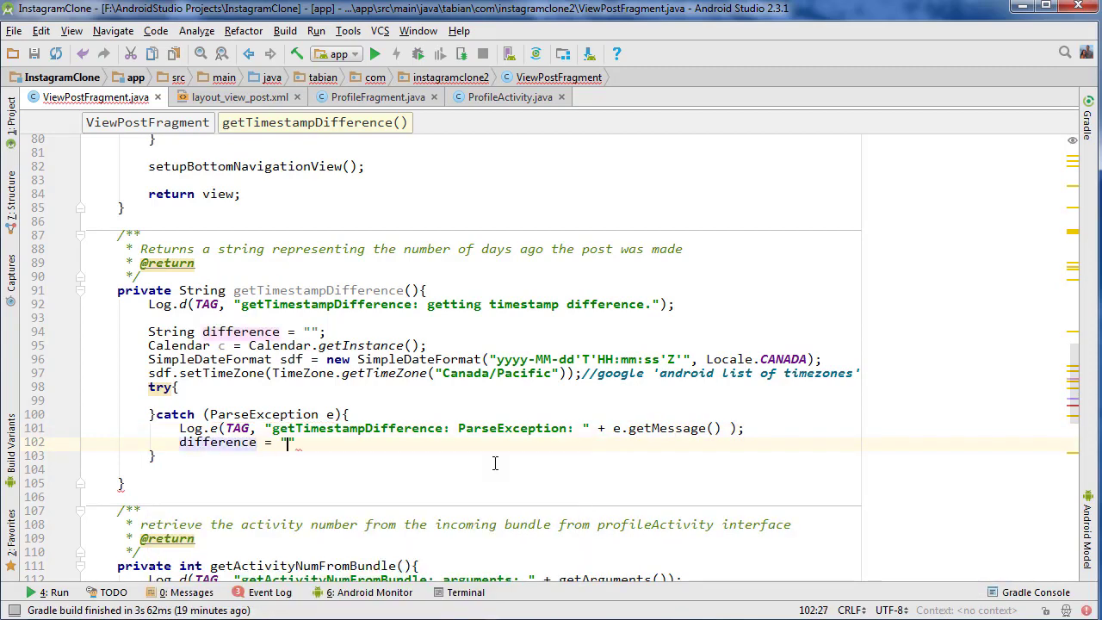
pyautogui.write('0";')
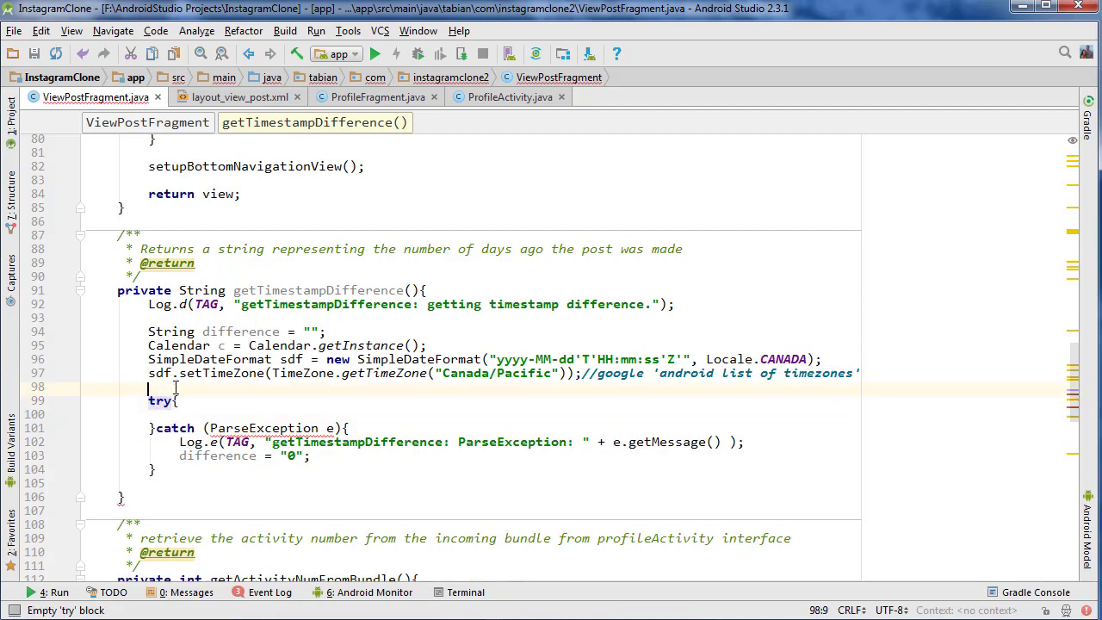
# Step: Declare Date timestamp, final String photoTimestamp = mPhoto.getDate_created(), and parse it with sdf.parse inside try
pyautogui.write('Date Timestamp;')
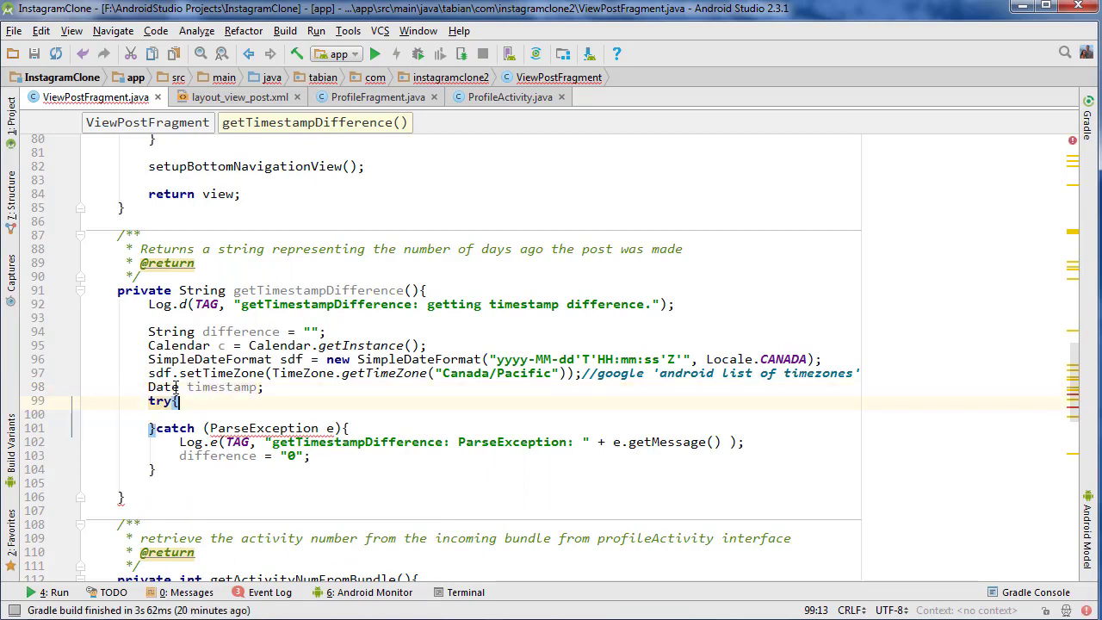
pyautogui.write('timestamp =')
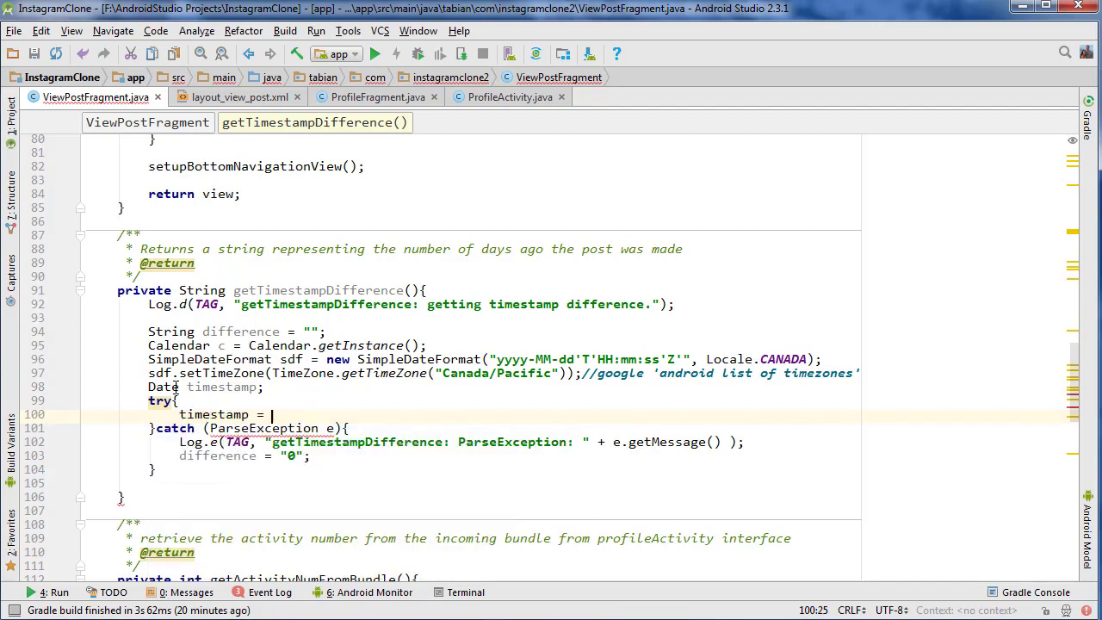
pyautogui.write('sdt.par')
pyautogui.write('final String')
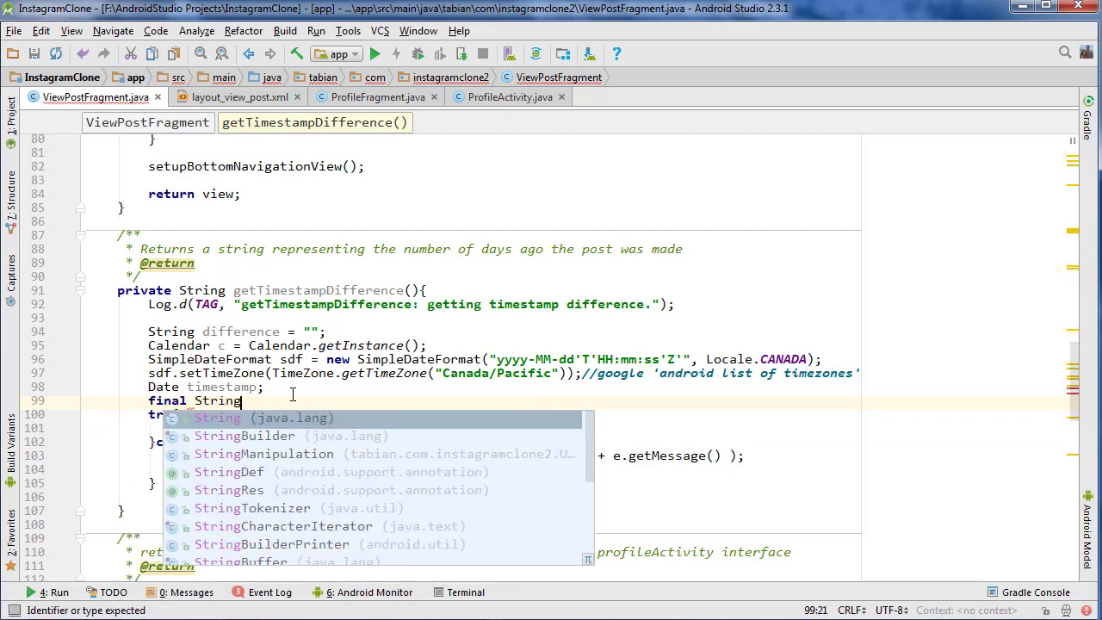
pyautogui.write('photoTimes')
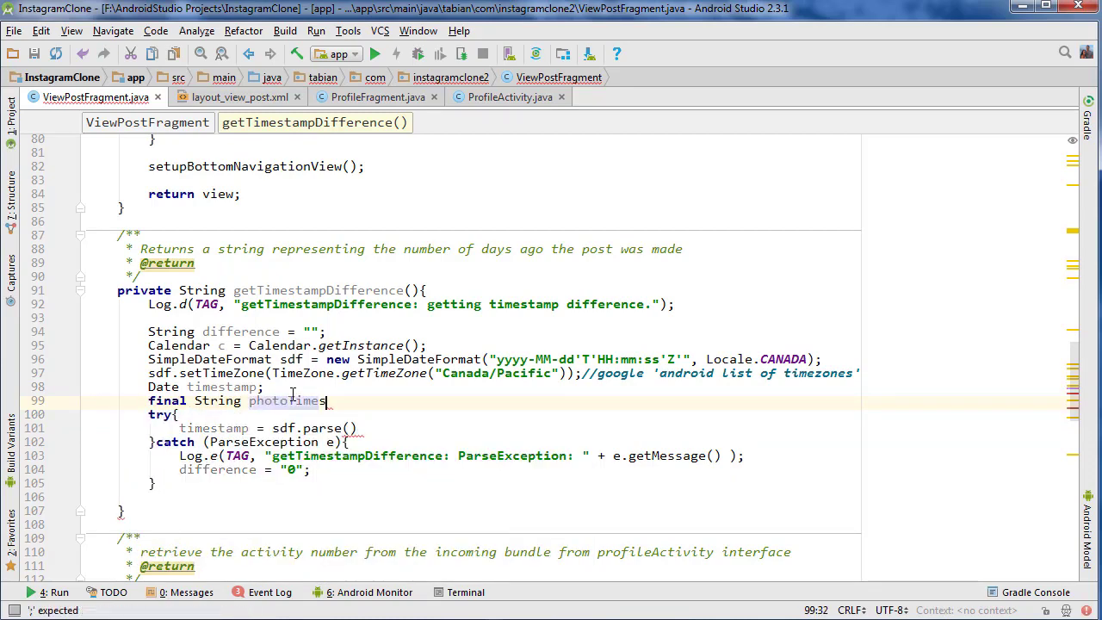
pyautogui.write('imestamp = photo.getg')
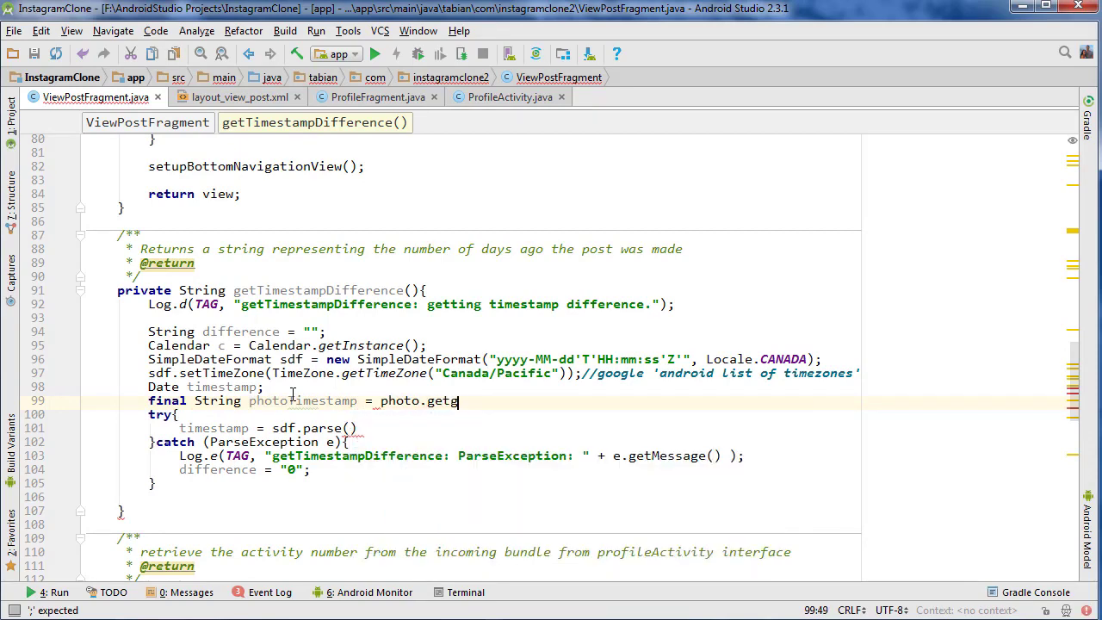
pyautogui.press('BackSpace')
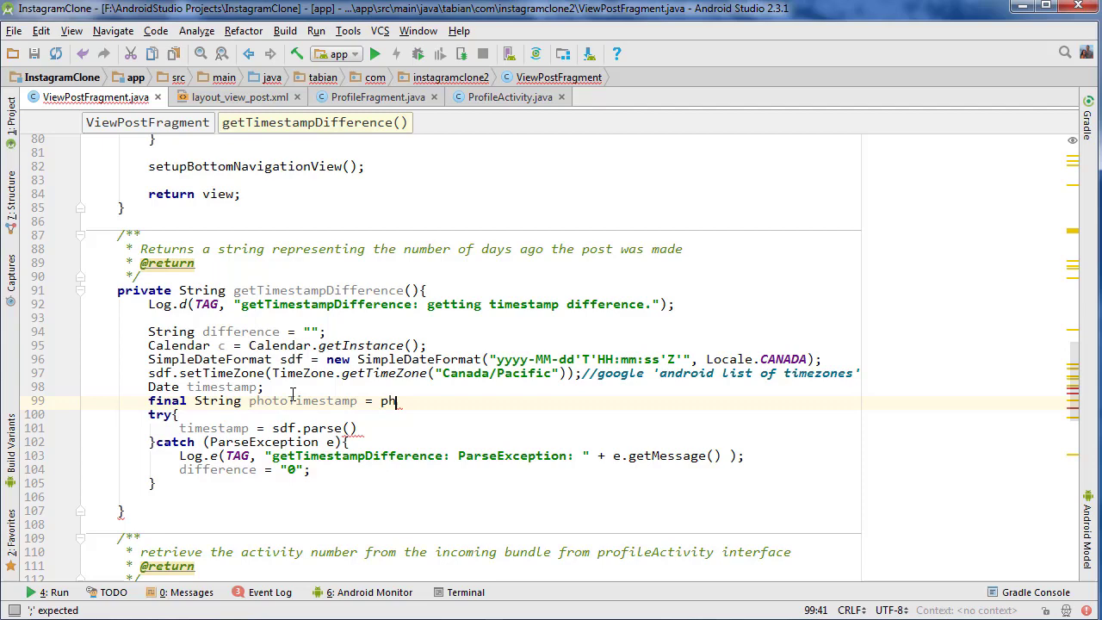
pyautogui.write('Photo.getim')
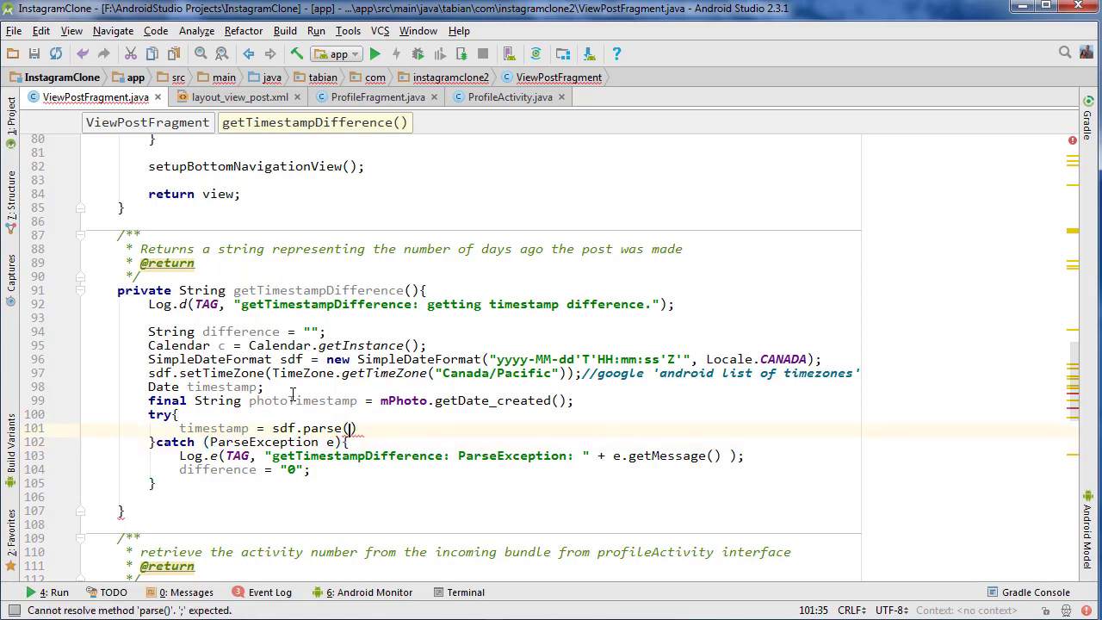
pyautogui.write('photoTimestamp')
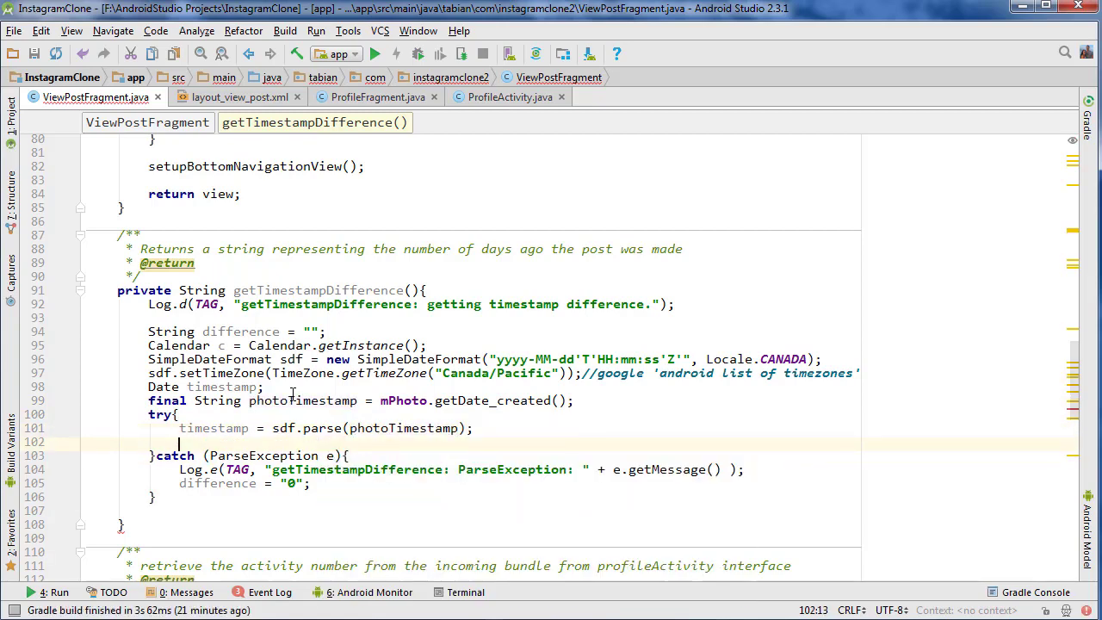
# Step: Set difference = String.valueOf(Math.round((c.getTime() - timestamp.getTime()) / 1000 / 60 / 60 / 24))
pyautogui.write('differnef')
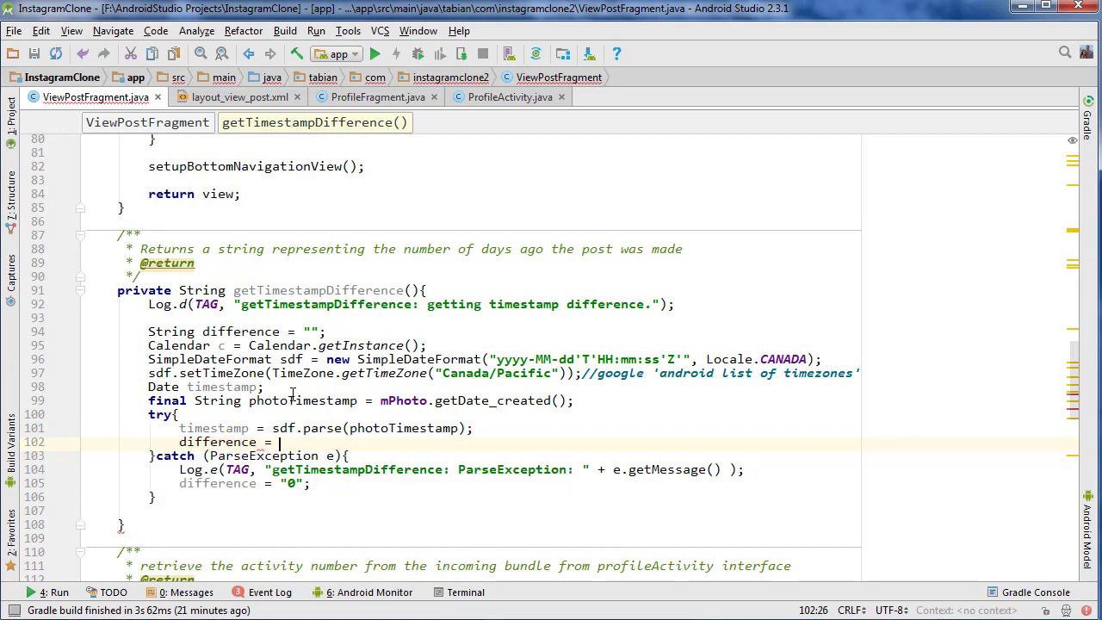
pyautogui.write('String.v')
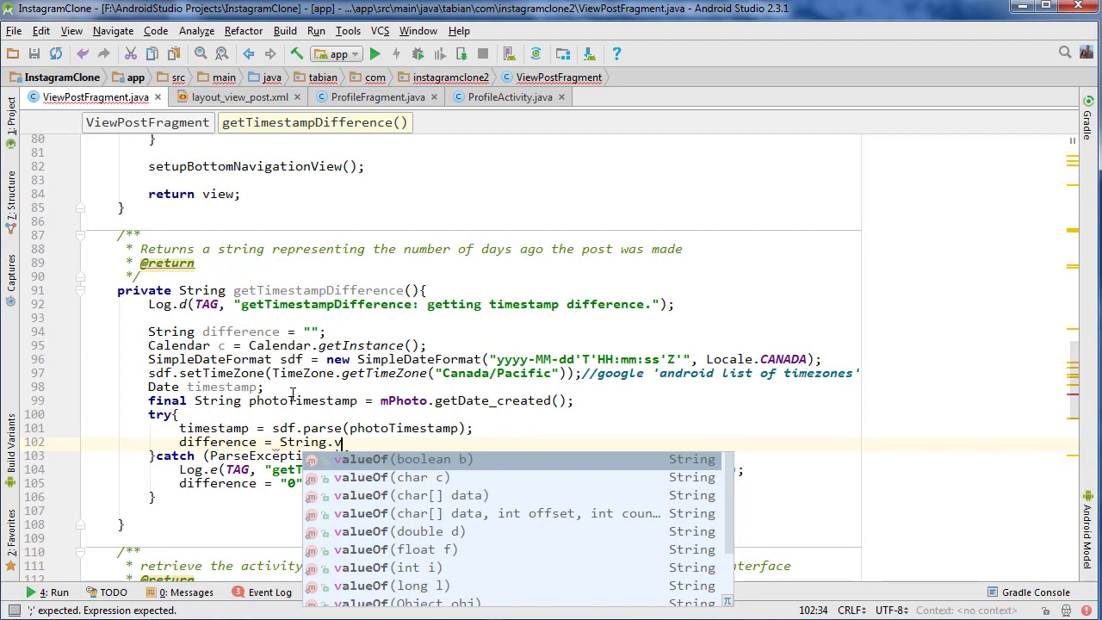
pyautogui.write('alueOf(Math.round(((t')
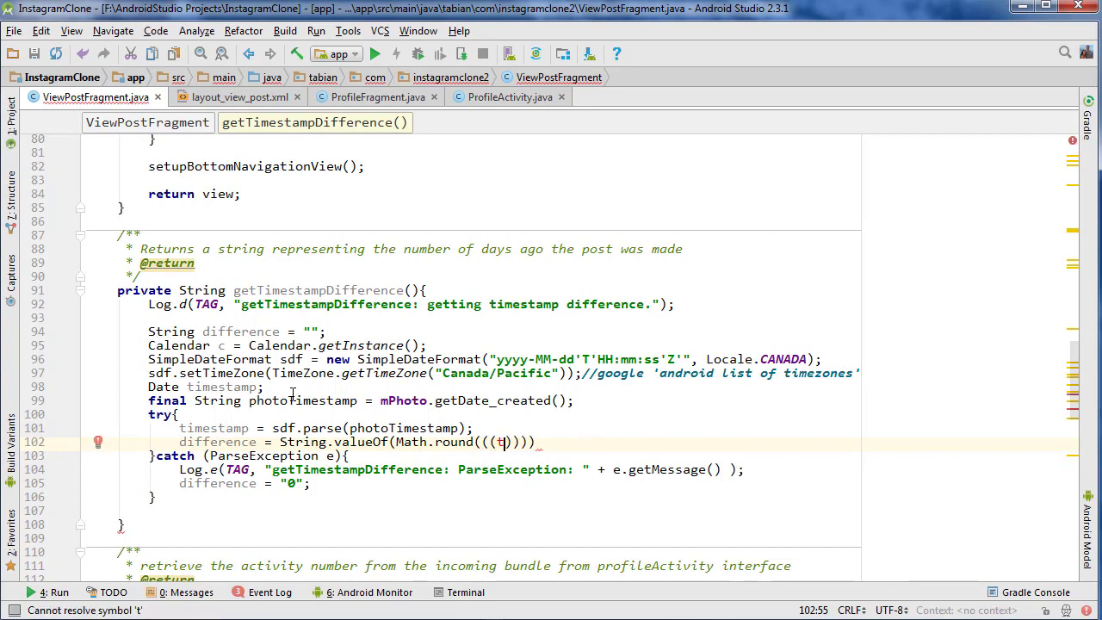
pyautogui.press('Backspace')
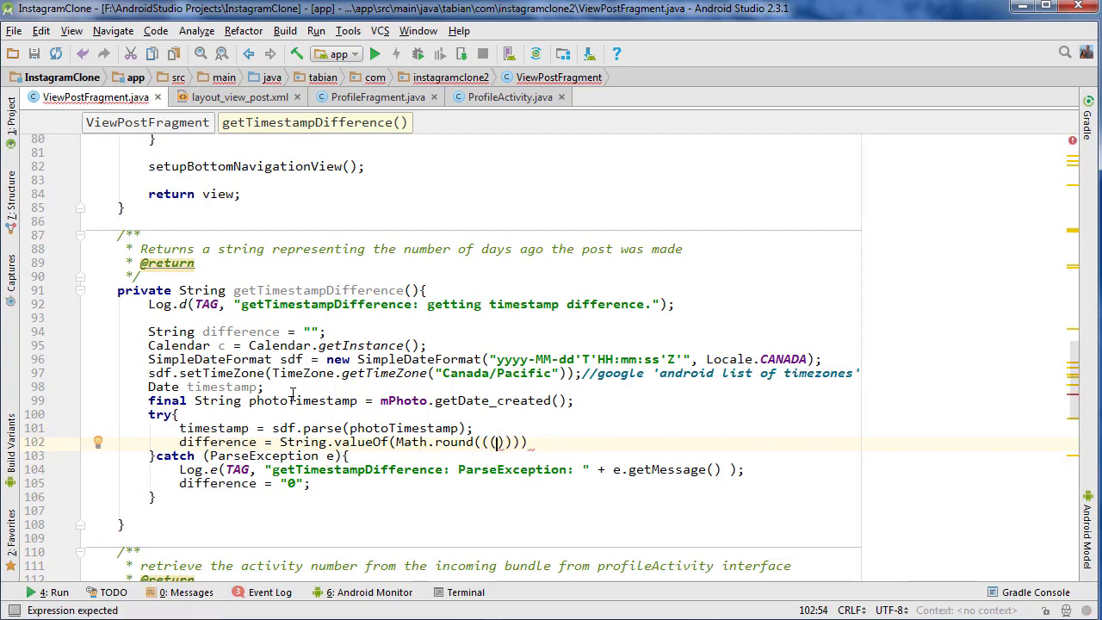
pyautogui.write('c.get')
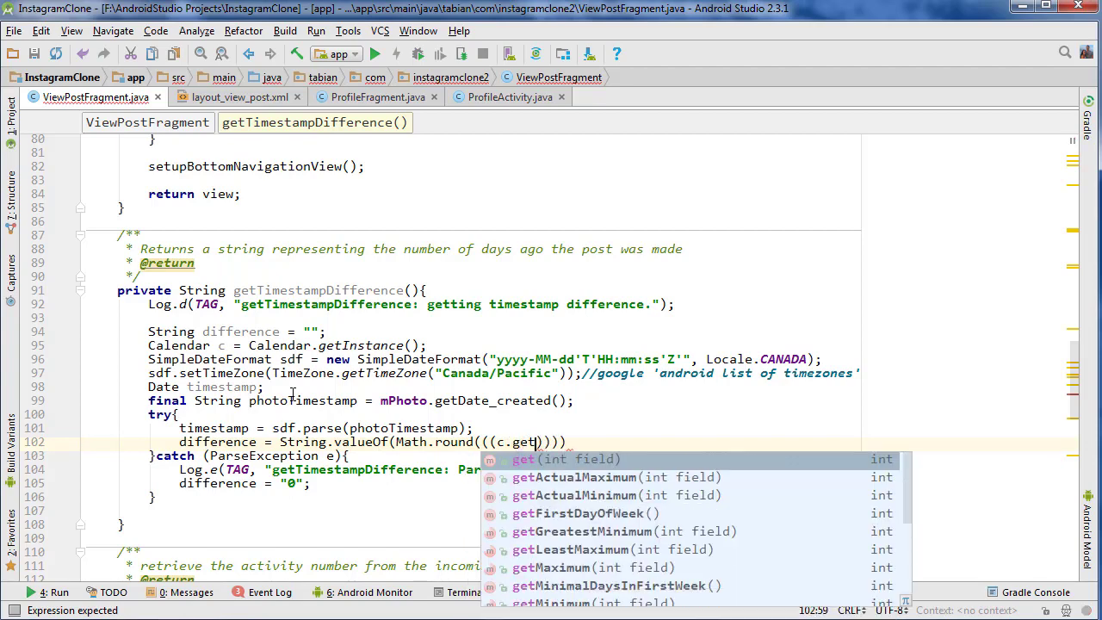
pyautogui.write('tim')
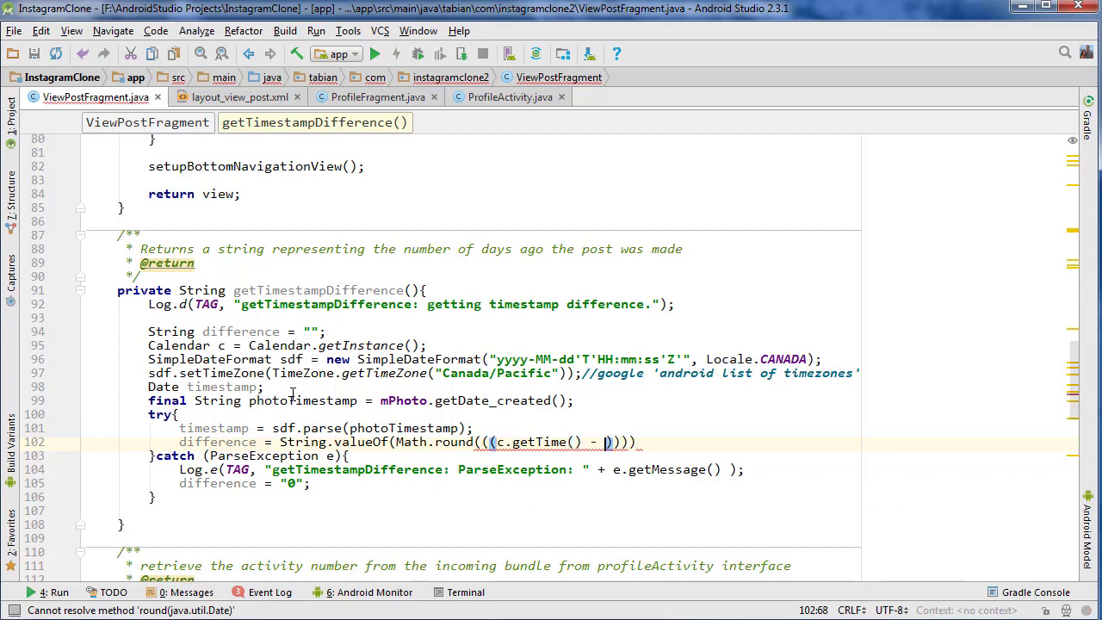
pyautogui.write('timestamp')
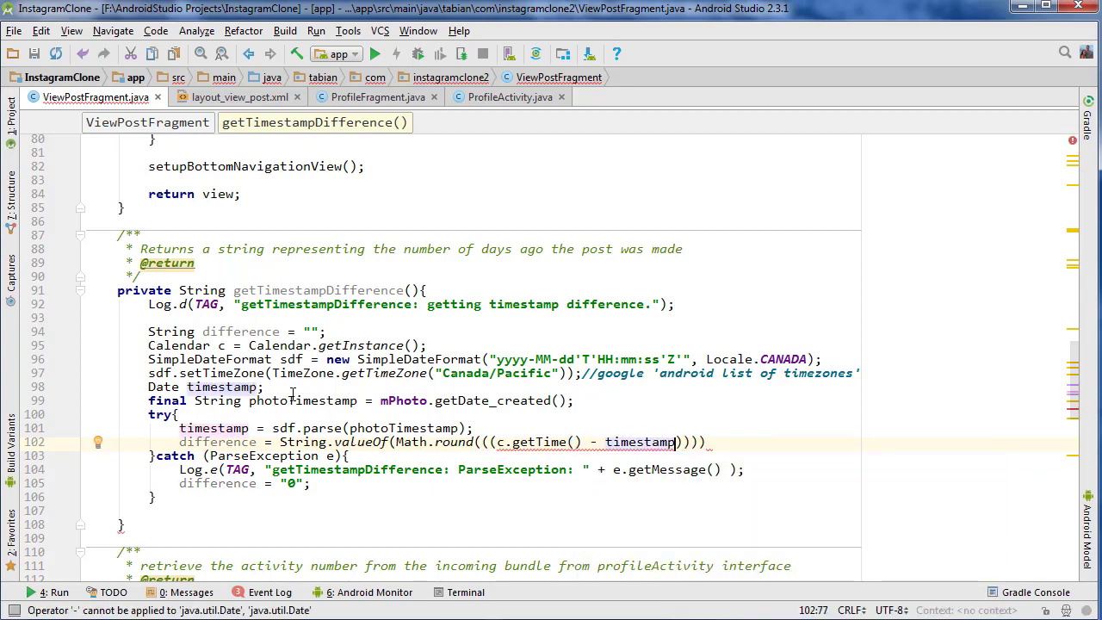
pyautogui.write('.getTime()) /')
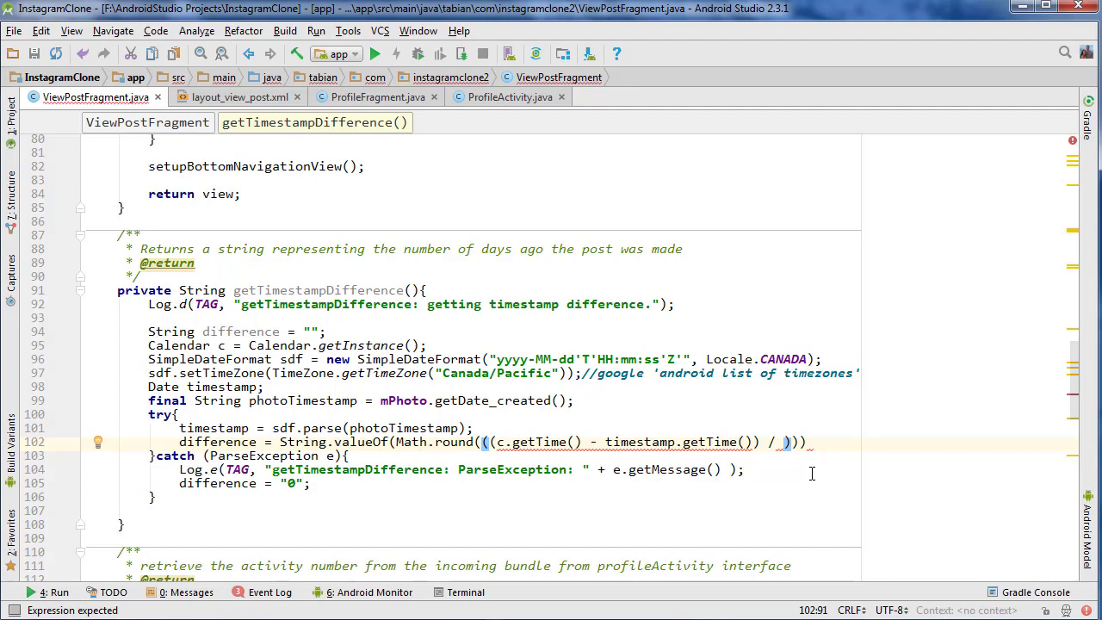
pyautogui.write('1000 /')
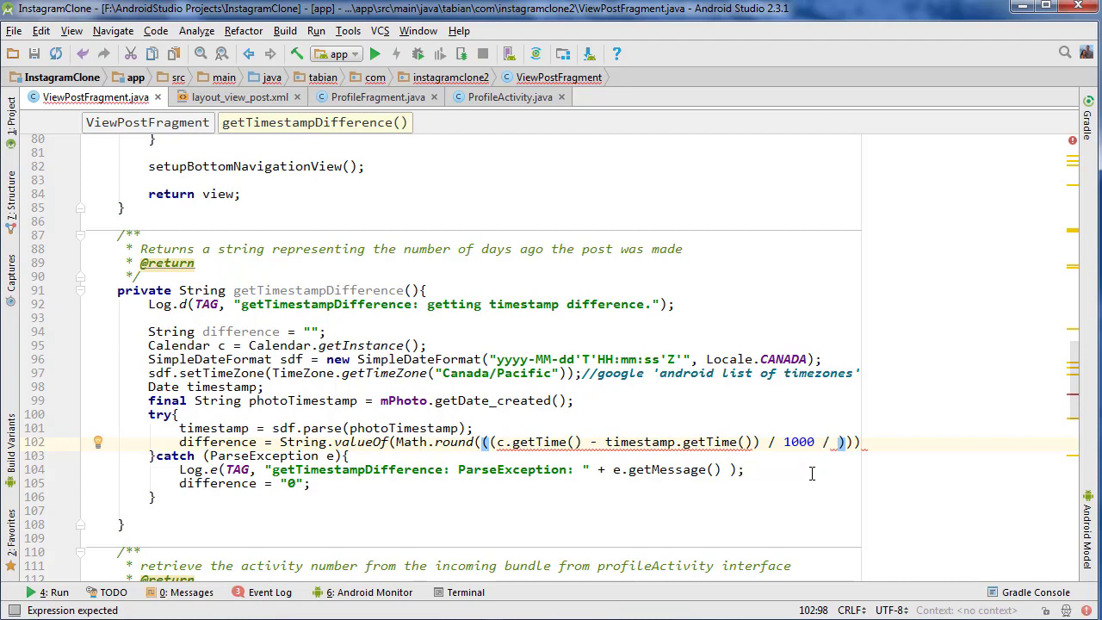
pyautogui.write('60')
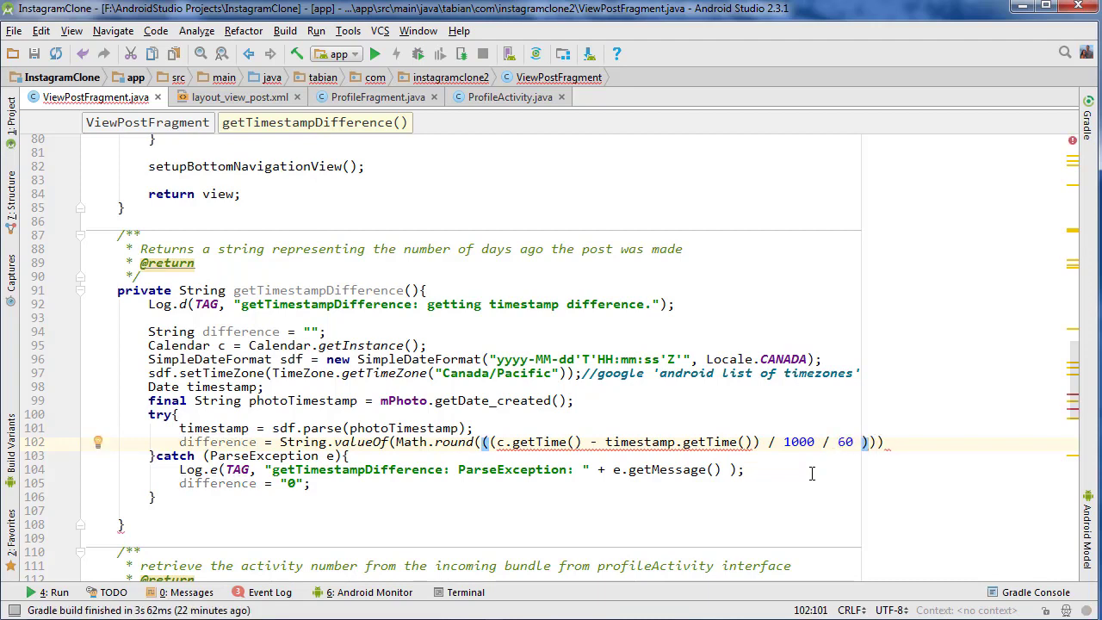
pyautogui.write('/ 60 / 24')
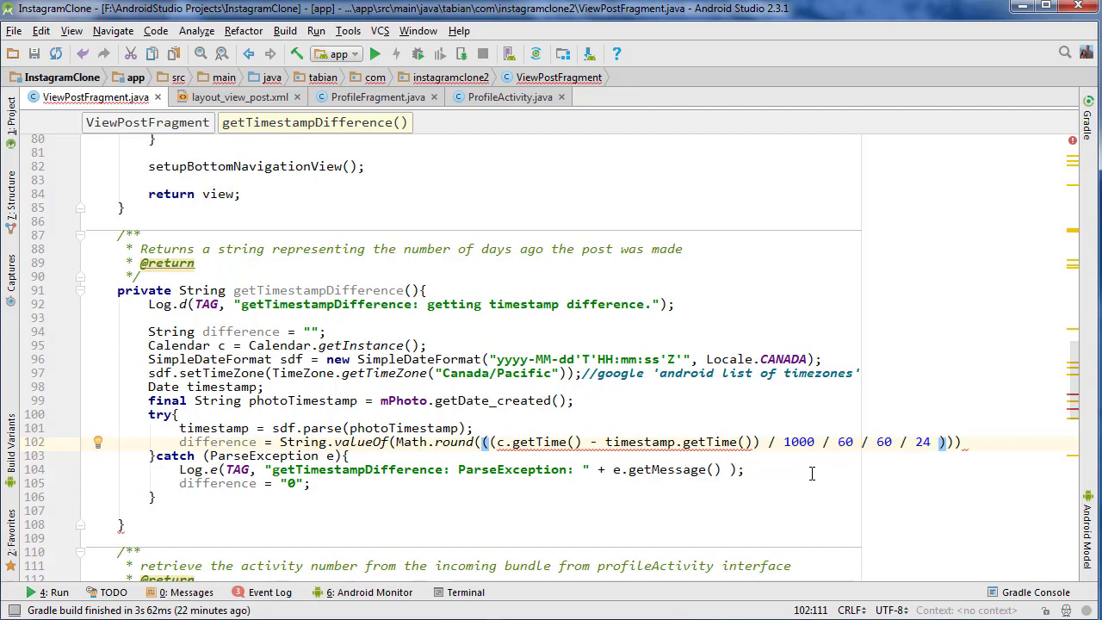
pyautogui.moveTo(920, 487)
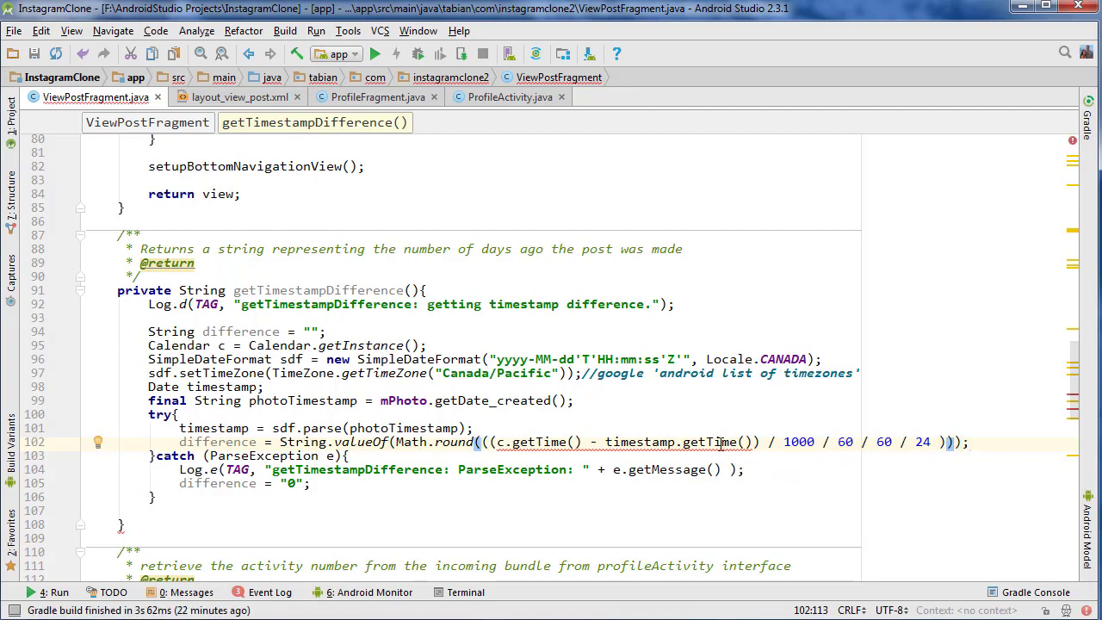
pyautogui.moveTo(720, 441)
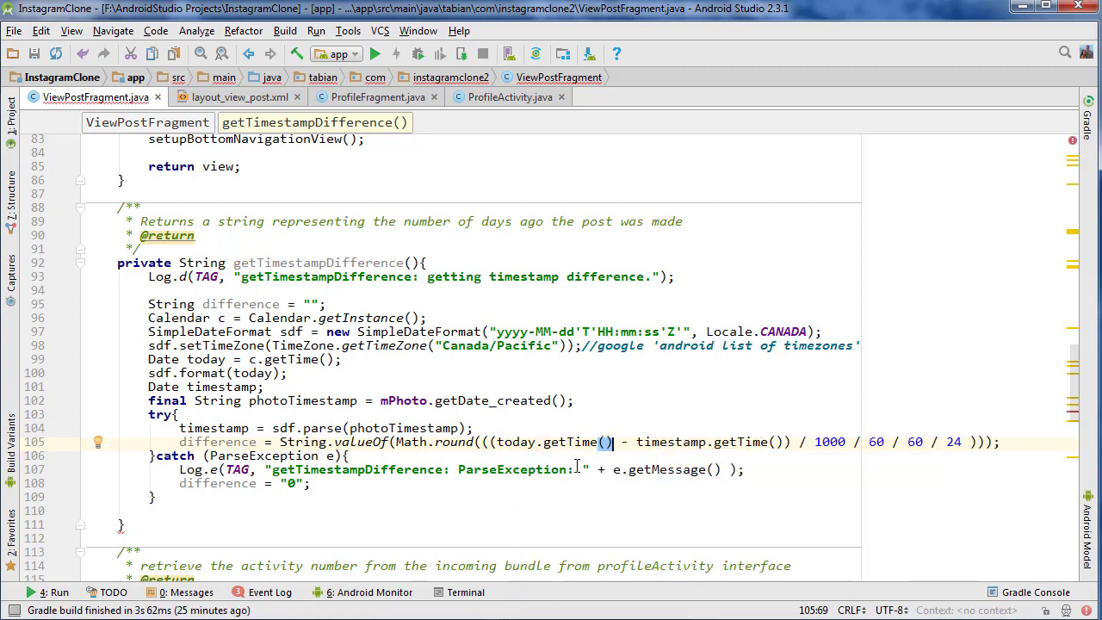
# Step: Use today.getTime() from Date today = c.getTime() in the formula and return difference at the method's end
pyautogui.doubleClick(251, 372)
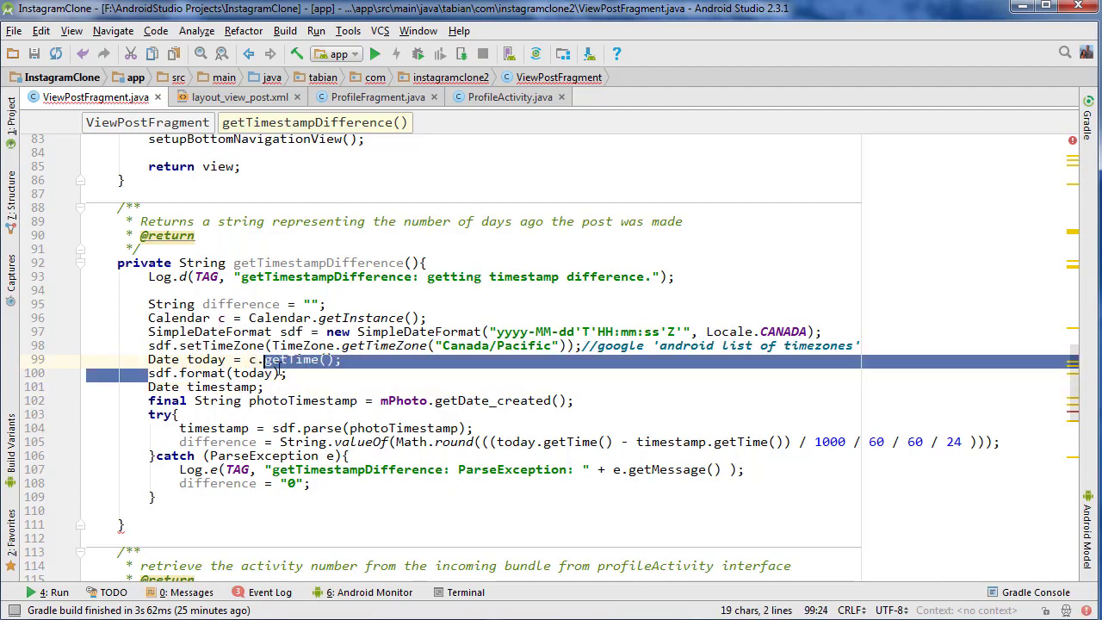
pyautogui.doubleClick(571, 441)
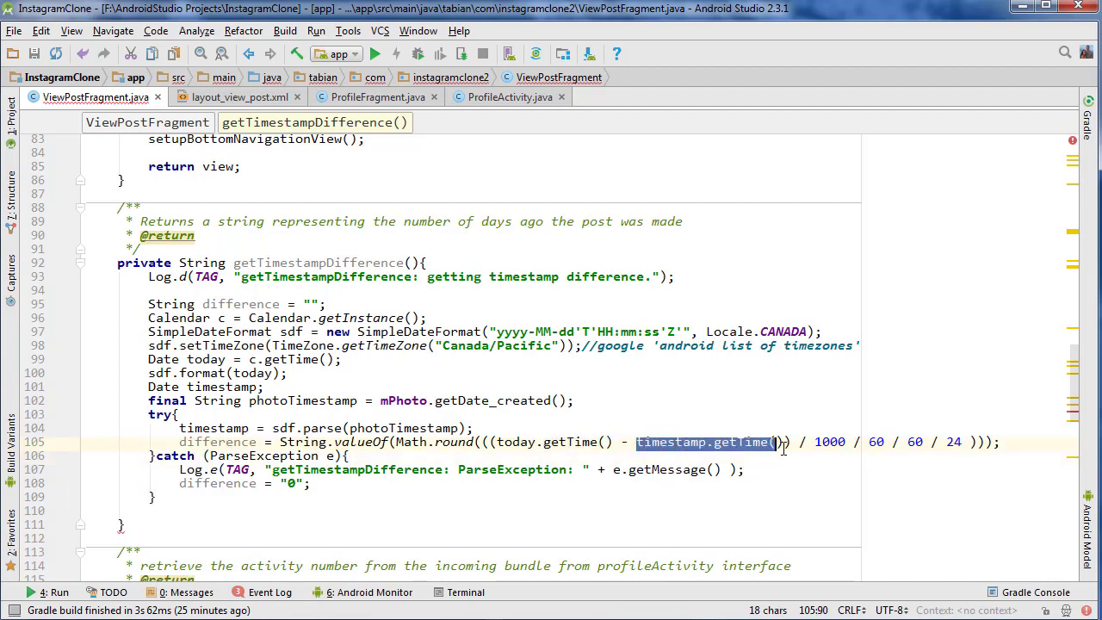
pyautogui.click(742, 468)
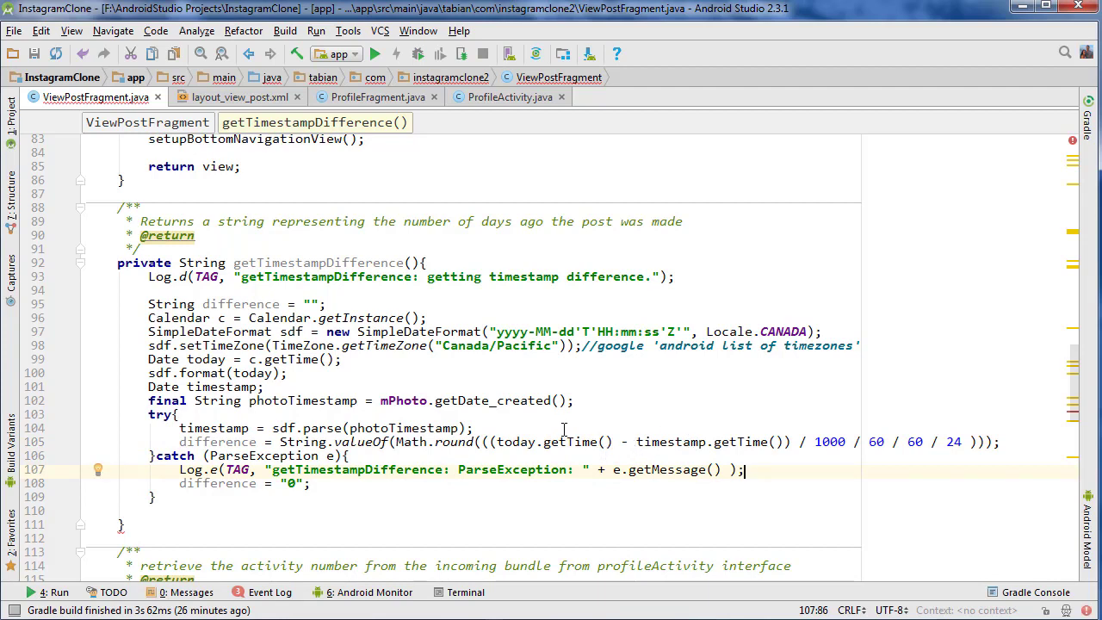
pyautogui.click(313, 482)
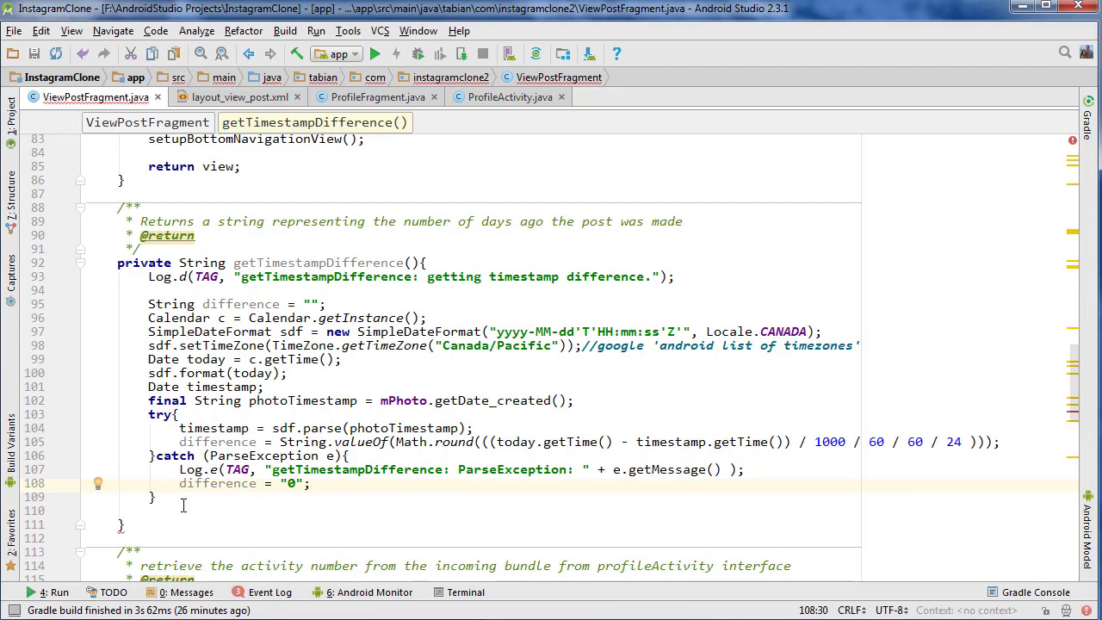
pyautogui.write('return difference;')
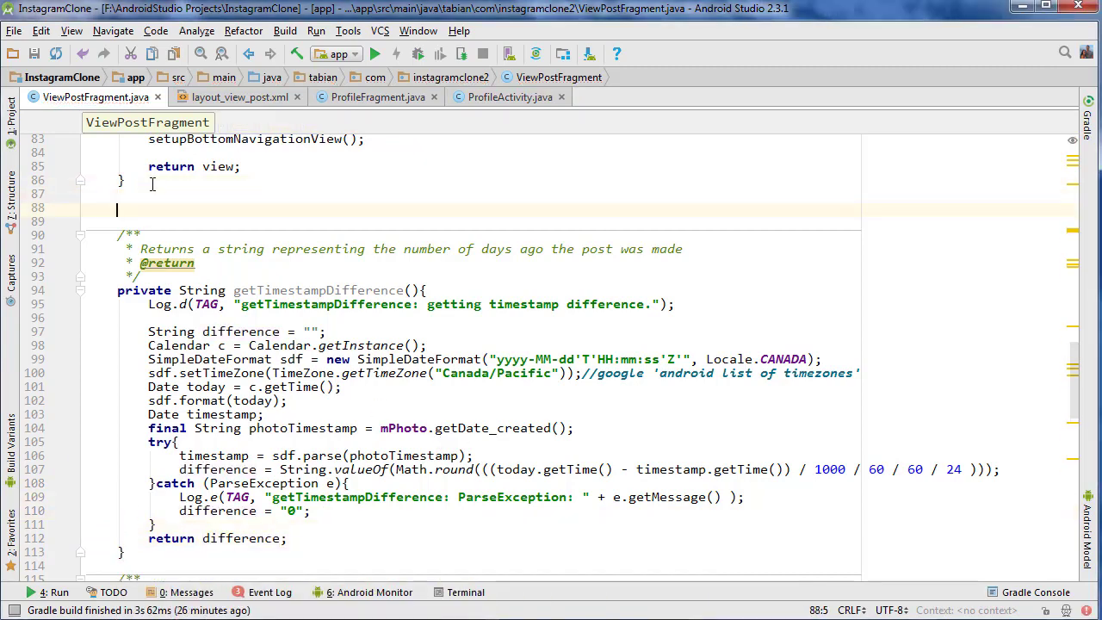
# Step: Create private void setupWidgets() storing String timestampDiff = getTimestampDifference()
pyautogui.write('private setupWidgets(){')
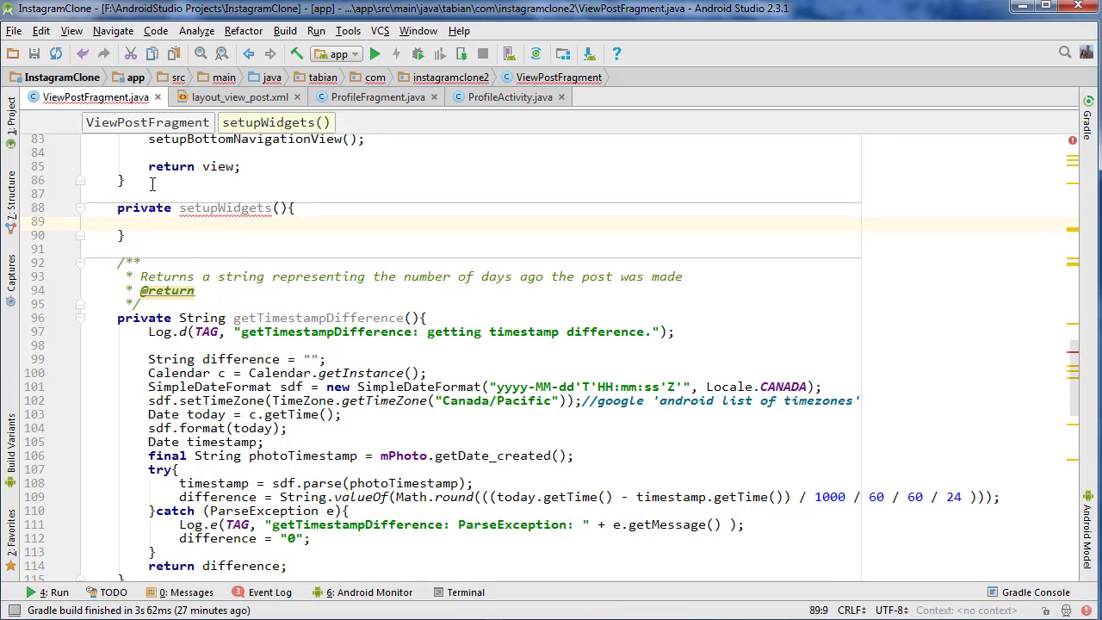
pyautogui.write('String timestampDifference')
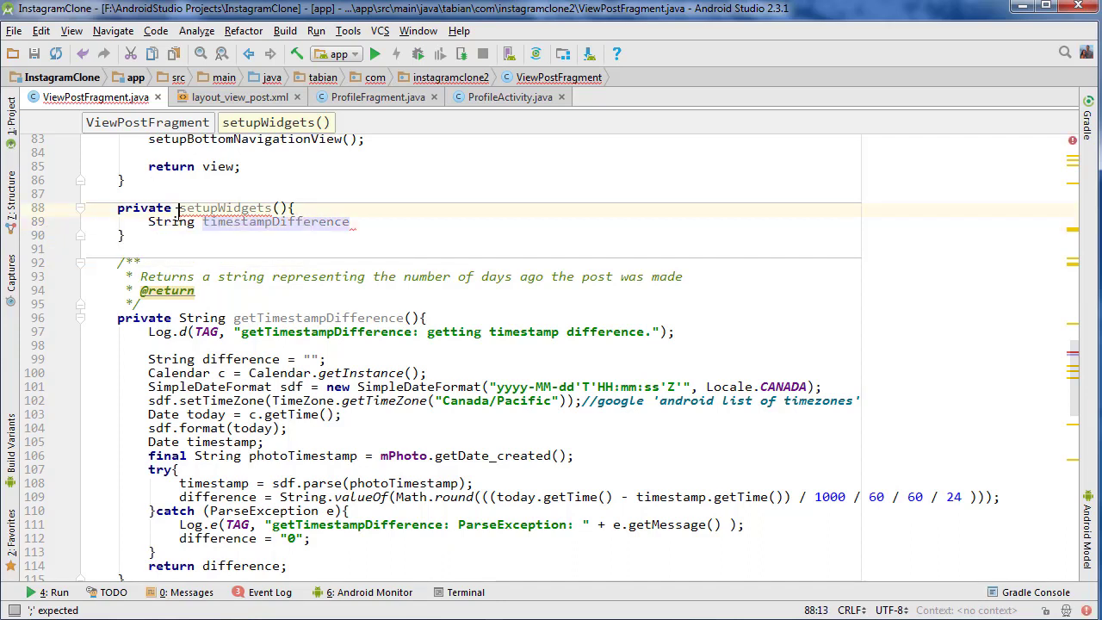
pyautogui.write('void')
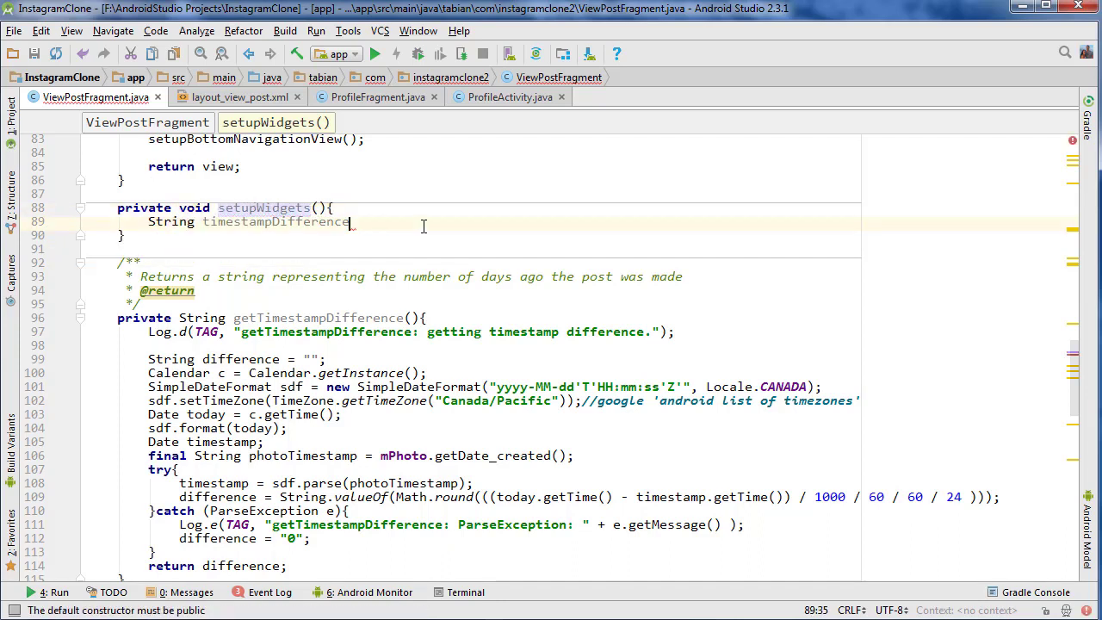
pyautogui.press('BackSpace')
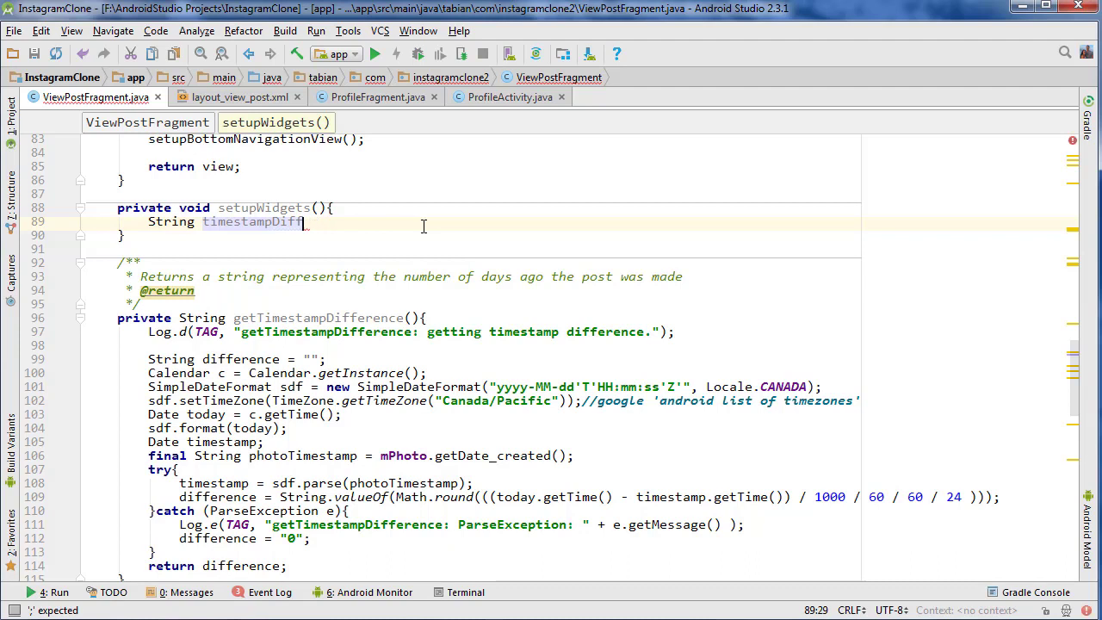
pyautogui.write('=')
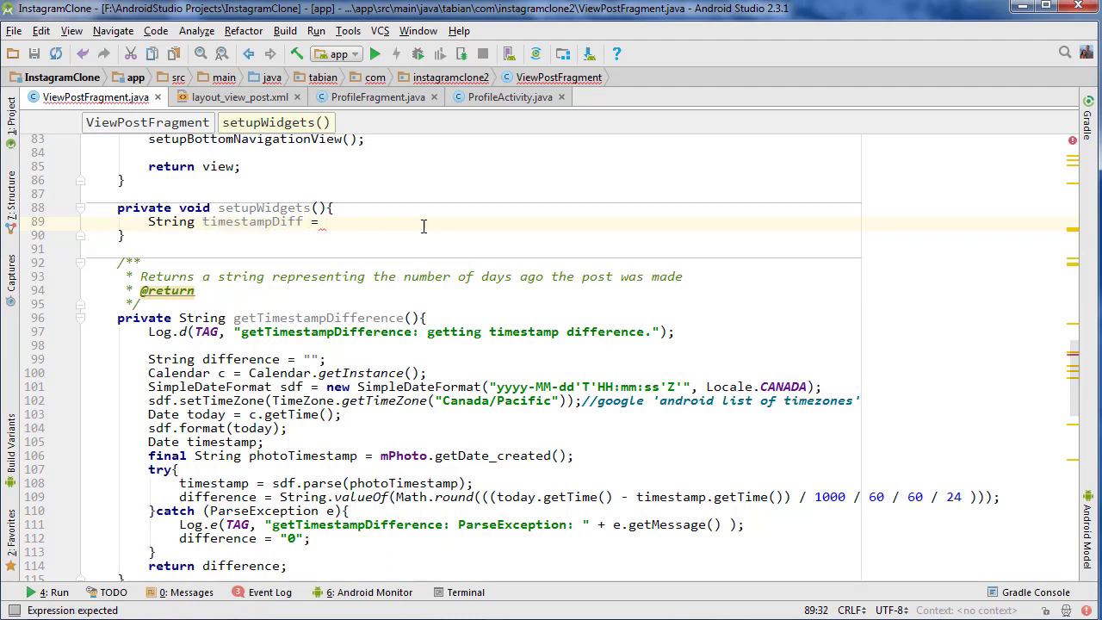
pyautogui.write('getTimestampDifference();')
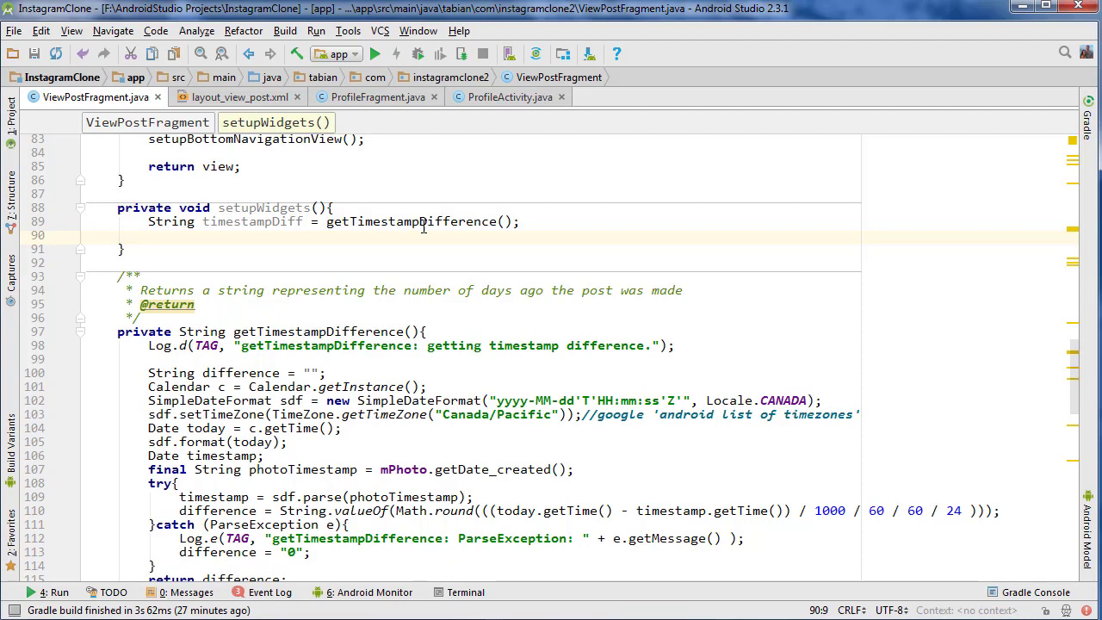
# Step: Set mTimestamp to timestampDiff + " DAYS AGO" when it isn't "0", otherwise "TODAY"
pyautogui.write('if(){')
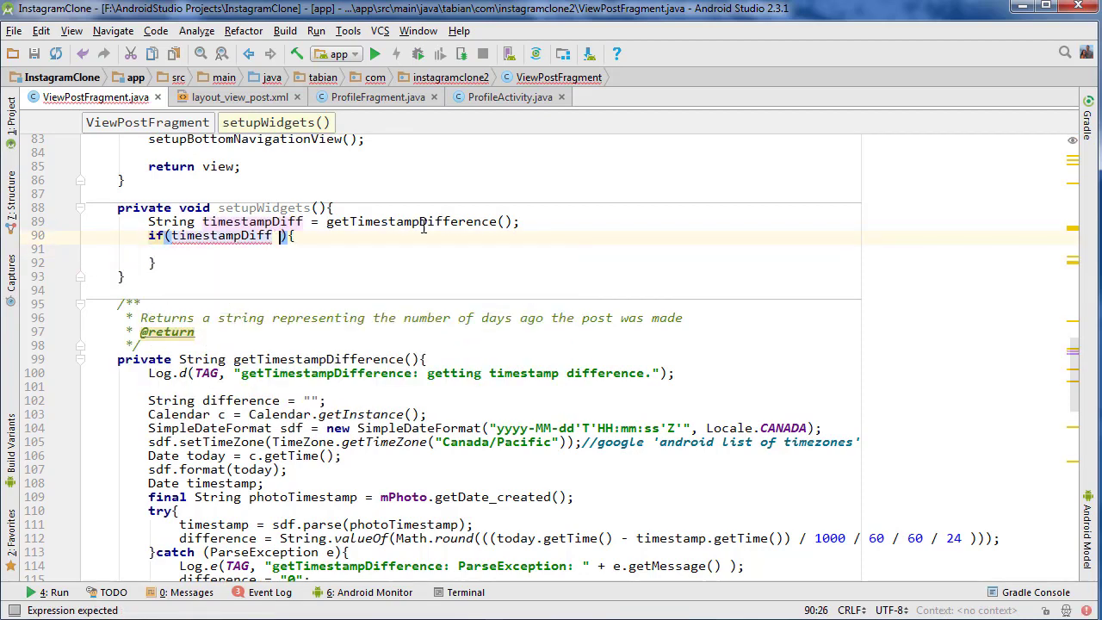
pyautogui.write('.equals("")')
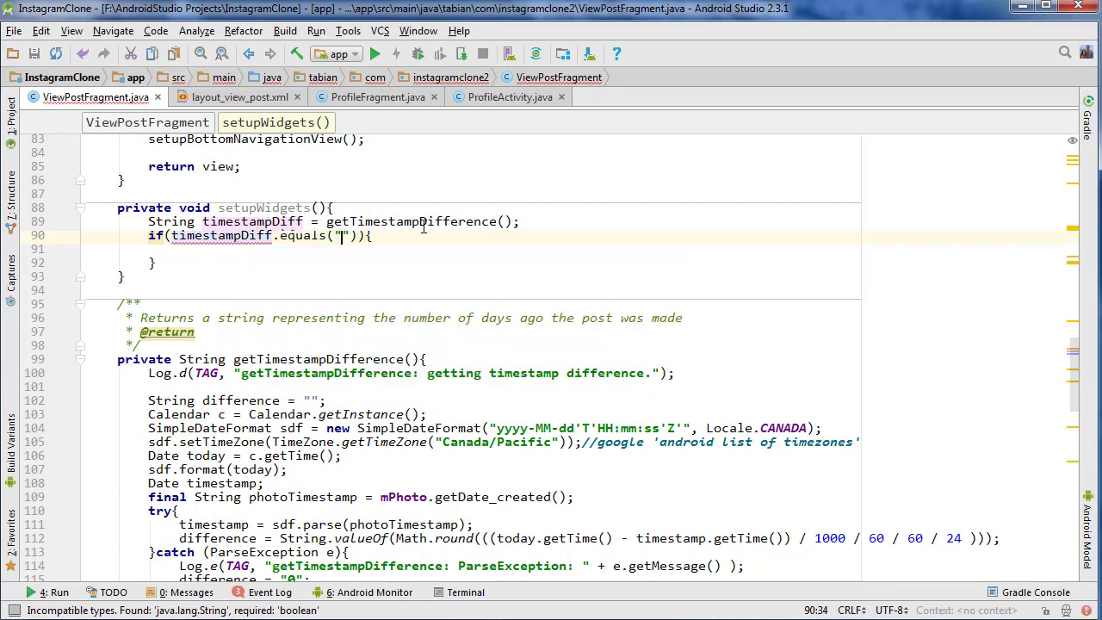
pyautogui.write('0')
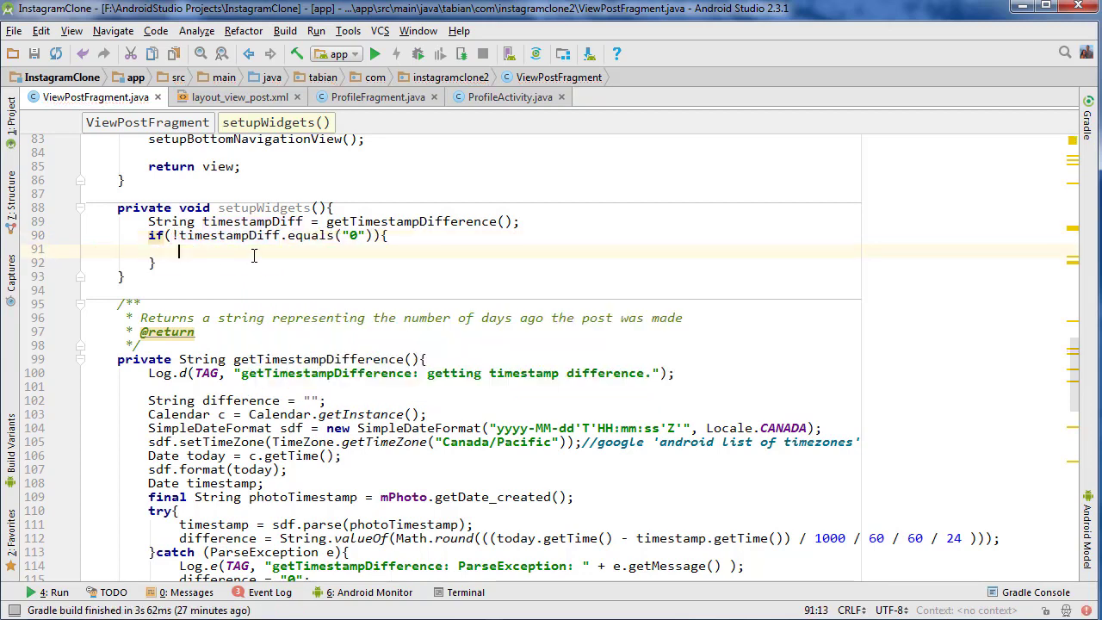
pyautogui.write('time')
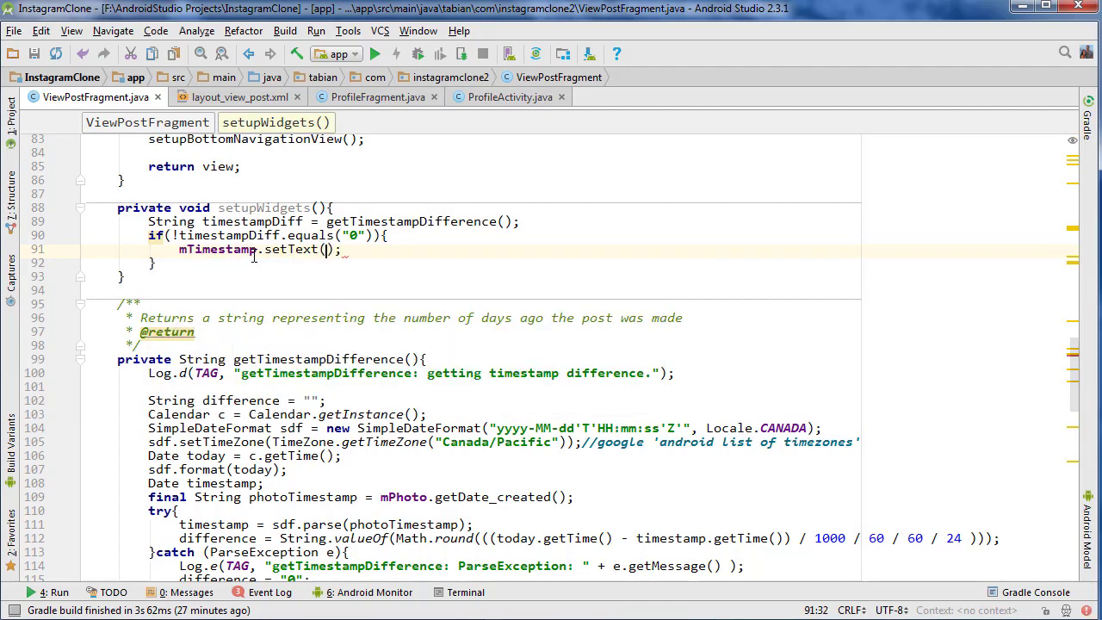
pyautogui.write('time')
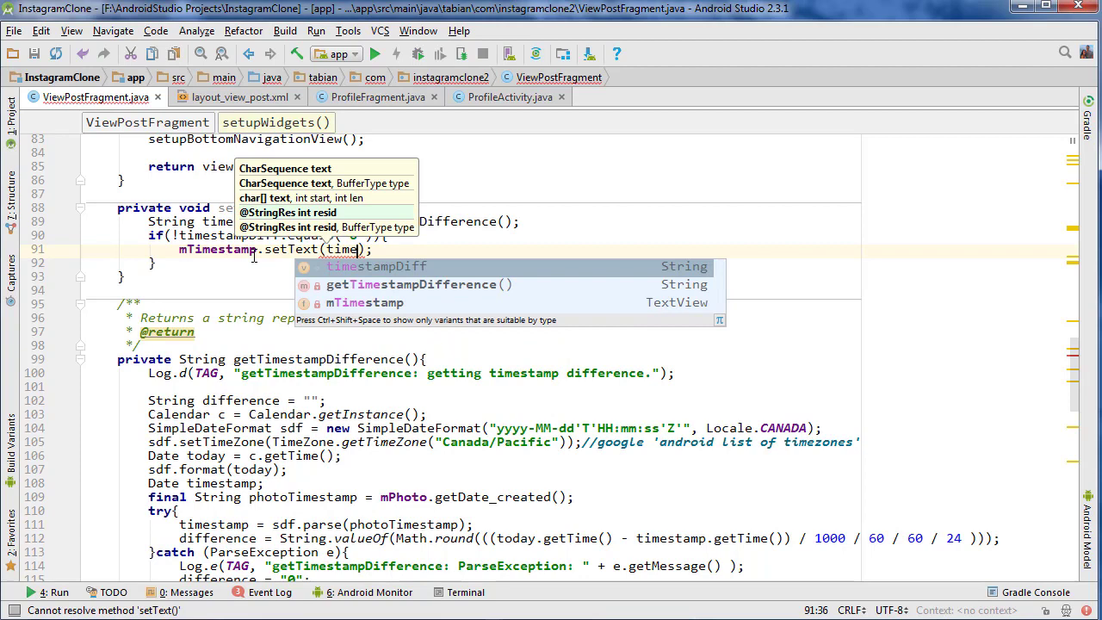
pyautogui.write('timestampDiff + " D')
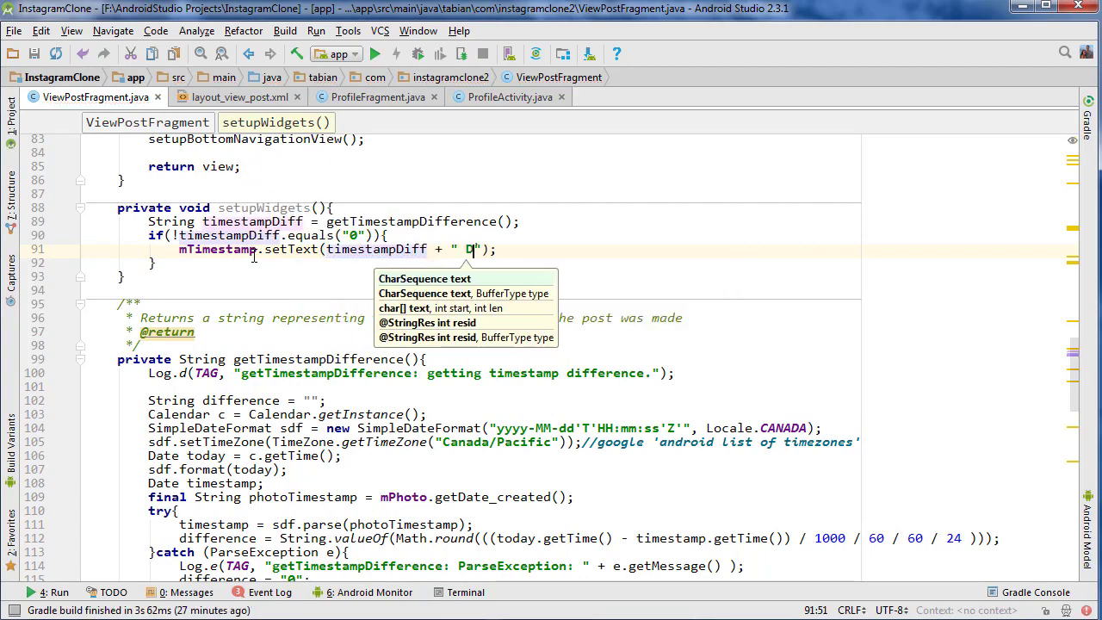
pyautogui.write('AYS')
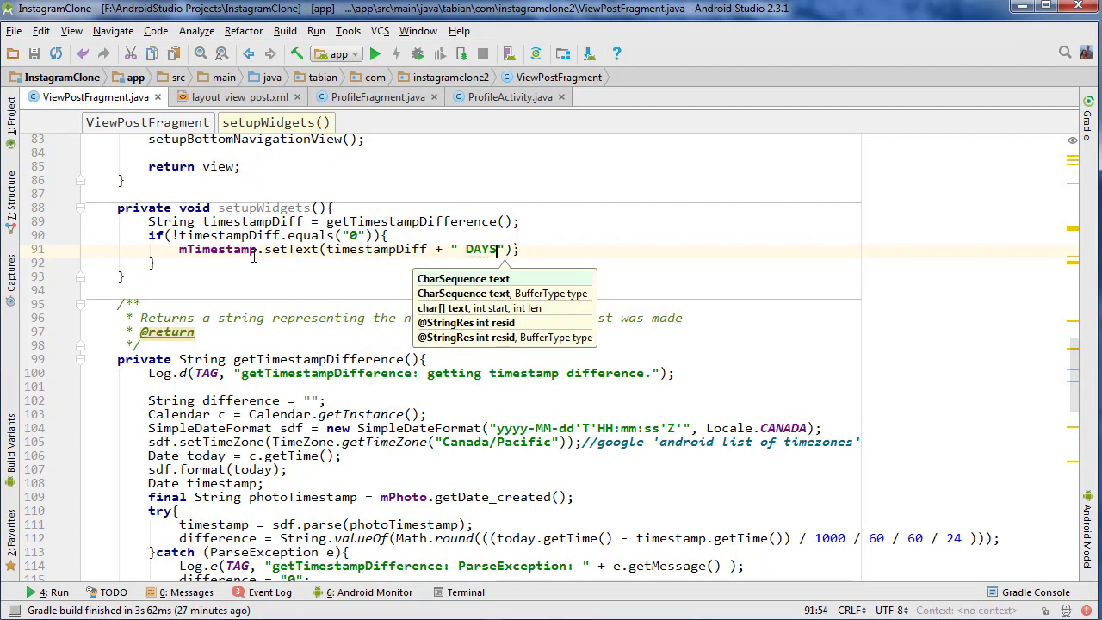
pyautogui.write('AGO')
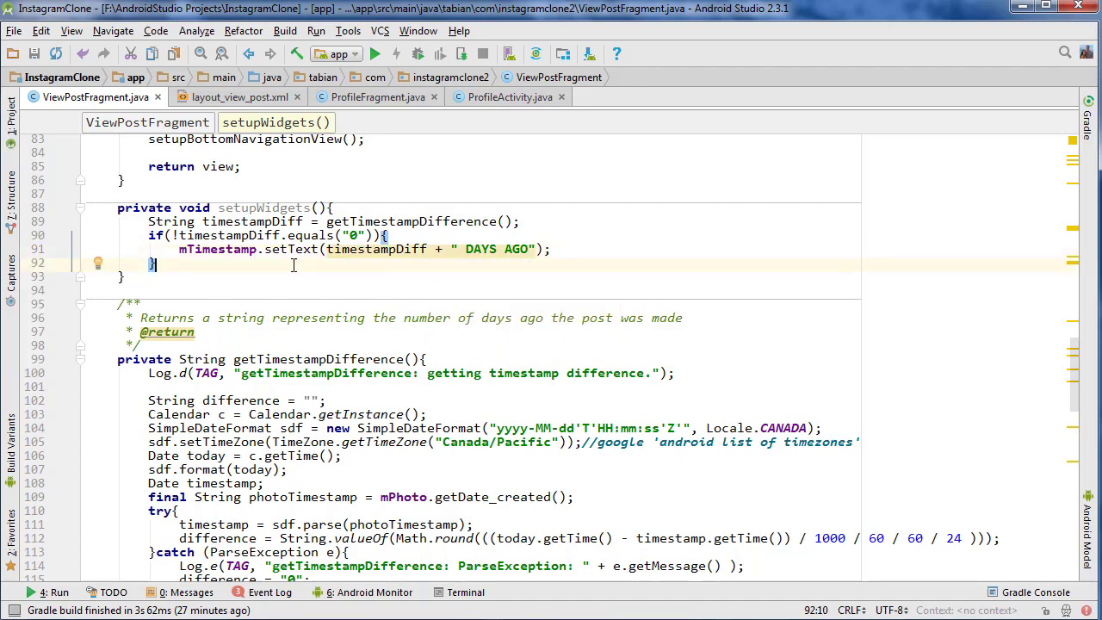
pyautogui.write('else{')
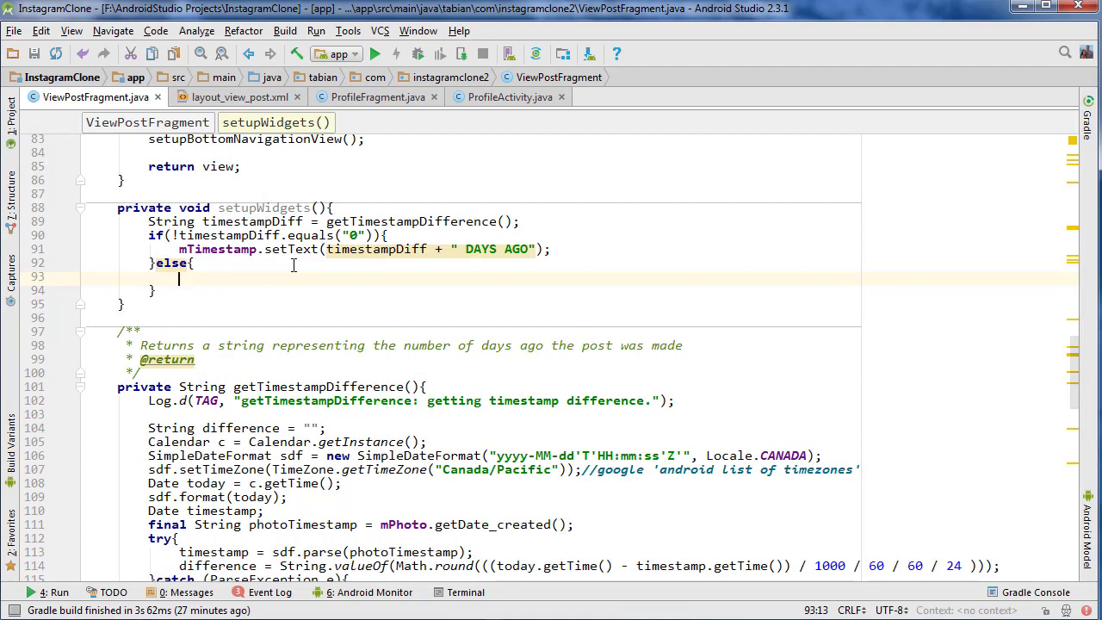
pyautogui.write('mTimestamp.setText();')
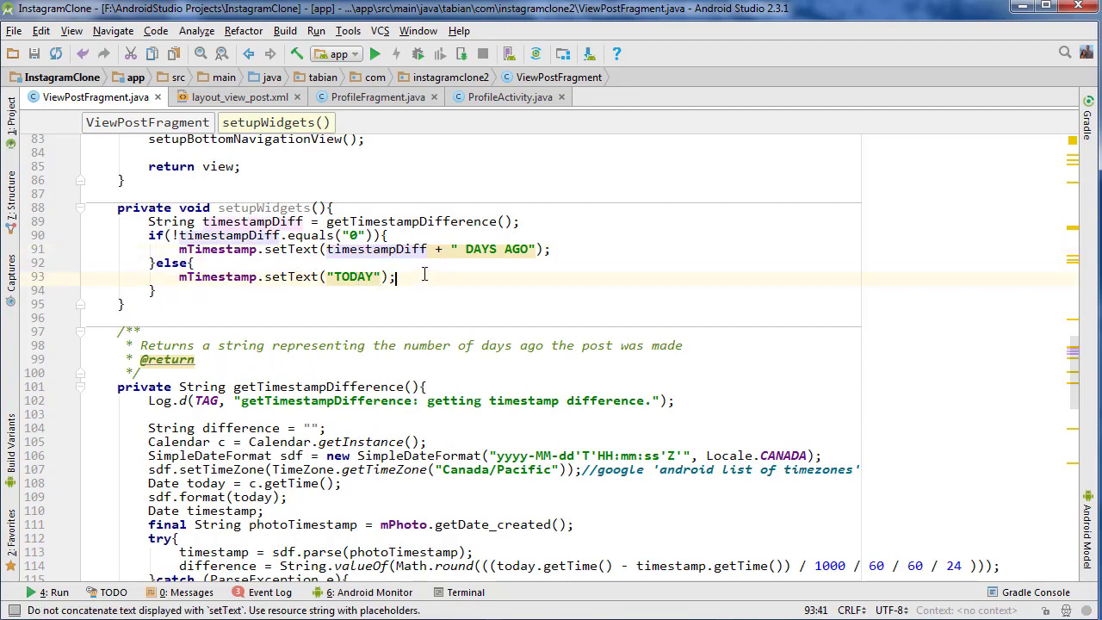
pyautogui.moveTo(413, 248)
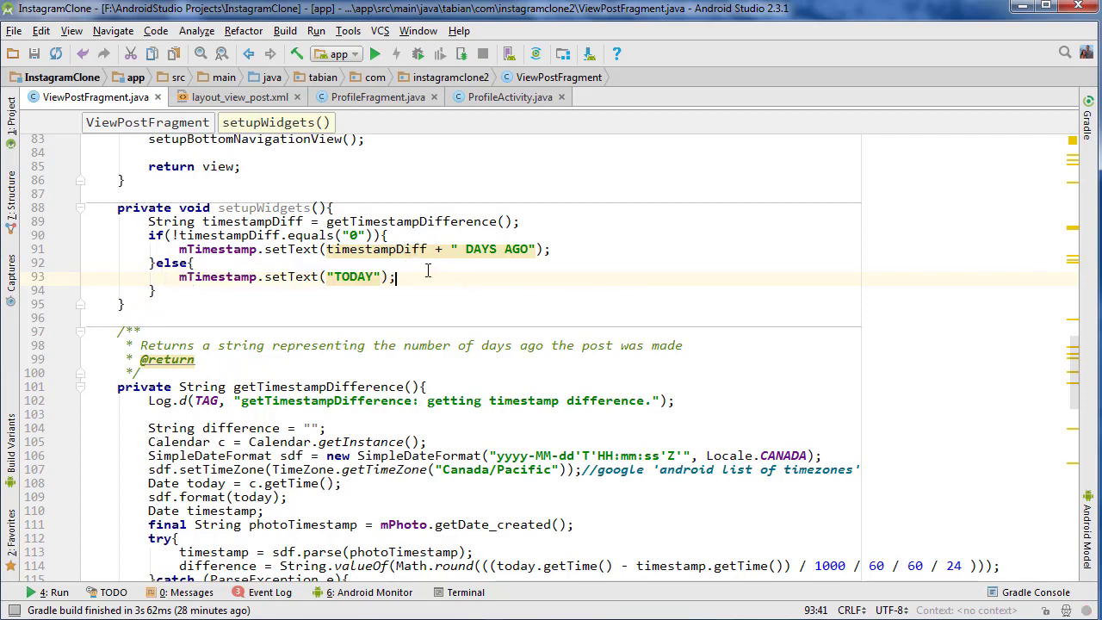
pyautogui.moveTo(325, 284)
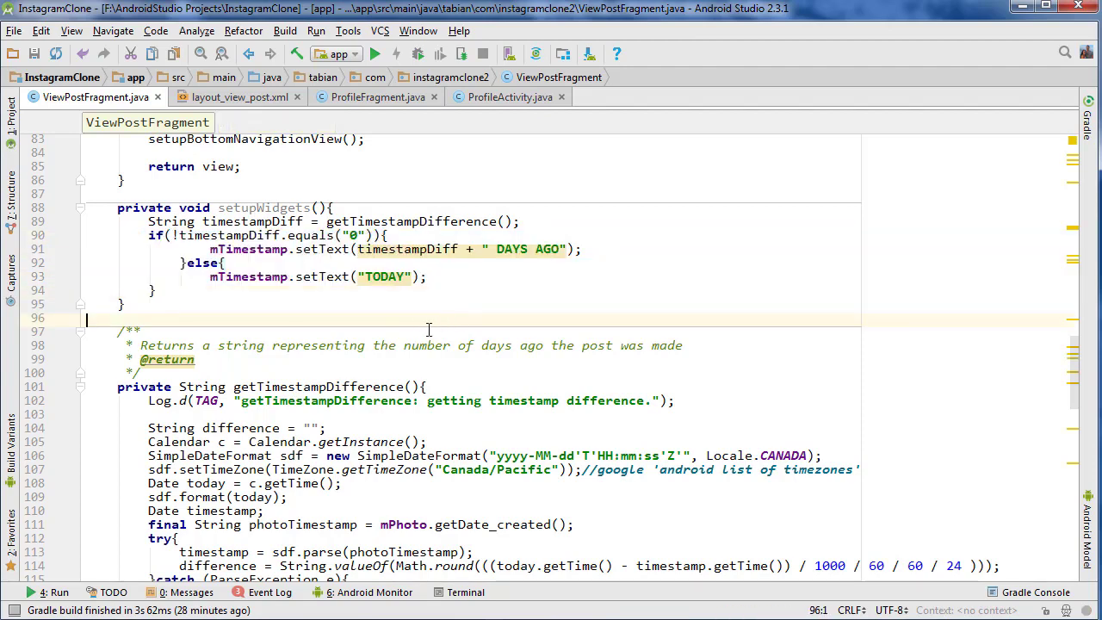
pyautogui.moveTo(526, 265)
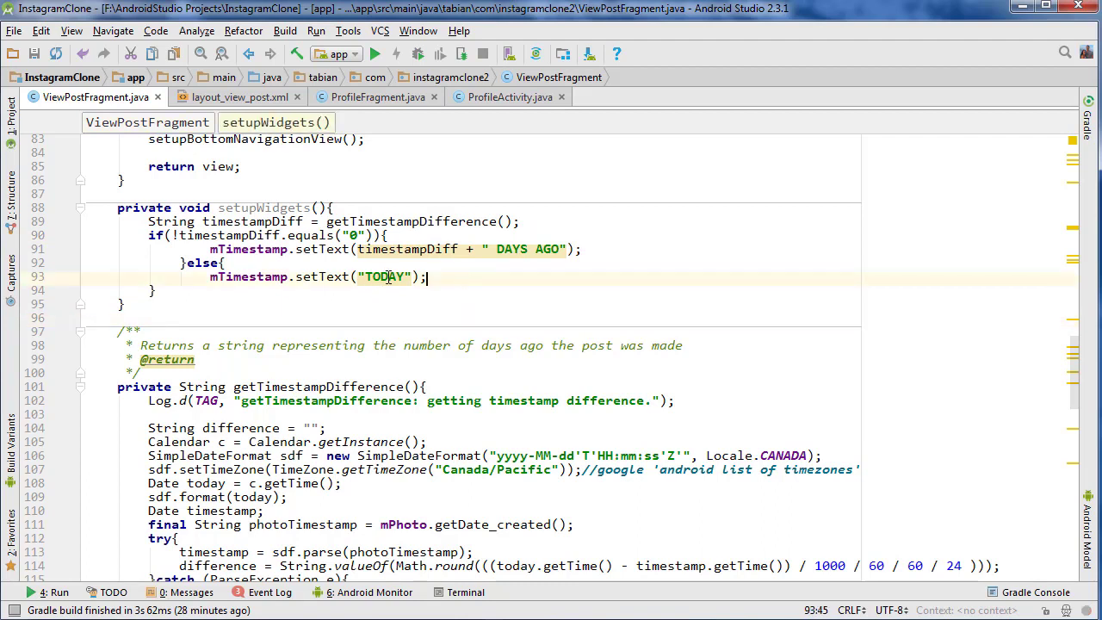
pyautogui.moveTo(224, 207)
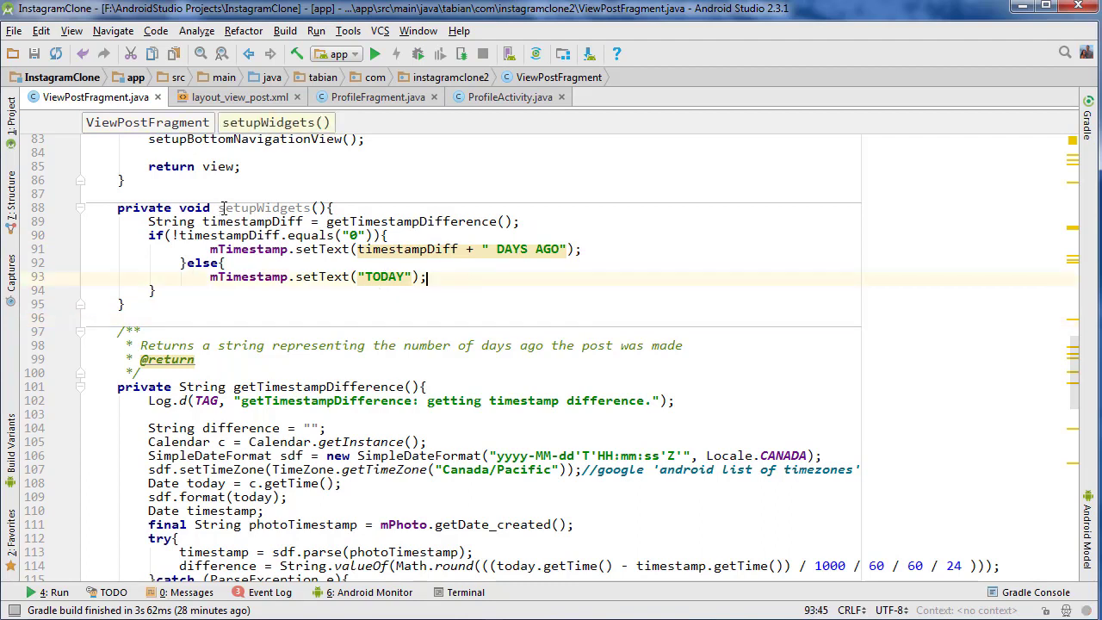
pyautogui.moveTo(565, 351)
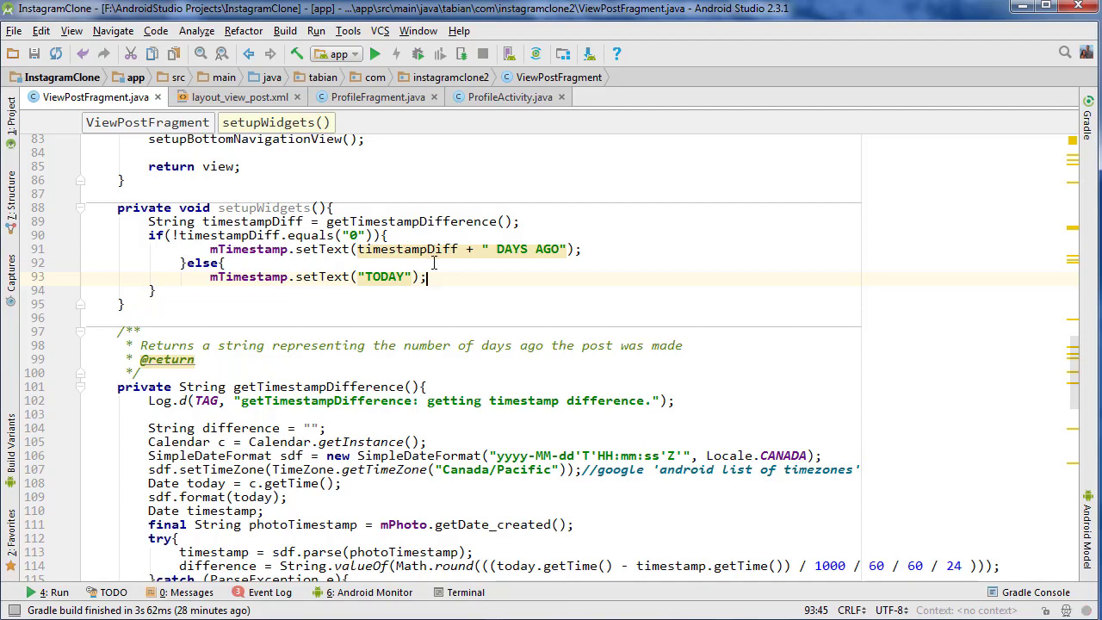
pyautogui.moveTo(550, 280)
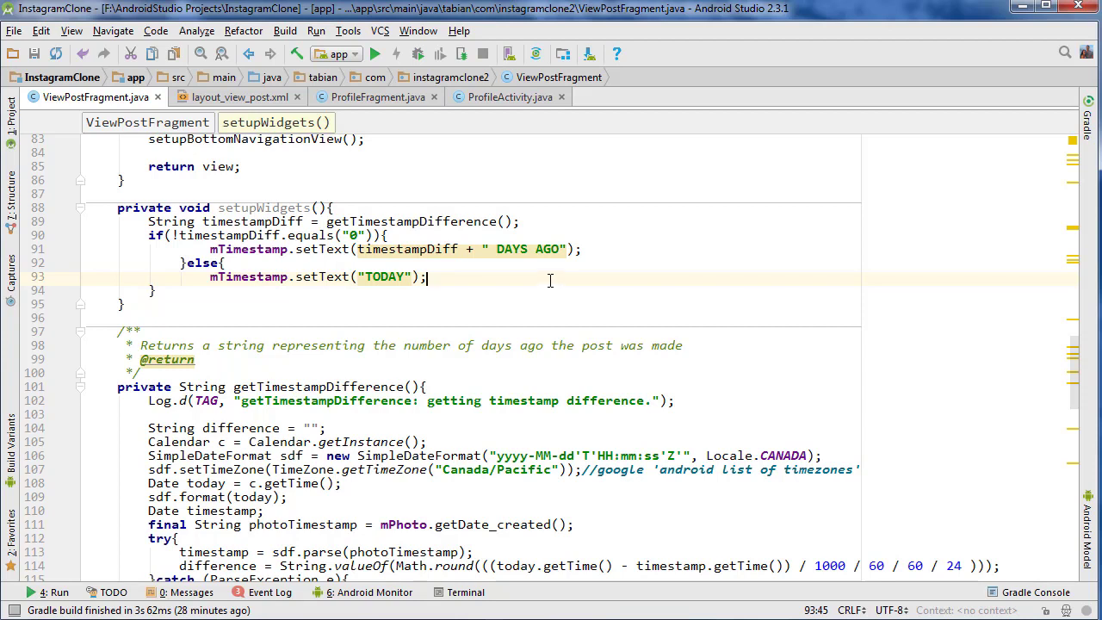
pyautogui.moveTo(534, 268)
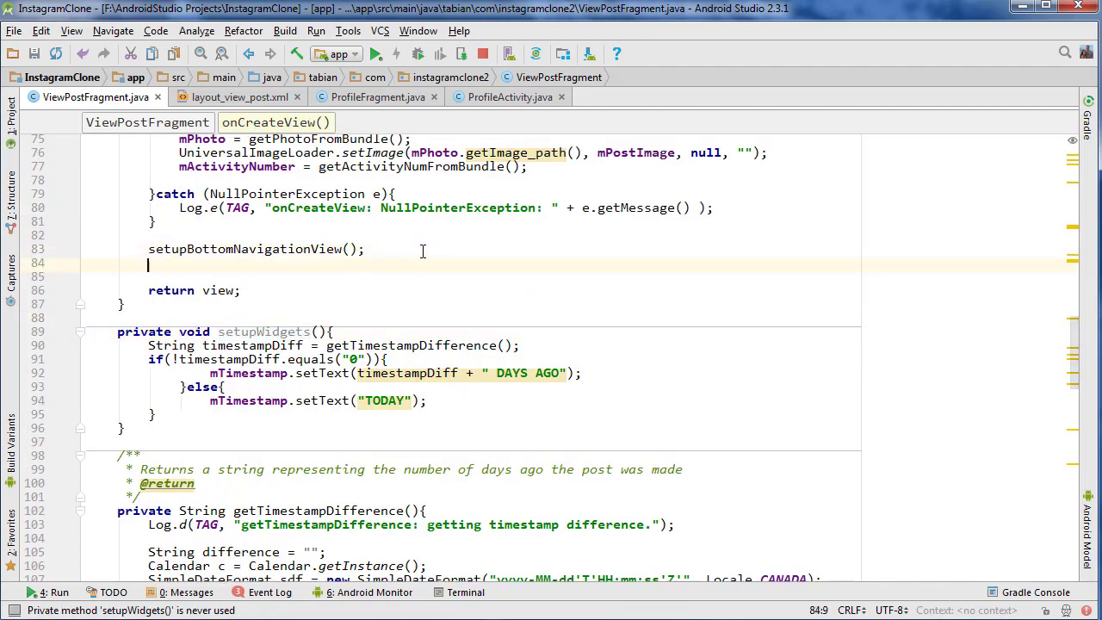
# Step: Call setupWidgets() in onCreateView, restart the app on the OnePlus phone and open a post
pyautogui.write('setupWidgets();')
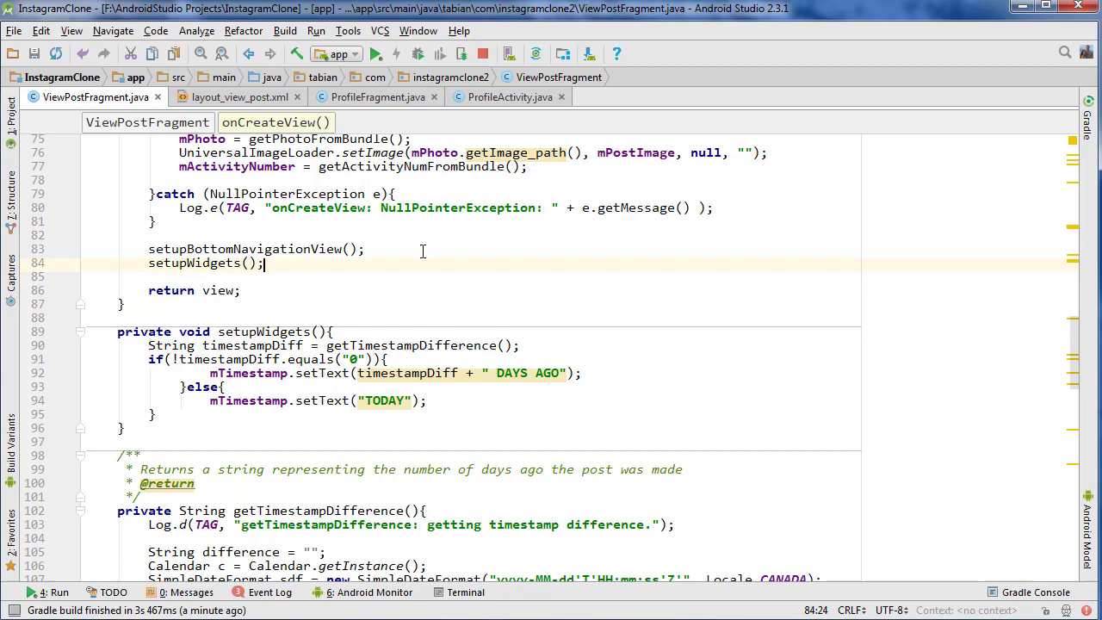
pyautogui.click(375, 53)
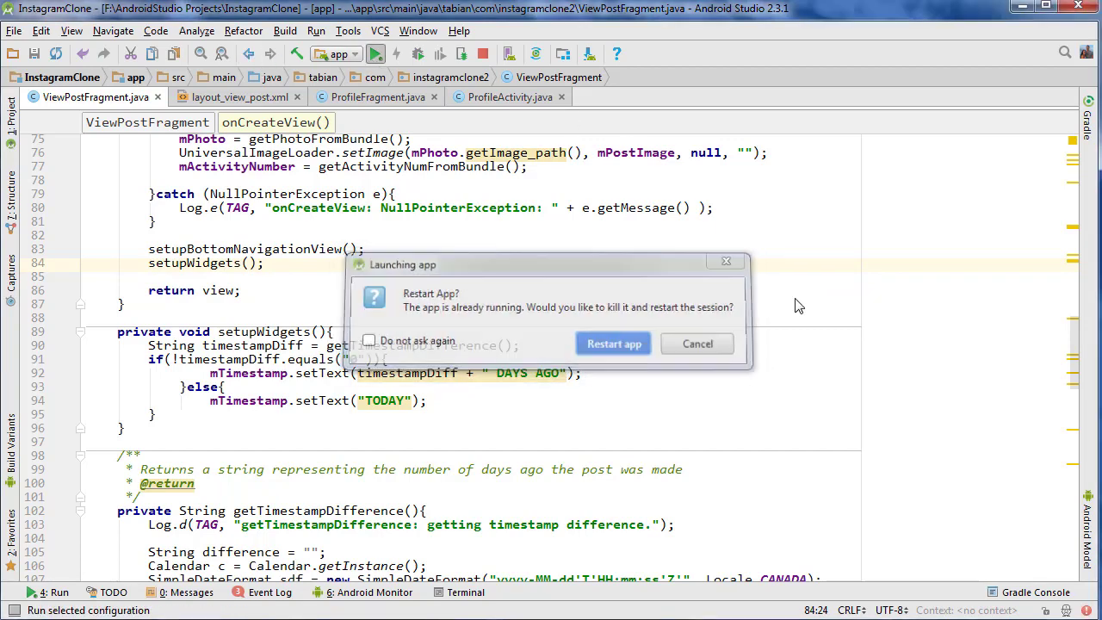
pyautogui.click(613, 344)
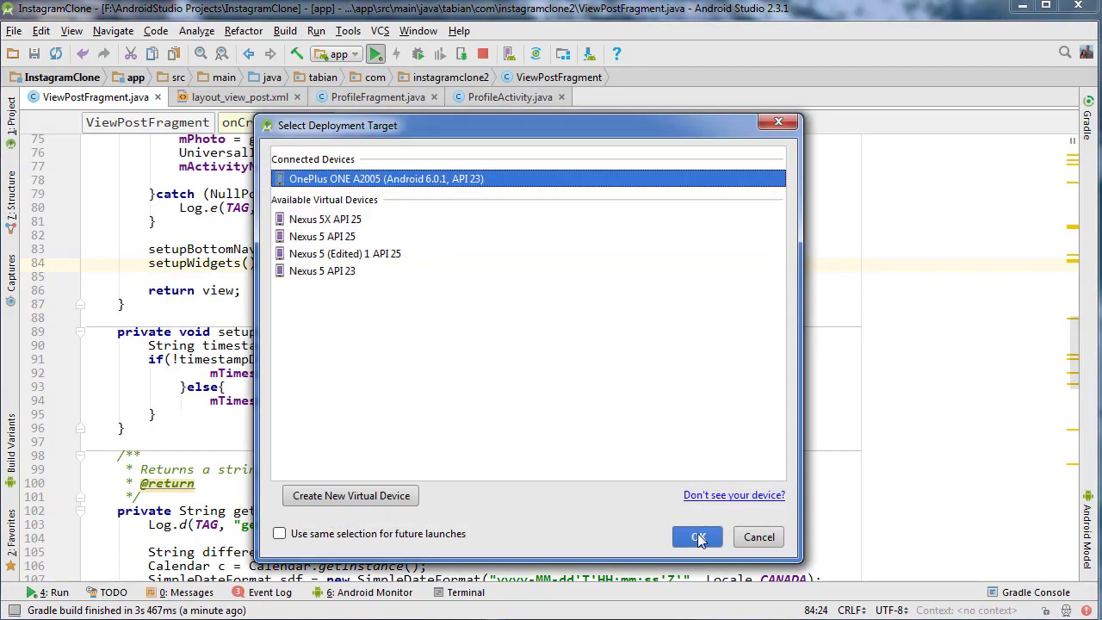
pyautogui.click(697, 537)
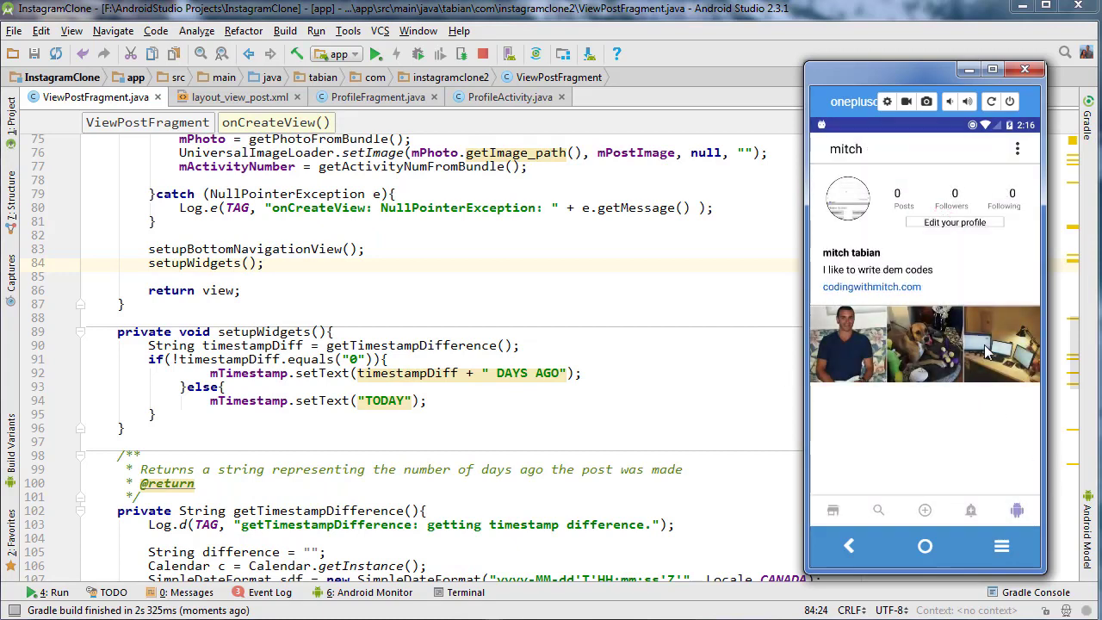
pyautogui.click(925, 344)
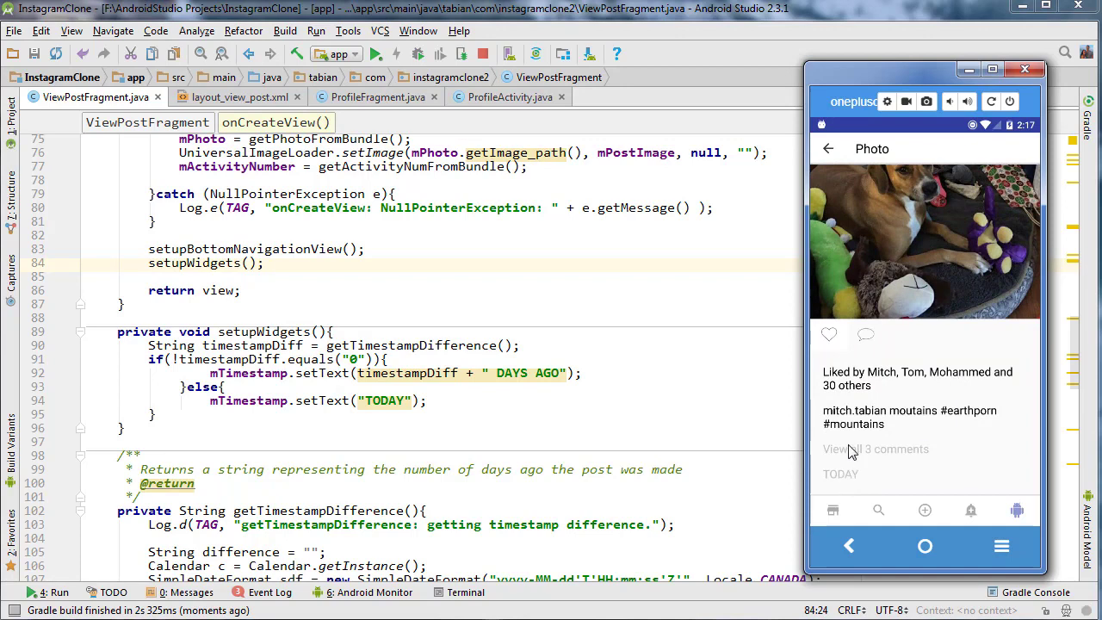
pyautogui.moveTo(922, 431)
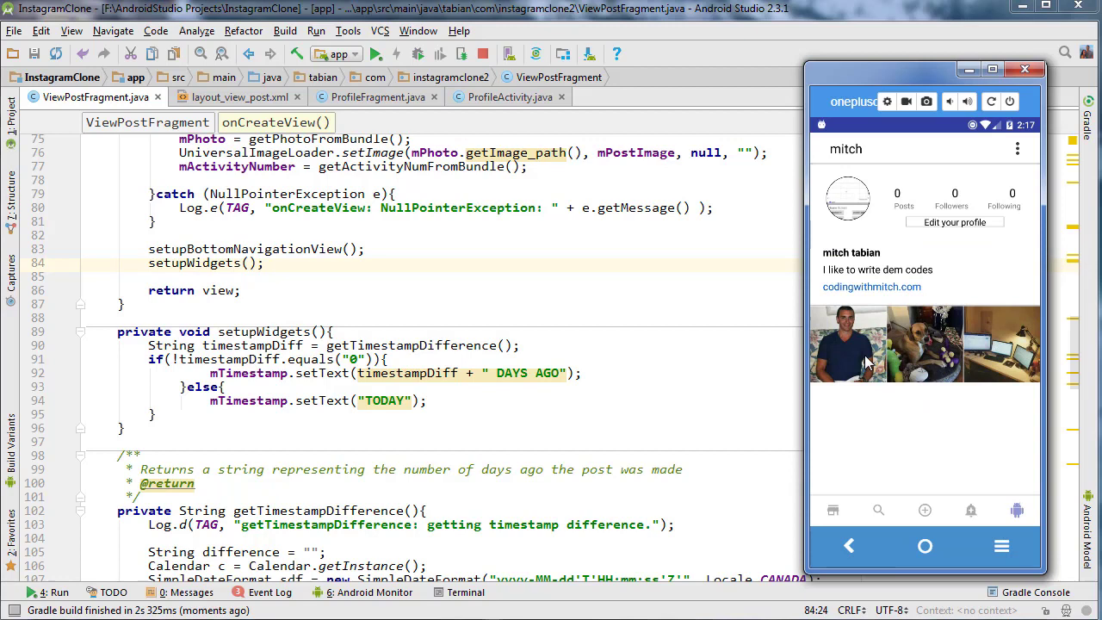
# Step: Edit the first user photo's date_created in Firebase so the post reads as older
pyautogui.click(847, 342)
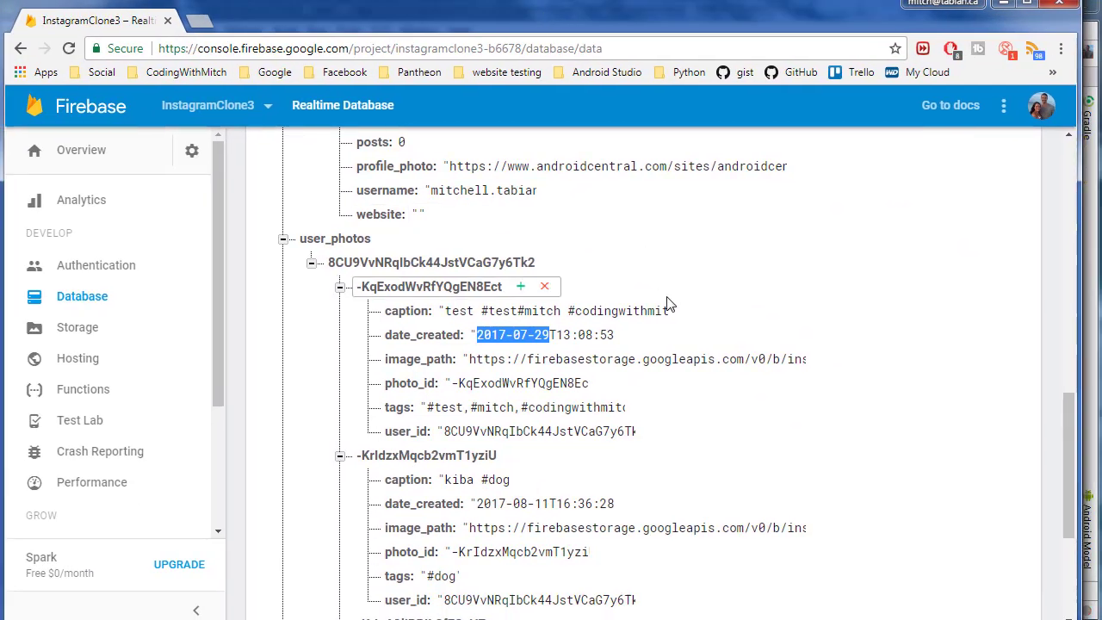
pyautogui.doubleClick(513, 334)
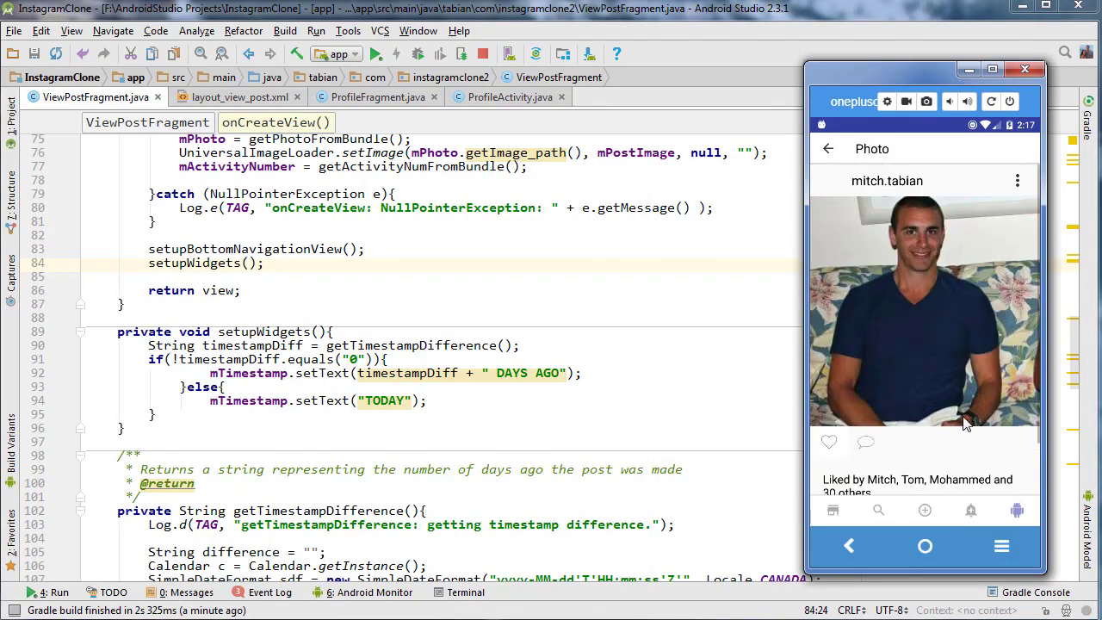
# Step: Scroll the emulator post down to reveal the 14 DAYS AGO timestamp
pyautogui.scroll(-3)
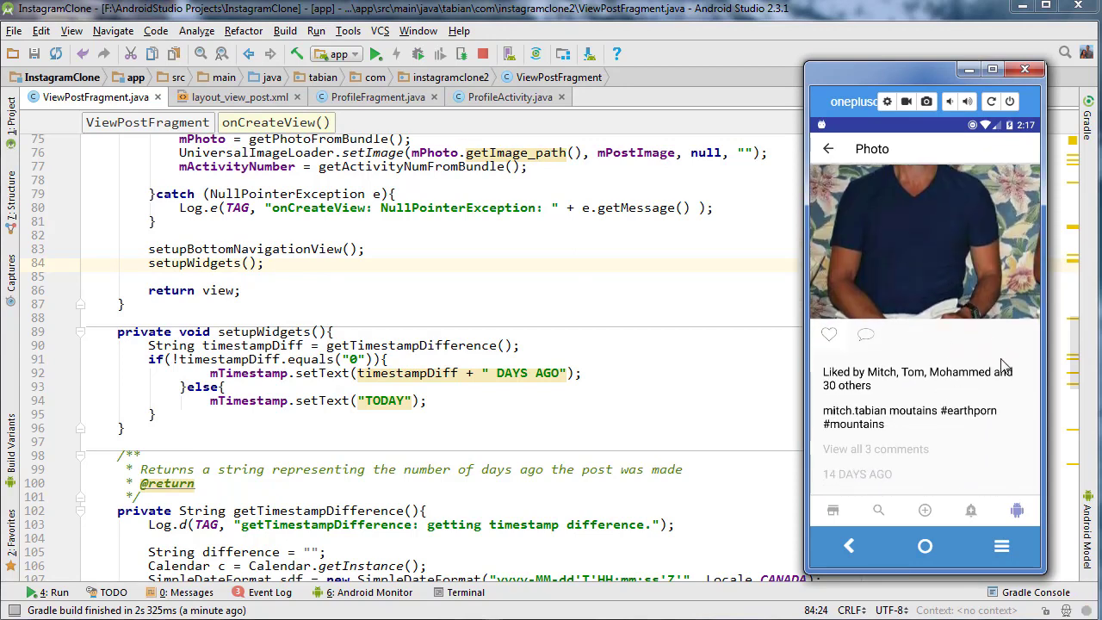
pyautogui.moveTo(974, 425)
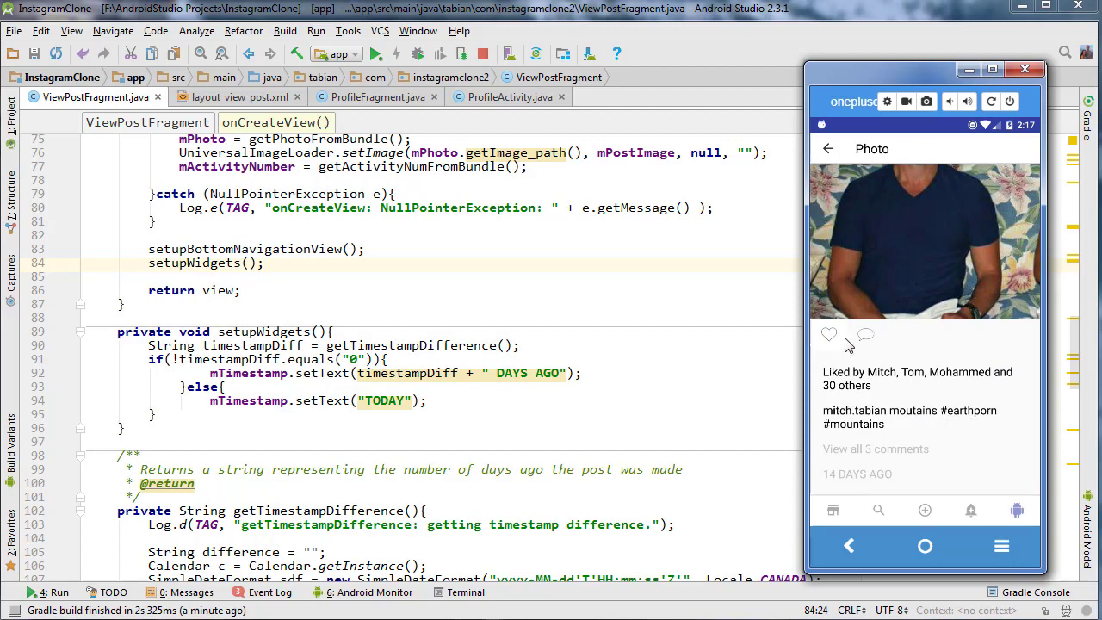
pyautogui.moveTo(933, 393)
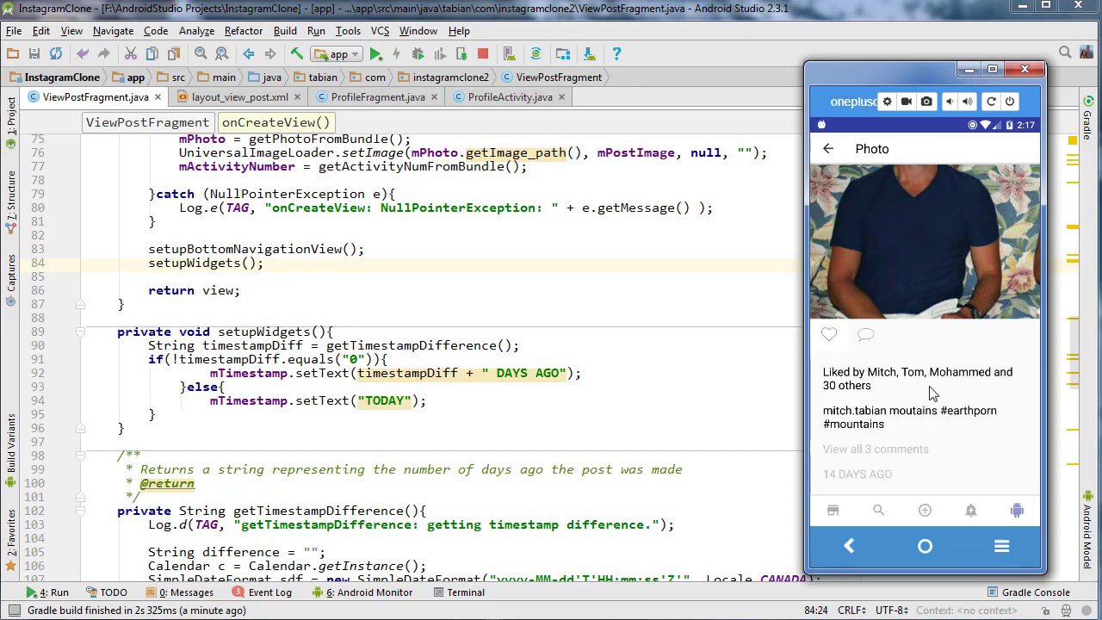